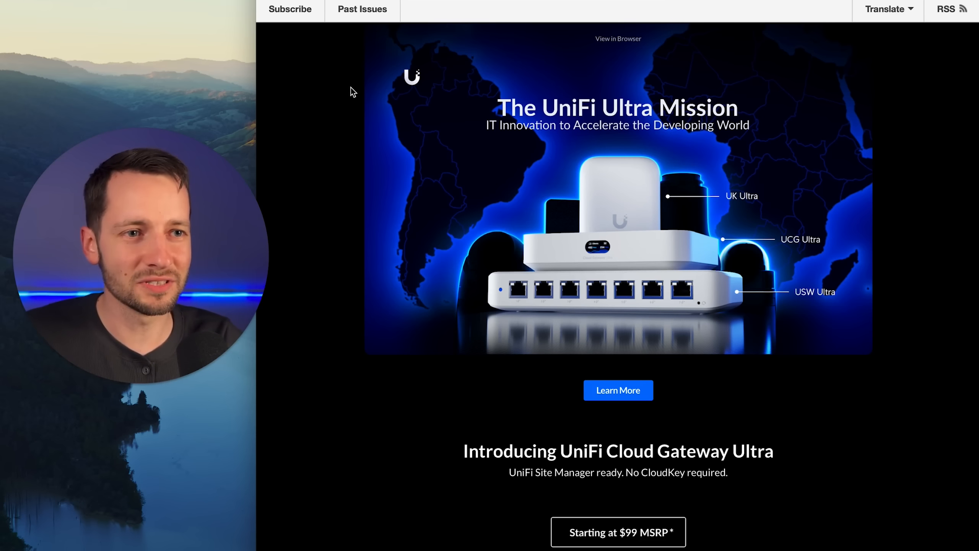
{"action": "mouse_move", "coordinate": [593, 160]}
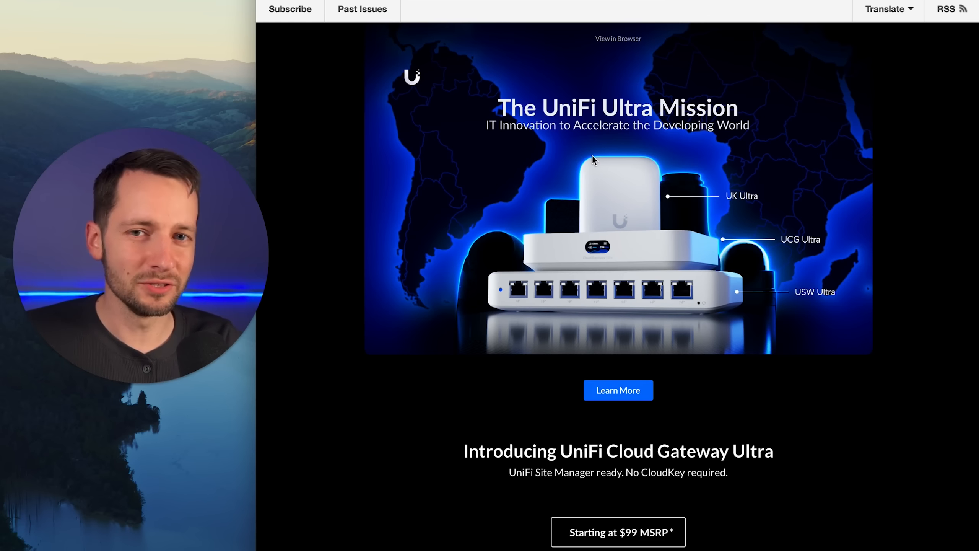
{"action": "mouse_move", "coordinate": [629, 211]}
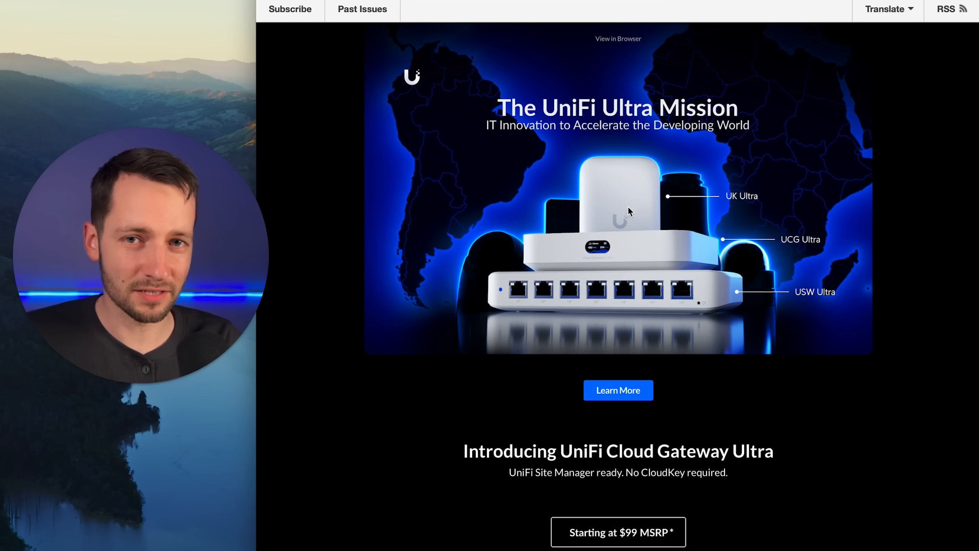
Scroll through the UCG Ultra comparison and USW Ultra specs down to the UniFi Ultra Example Deployment diagram
{"action": "scroll", "scroll_direction": "down", "scroll_amount": 3}
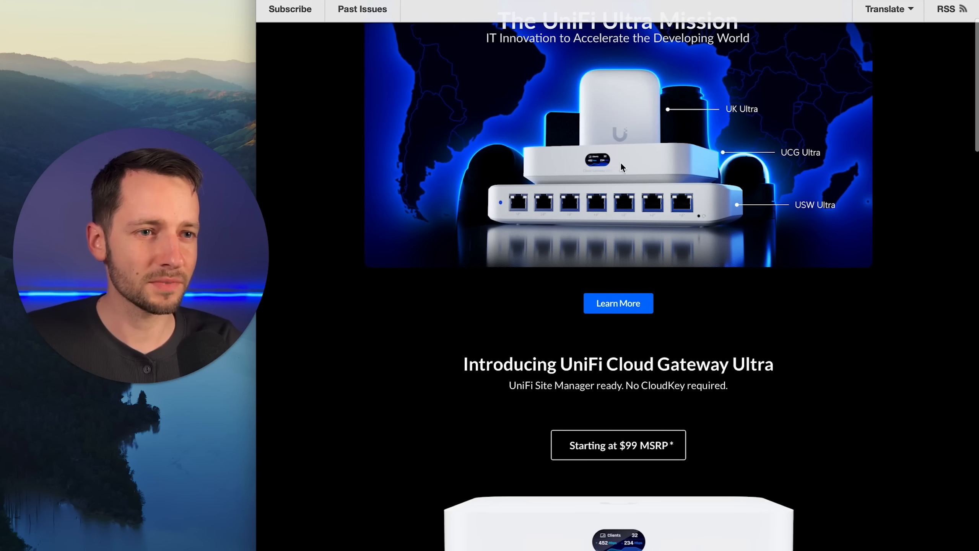
{"action": "mouse_move", "coordinate": [796, 160]}
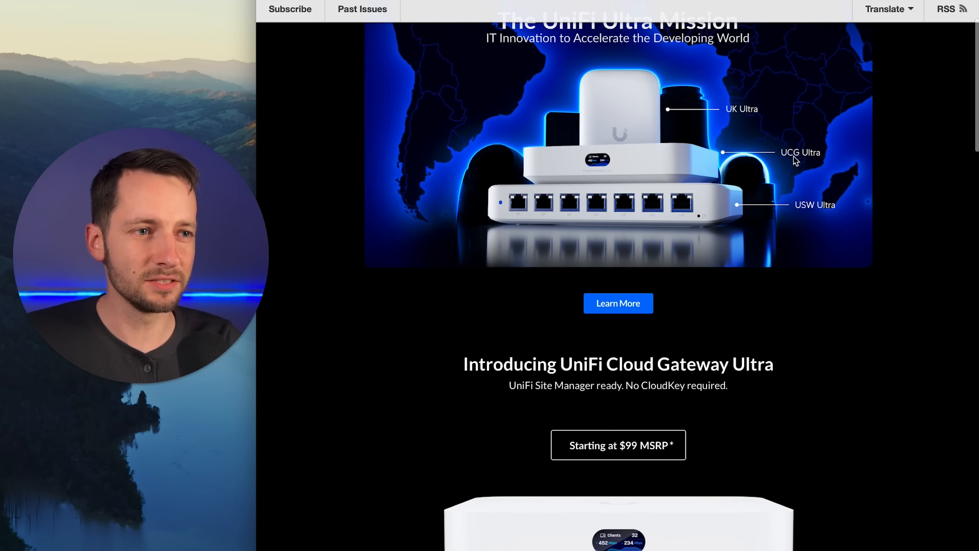
{"action": "mouse_move", "coordinate": [673, 168]}
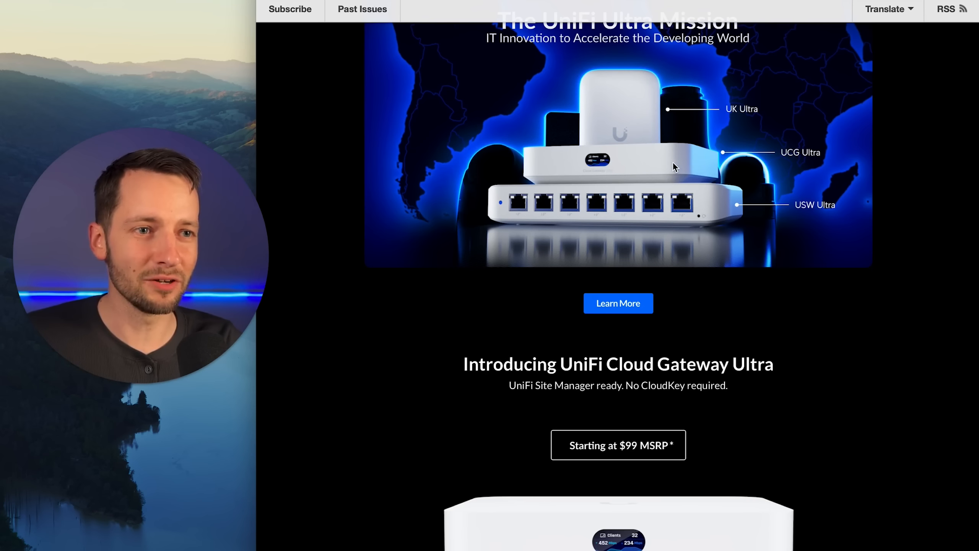
{"action": "mouse_move", "coordinate": [811, 213]}
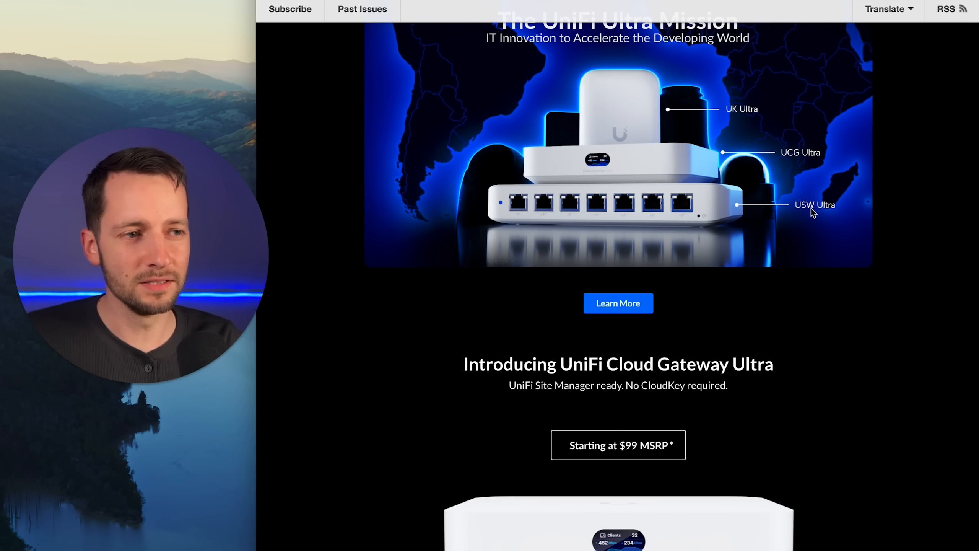
{"action": "mouse_move", "coordinate": [687, 227]}
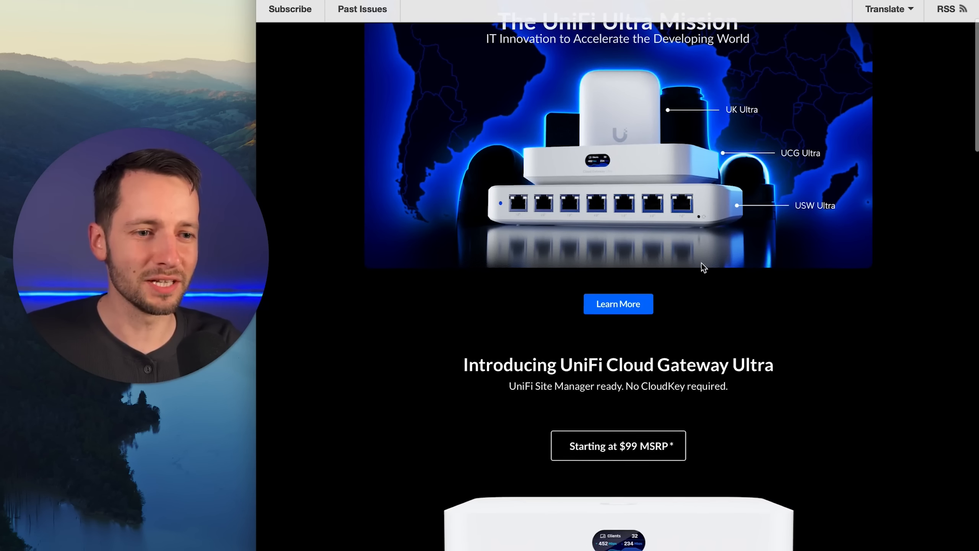
{"action": "scroll", "scroll_direction": "down", "scroll_amount": 3}
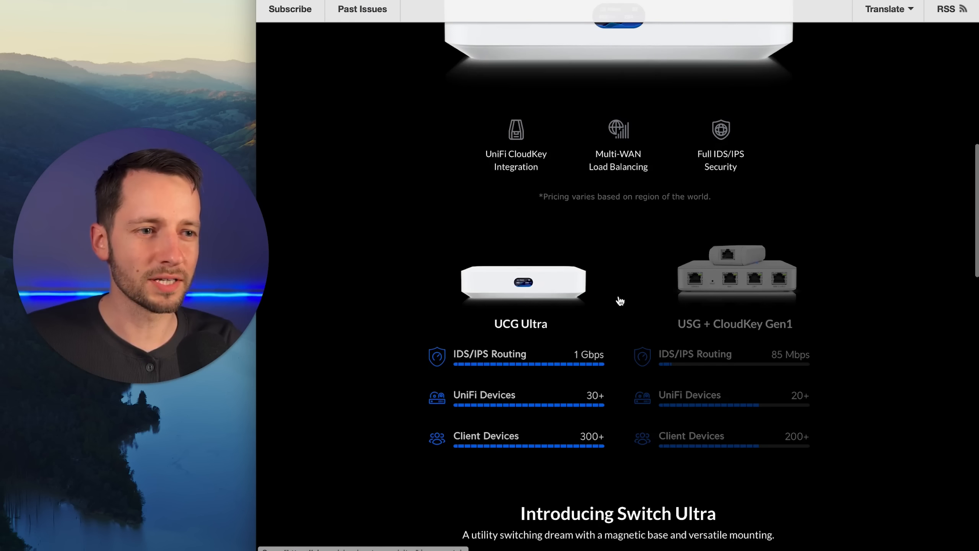
{"action": "scroll", "scroll_direction": "down", "scroll_amount": 3}
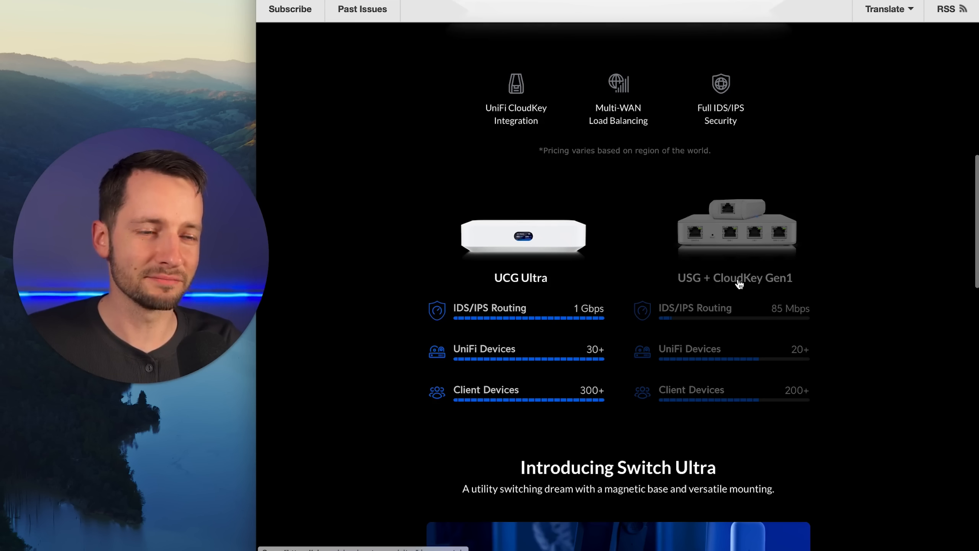
{"action": "mouse_move", "coordinate": [731, 288]}
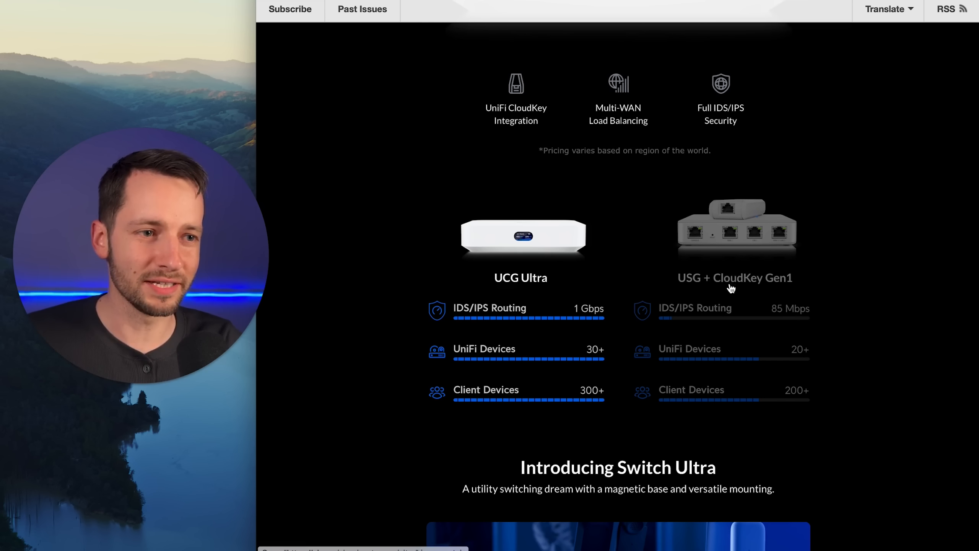
{"action": "mouse_move", "coordinate": [516, 290]}
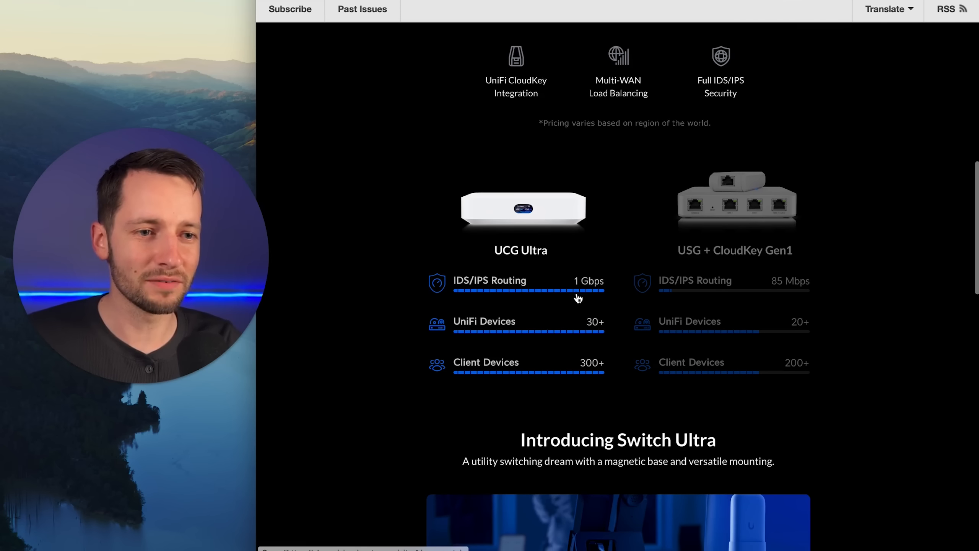
{"action": "scroll", "scroll_direction": "down", "scroll_amount": 3}
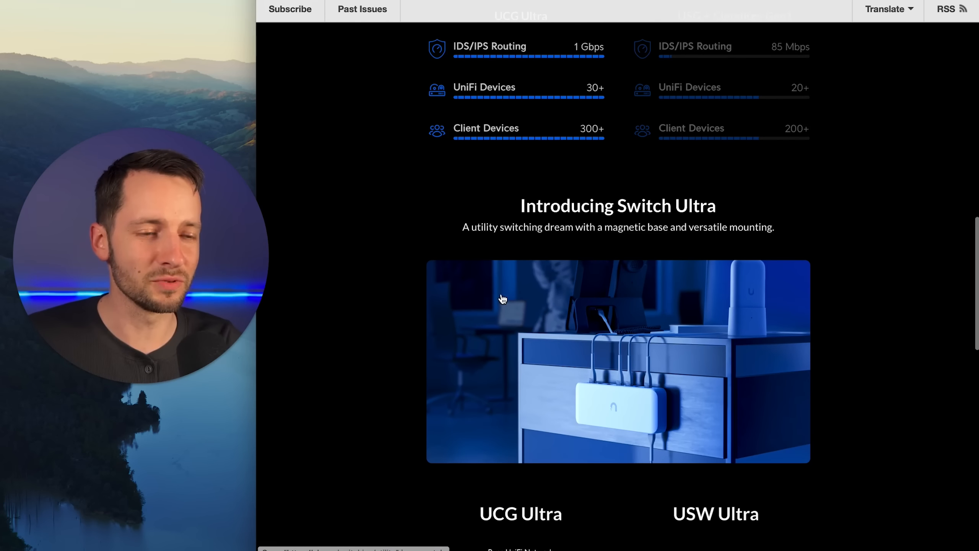
{"action": "scroll", "scroll_direction": "down", "scroll_amount": 3}
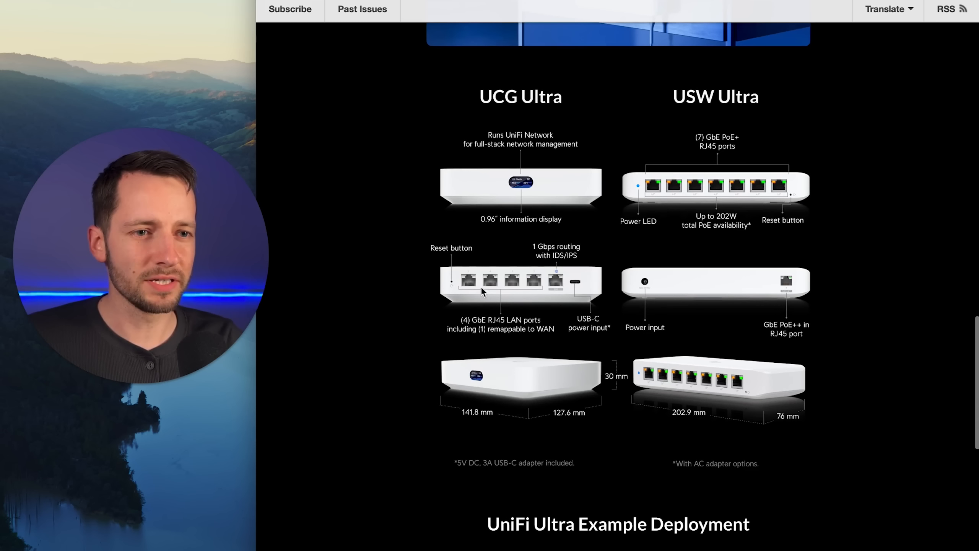
{"action": "scroll", "scroll_direction": "down", "scroll_amount": 3}
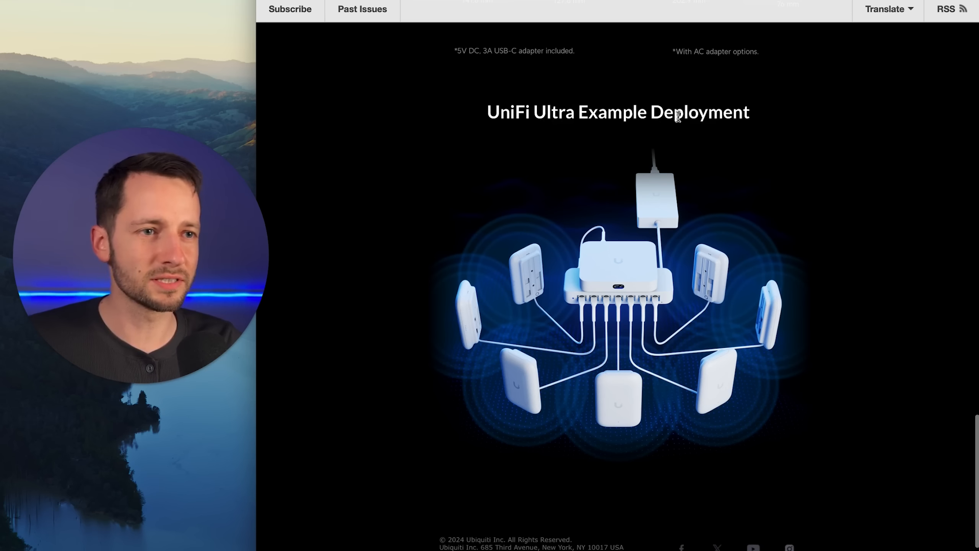
{"action": "scroll", "scroll_direction": "down", "scroll_amount": 3}
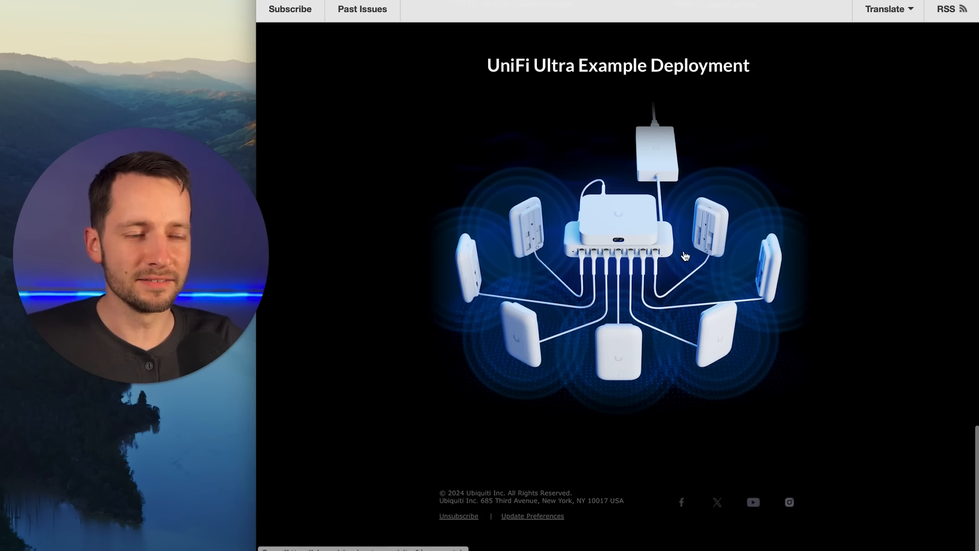
{"action": "mouse_move", "coordinate": [603, 366]}
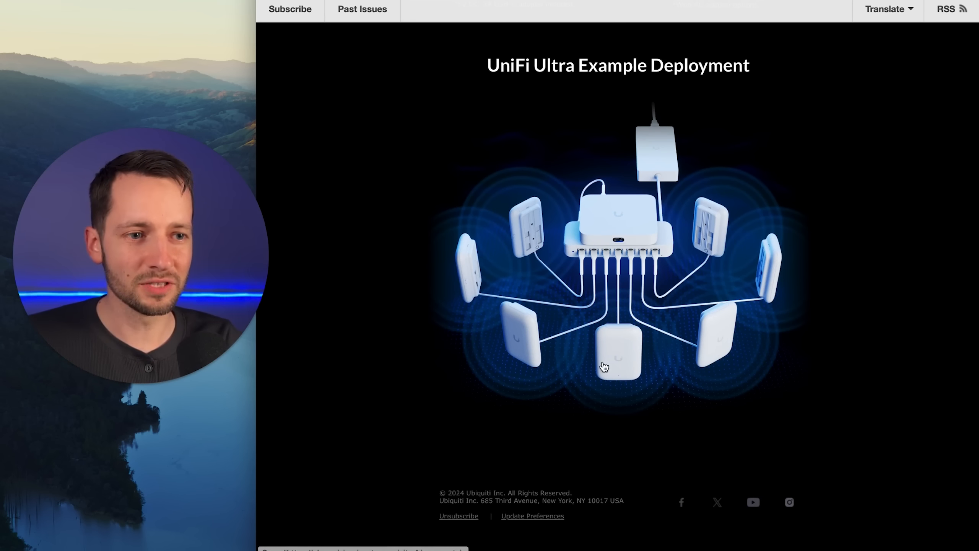
{"action": "mouse_move", "coordinate": [619, 258]}
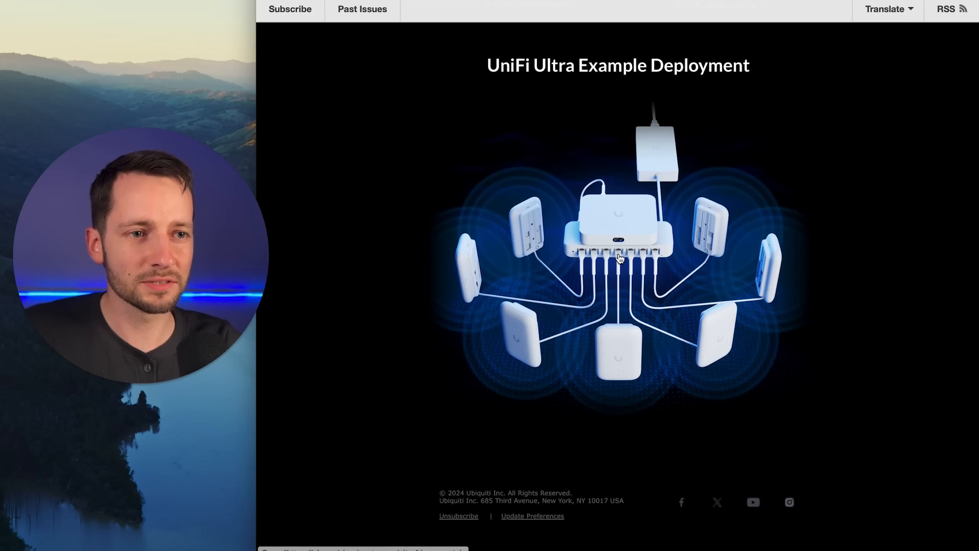
{"action": "mouse_move", "coordinate": [649, 237]}
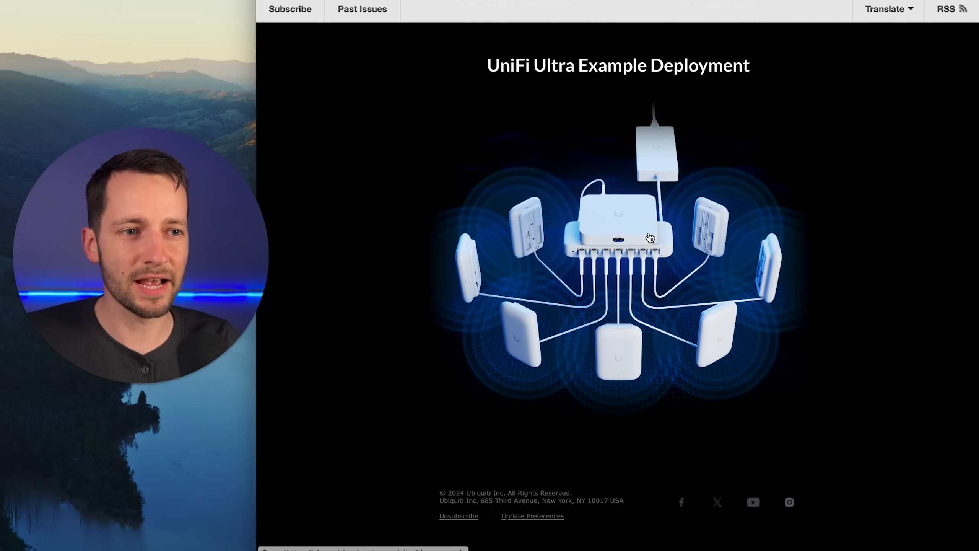
{"action": "mouse_move", "coordinate": [648, 236]}
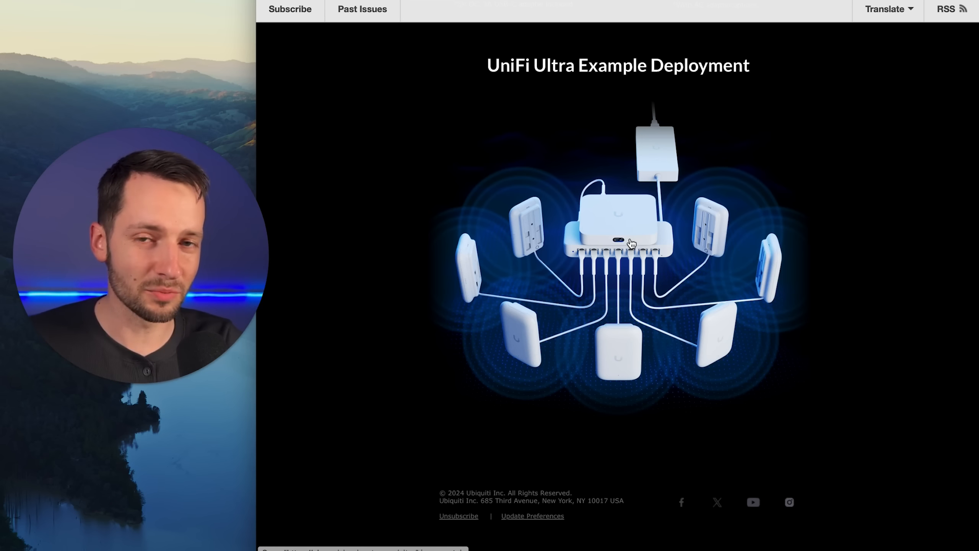
Scroll to the newsletter's end, then back up toward the 'Introducing UniFi Cloud Gateway Ultra' $99 heading
{"action": "scroll", "scroll_direction": "down", "scroll_amount": 3}
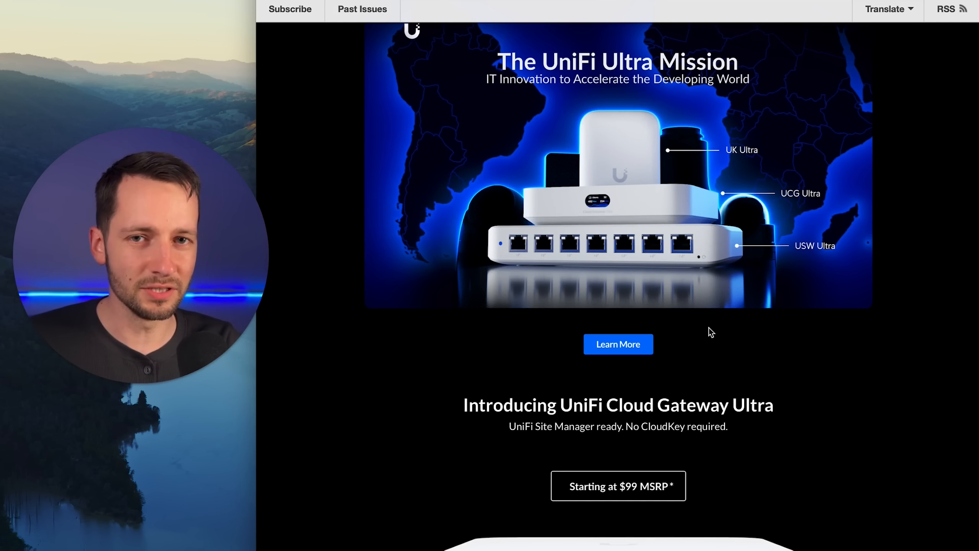
{"action": "scroll", "scroll_direction": "down", "scroll_amount": 3}
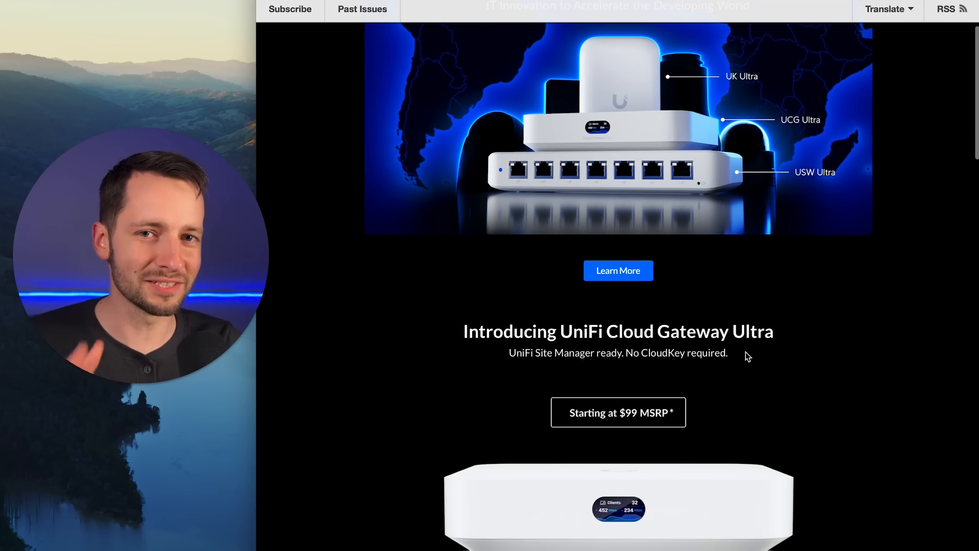
{"action": "scroll", "scroll_direction": "down", "scroll_amount": 3}
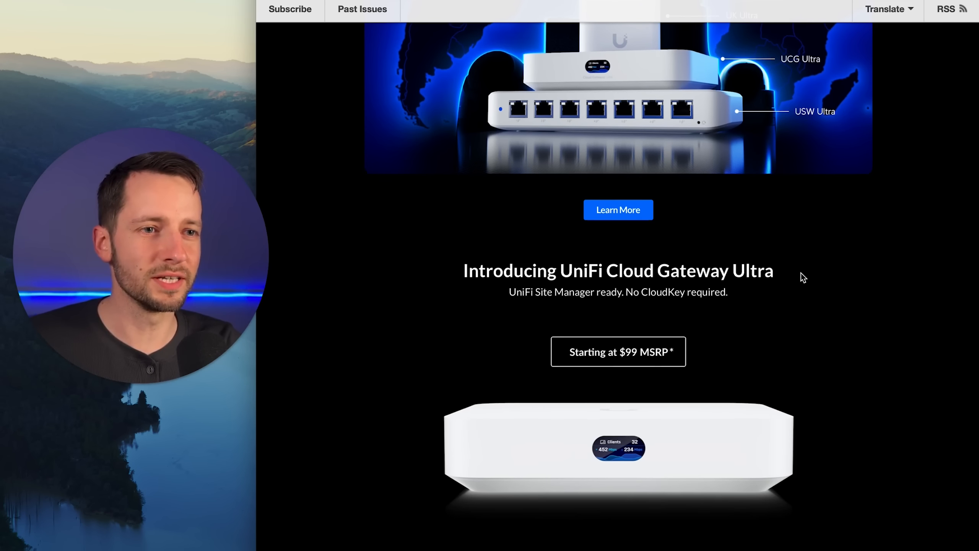
{"action": "scroll", "scroll_direction": "up", "scroll_amount": 3}
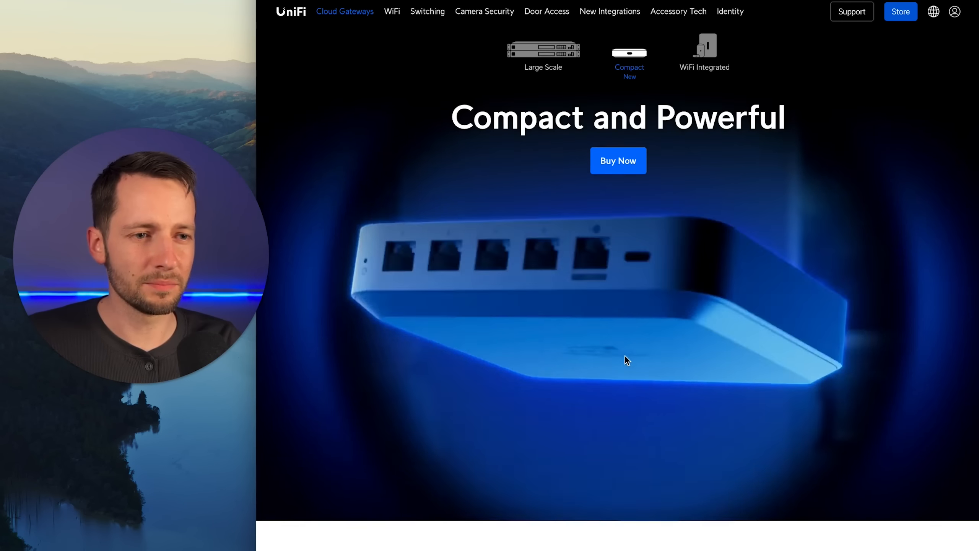
Scroll past the Special Features software sections to the Build Features diagram of ports, display and dimensions
{"action": "scroll", "scroll_direction": "down", "scroll_amount": 3}
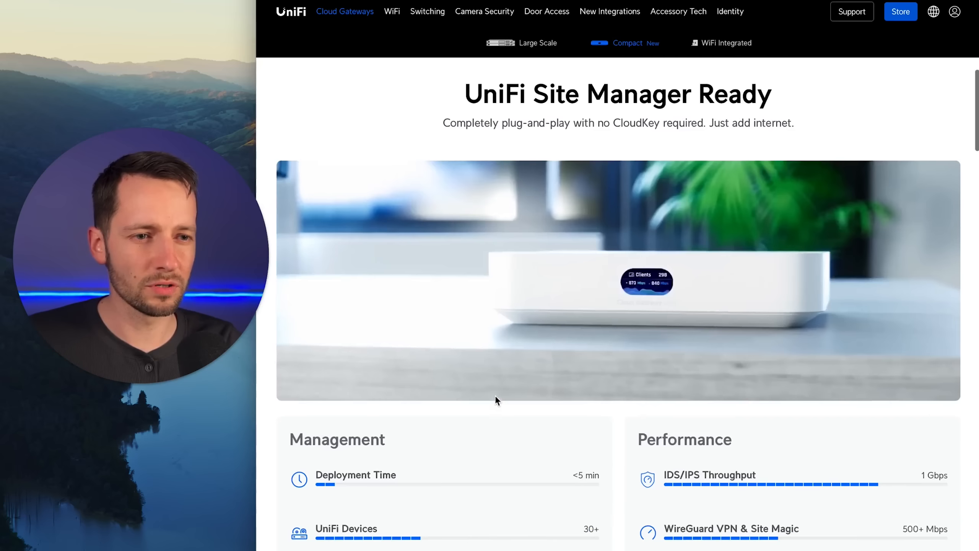
{"action": "scroll", "scroll_direction": "down", "scroll_amount": 3}
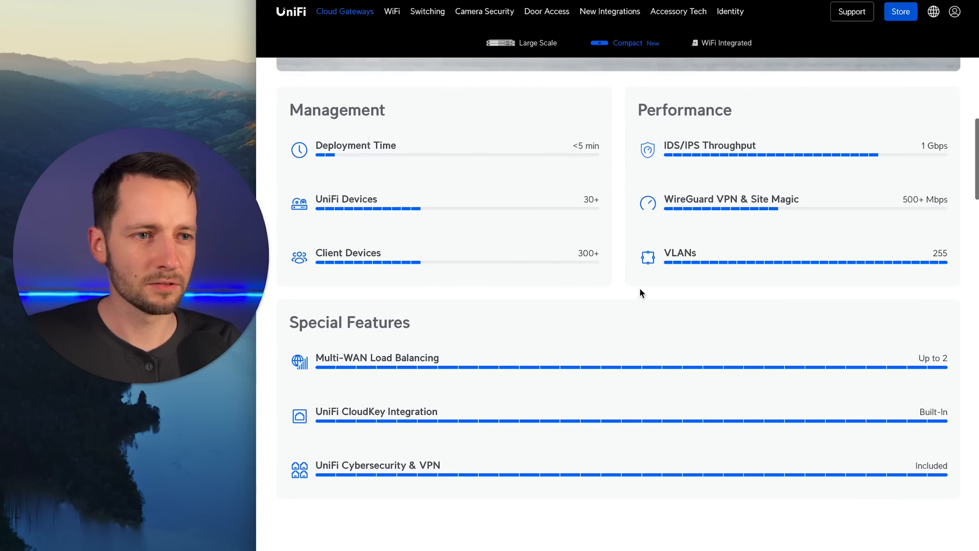
{"action": "scroll", "scroll_direction": "up", "scroll_amount": 3}
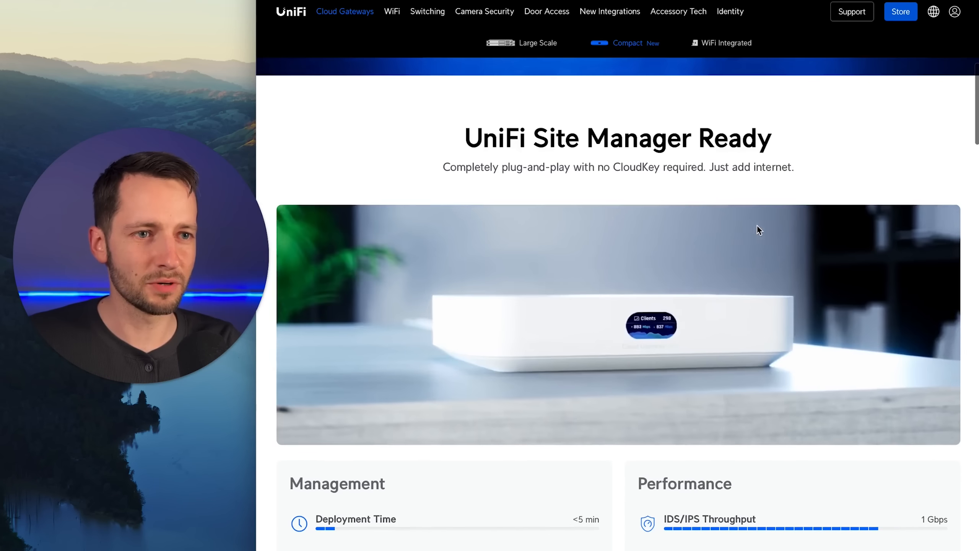
{"action": "scroll", "scroll_direction": "down", "scroll_amount": 3}
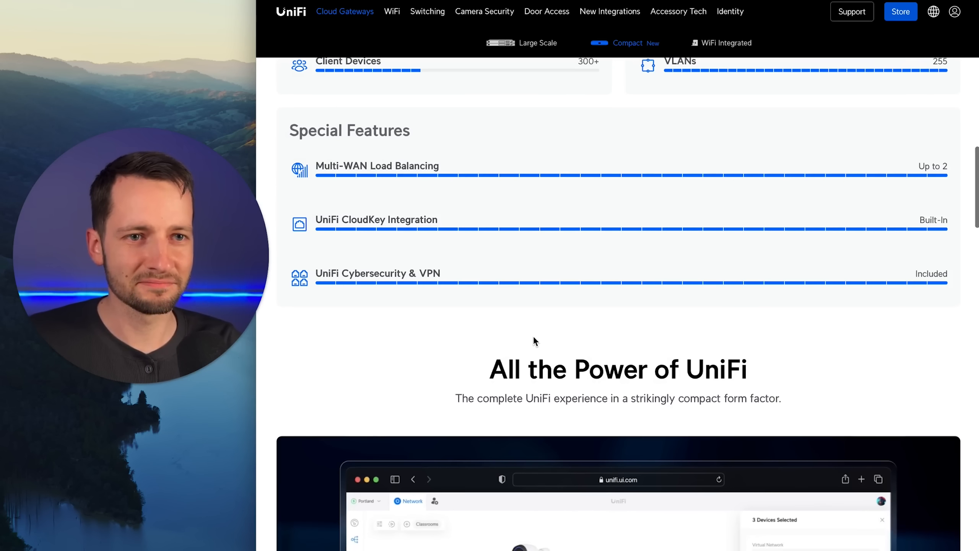
{"action": "scroll", "scroll_direction": "down", "scroll_amount": 3}
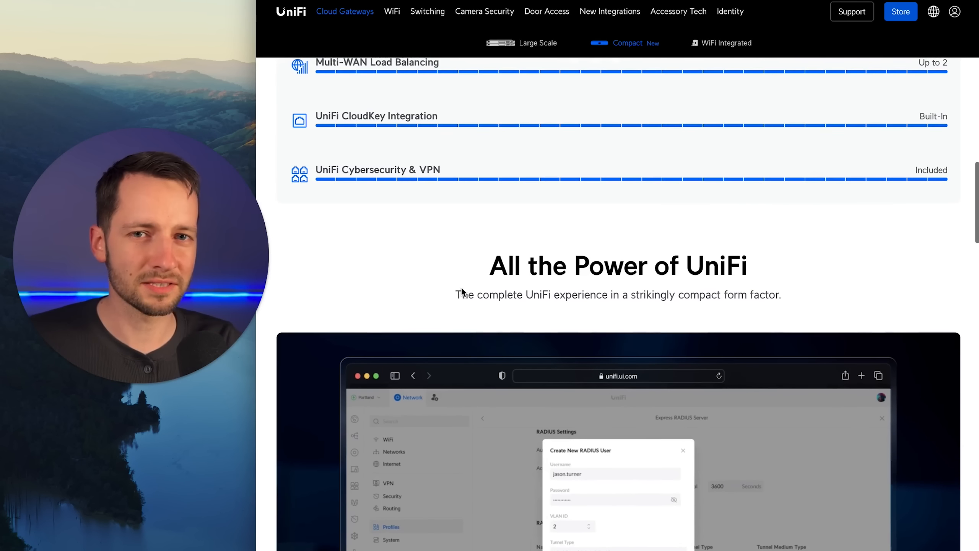
{"action": "scroll", "scroll_direction": "down", "scroll_amount": 3}
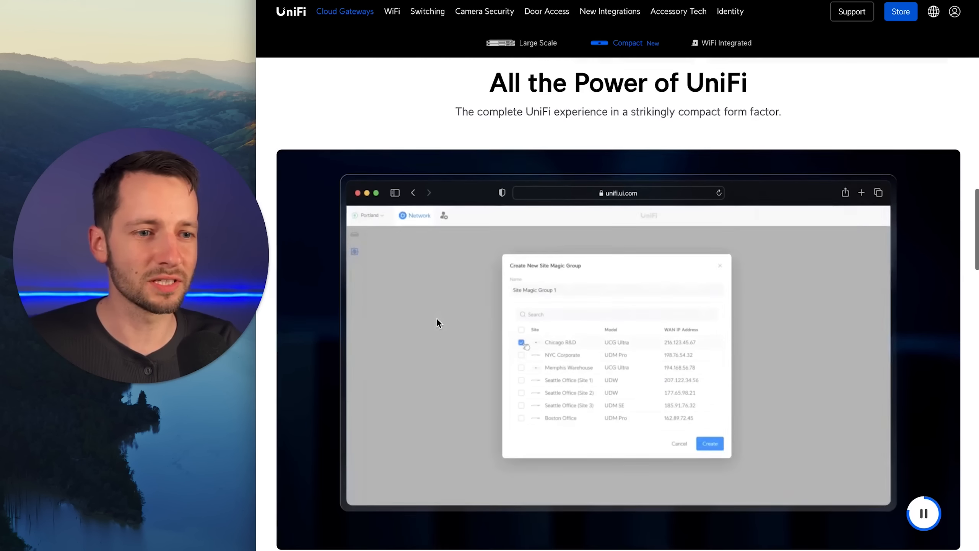
{"action": "scroll", "scroll_direction": "down", "scroll_amount": 3}
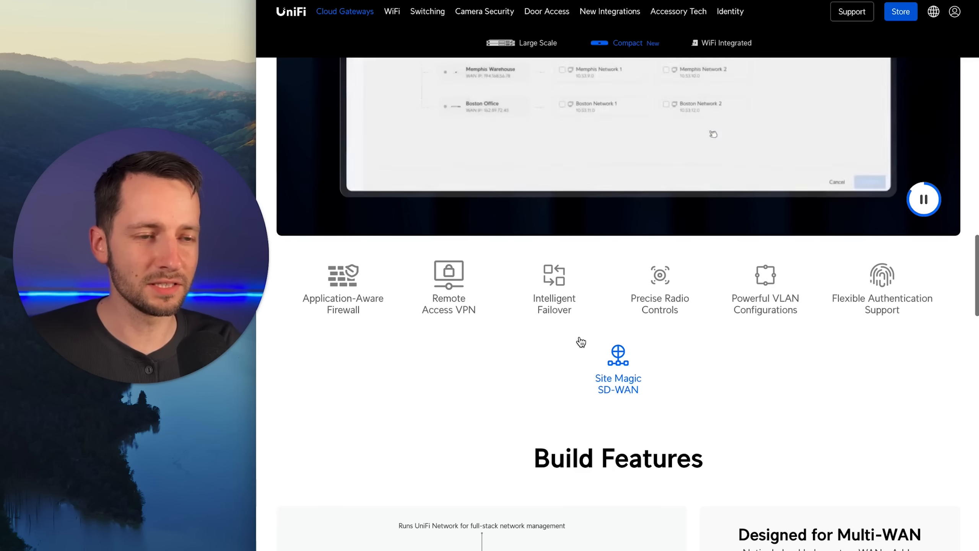
{"action": "scroll", "scroll_direction": "down", "scroll_amount": 3}
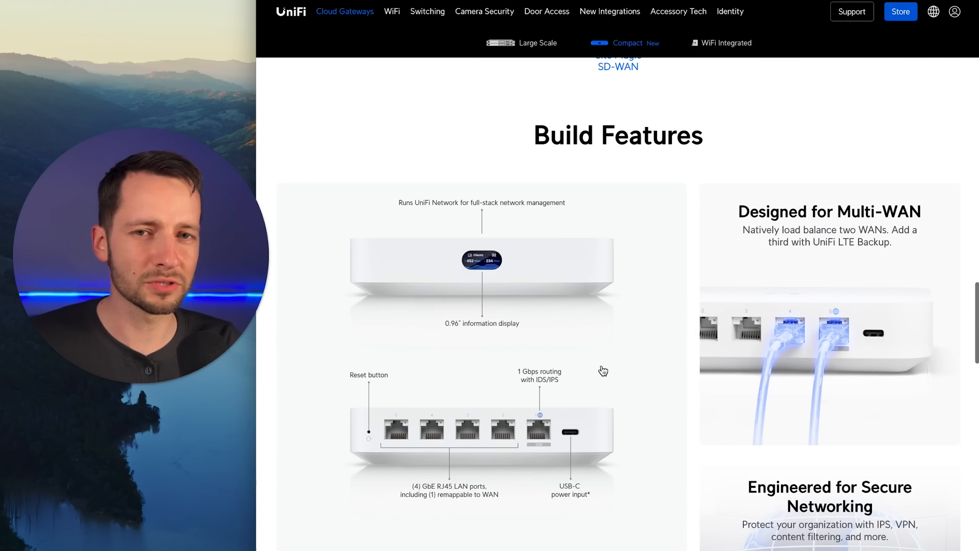
{"action": "scroll", "scroll_direction": "down", "scroll_amount": 3}
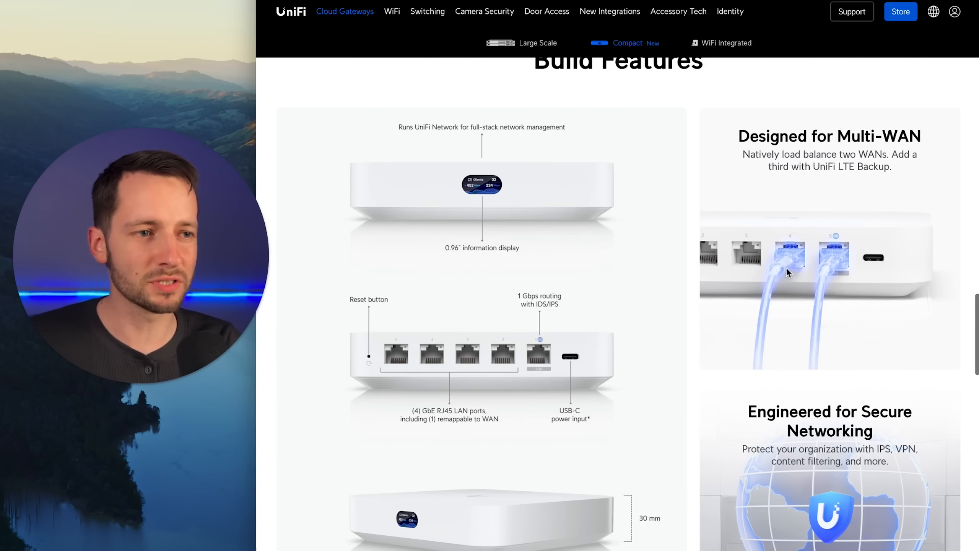
{"action": "mouse_move", "coordinate": [736, 311]}
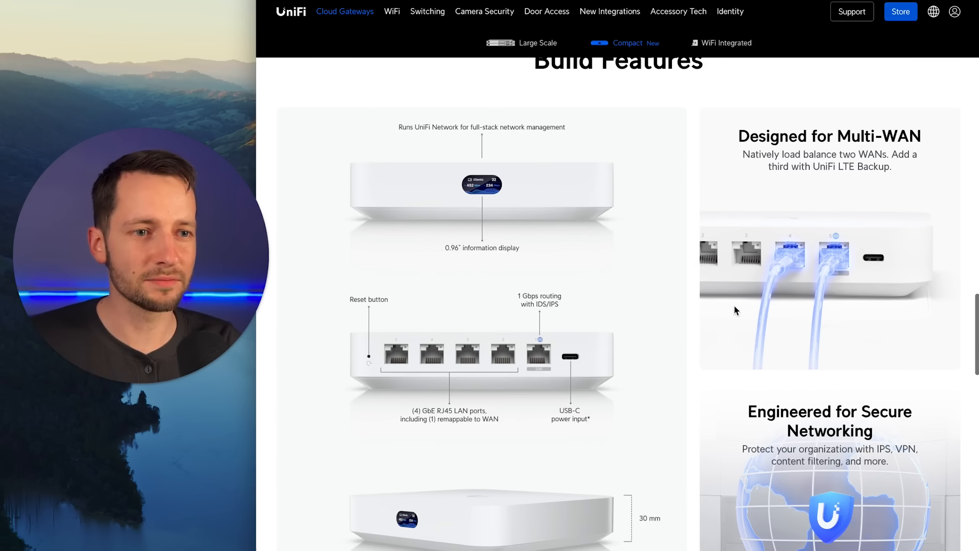
{"action": "scroll", "scroll_direction": "down", "scroll_amount": 3}
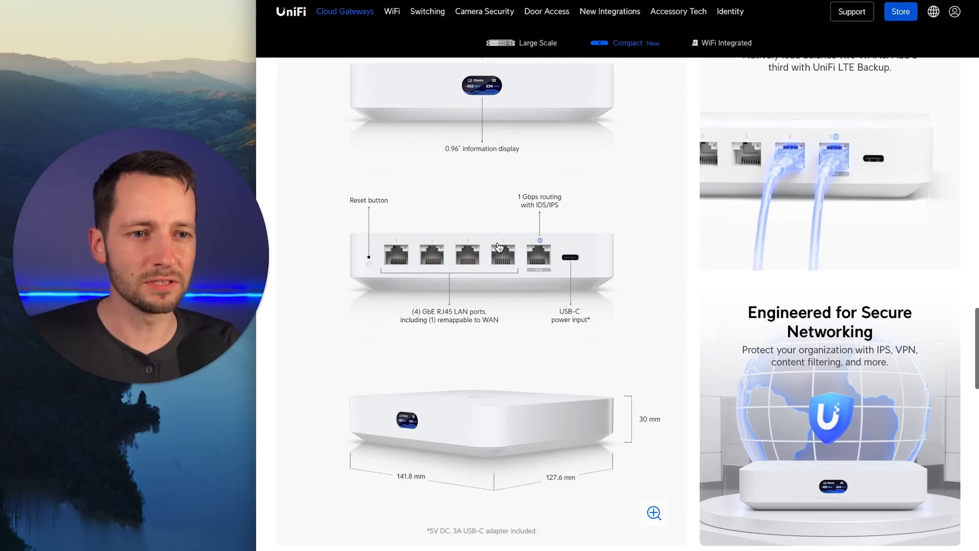
{"action": "mouse_move", "coordinate": [541, 314]}
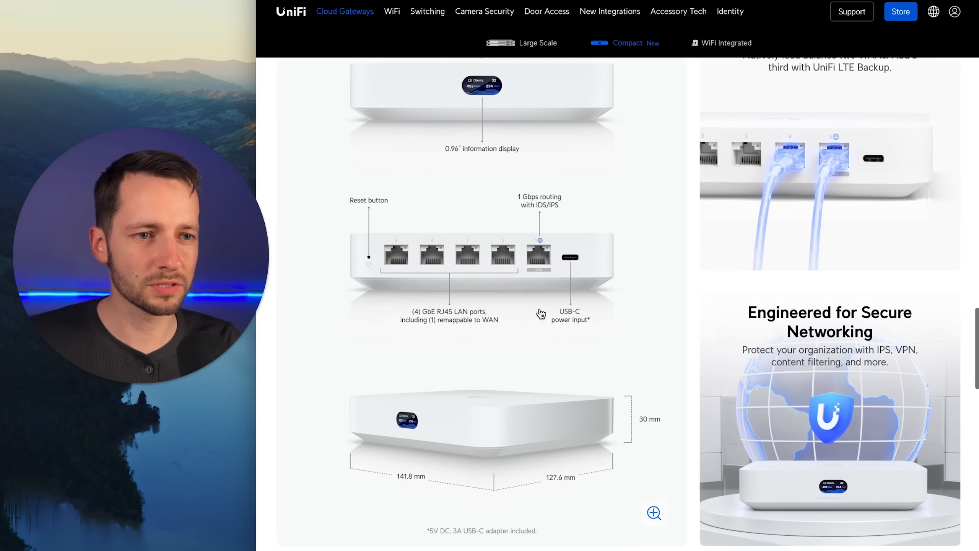
{"action": "scroll", "scroll_direction": "up", "scroll_amount": 3}
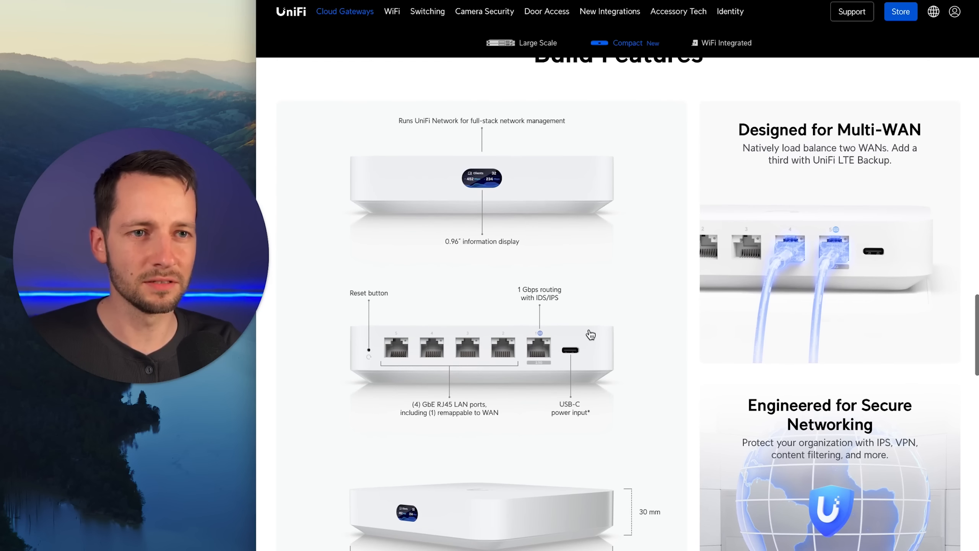
{"action": "mouse_move", "coordinate": [490, 199]}
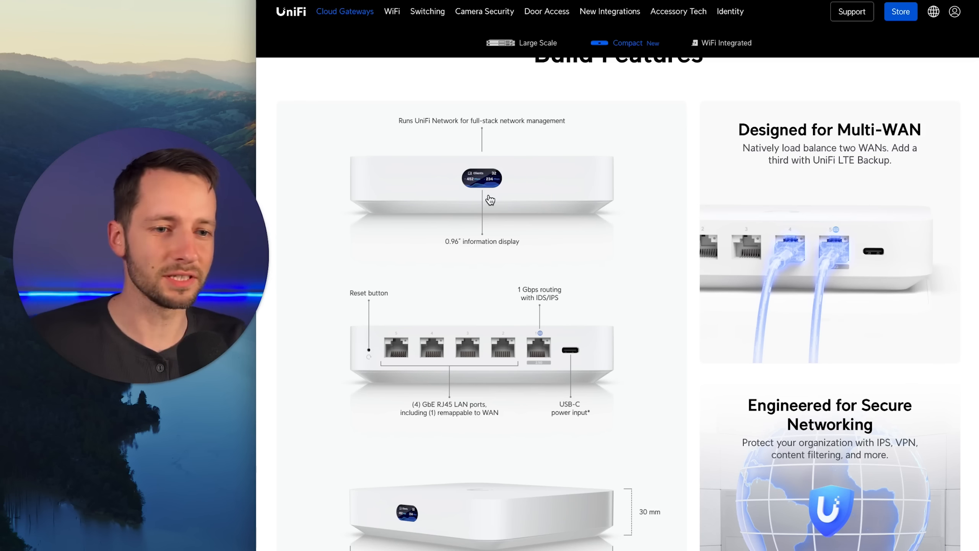
Scroll past the setup diagram to the Cloud Gateway Ultra key specs summary near the footer
{"action": "scroll", "scroll_direction": "down", "scroll_amount": 3}
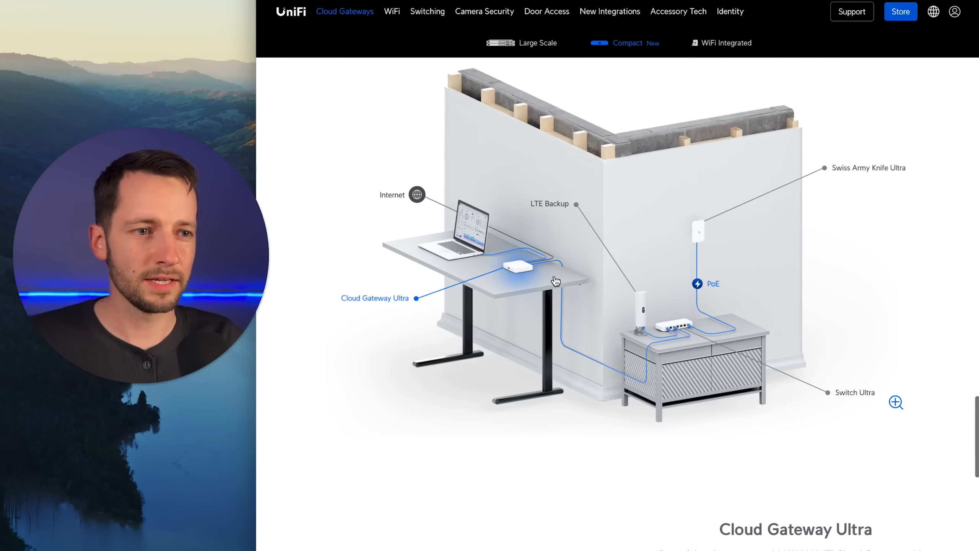
{"action": "mouse_move", "coordinate": [617, 291]}
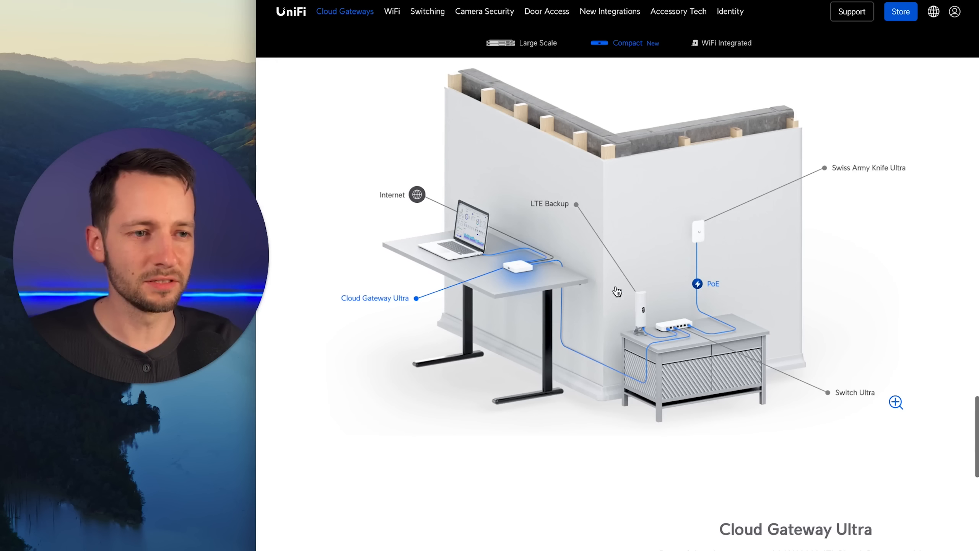
{"action": "mouse_move", "coordinate": [677, 325]}
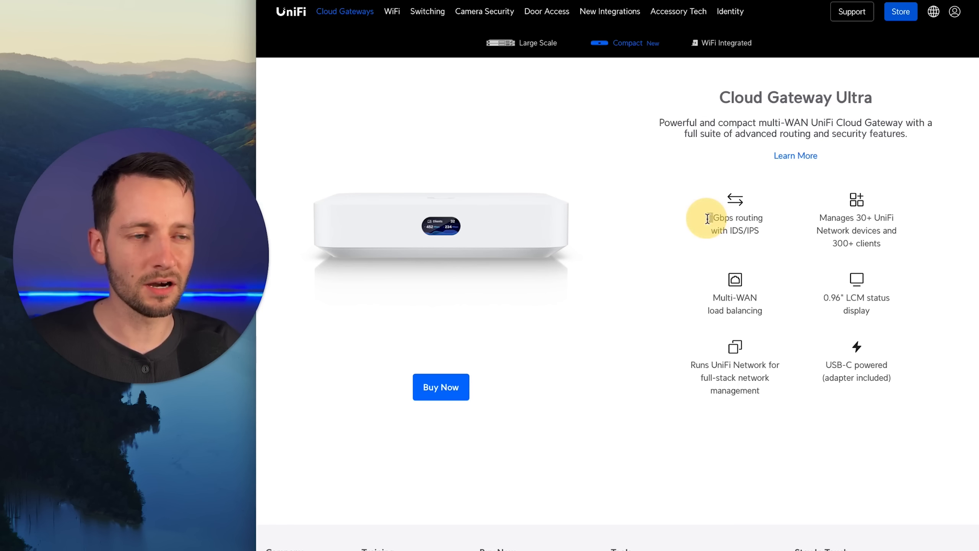
{"action": "mouse_move", "coordinate": [718, 278]}
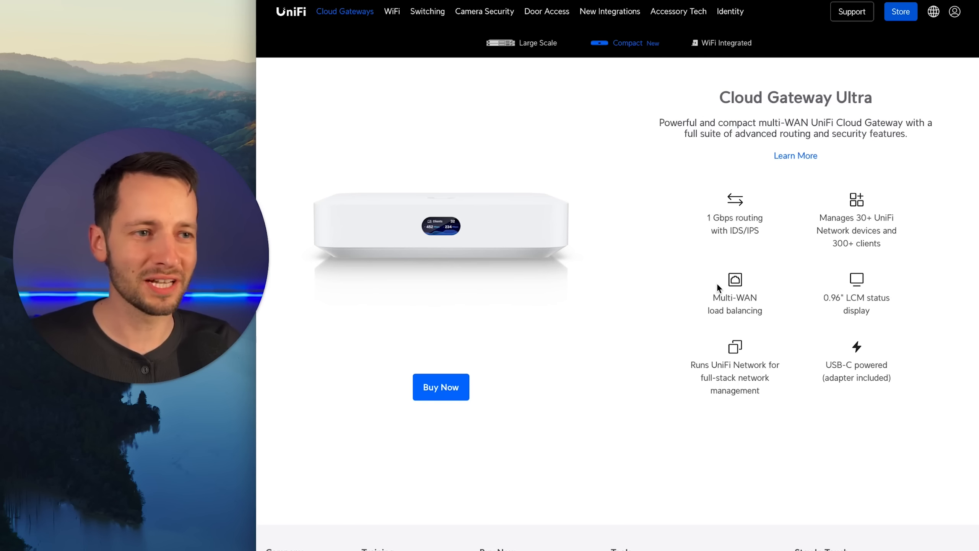
{"action": "mouse_move", "coordinate": [882, 257]}
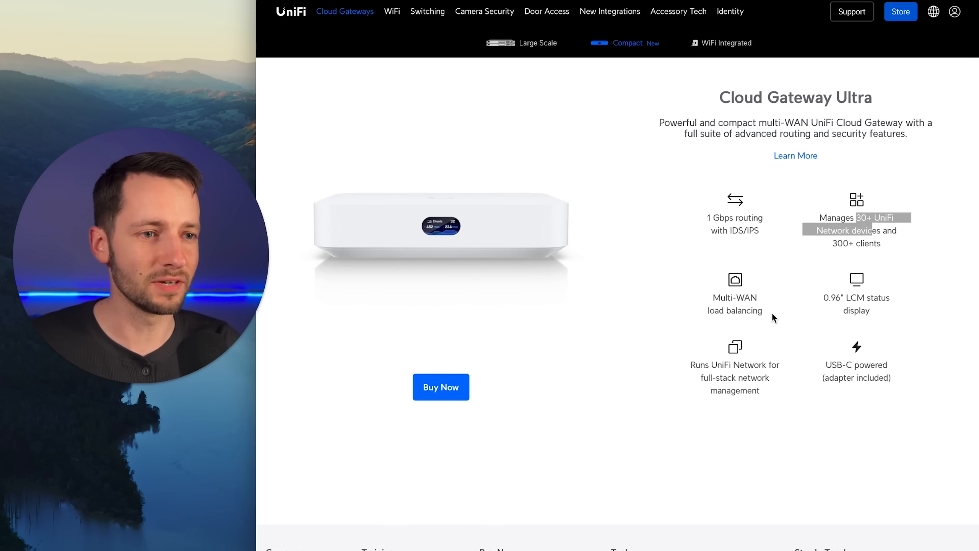
{"action": "scroll", "scroll_direction": "down", "scroll_amount": 3}
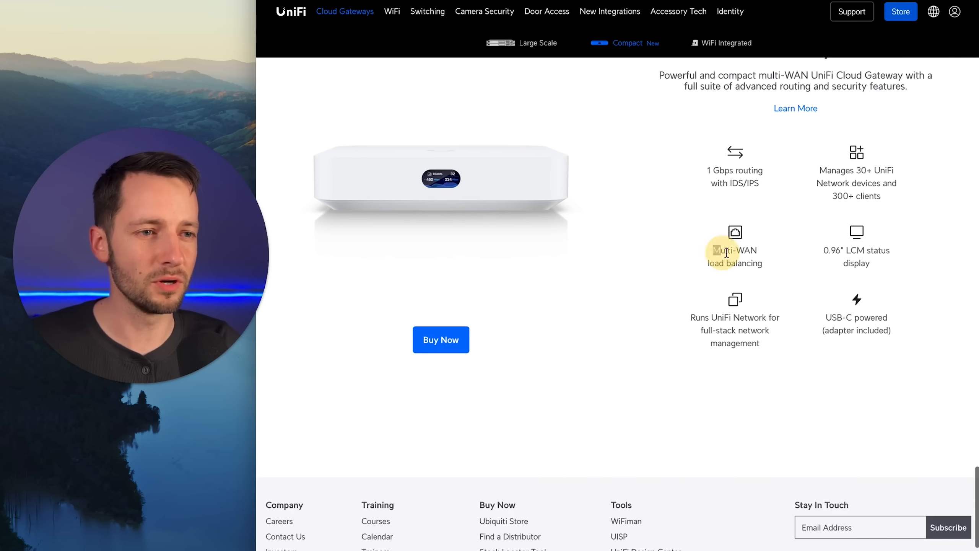
{"action": "mouse_move", "coordinate": [723, 342]}
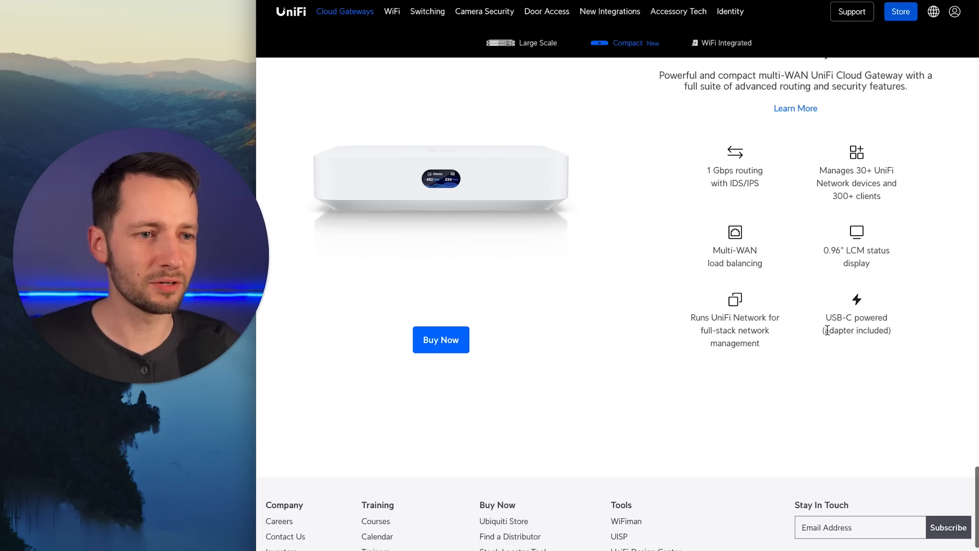
{"action": "scroll", "scroll_direction": "up", "scroll_amount": 3}
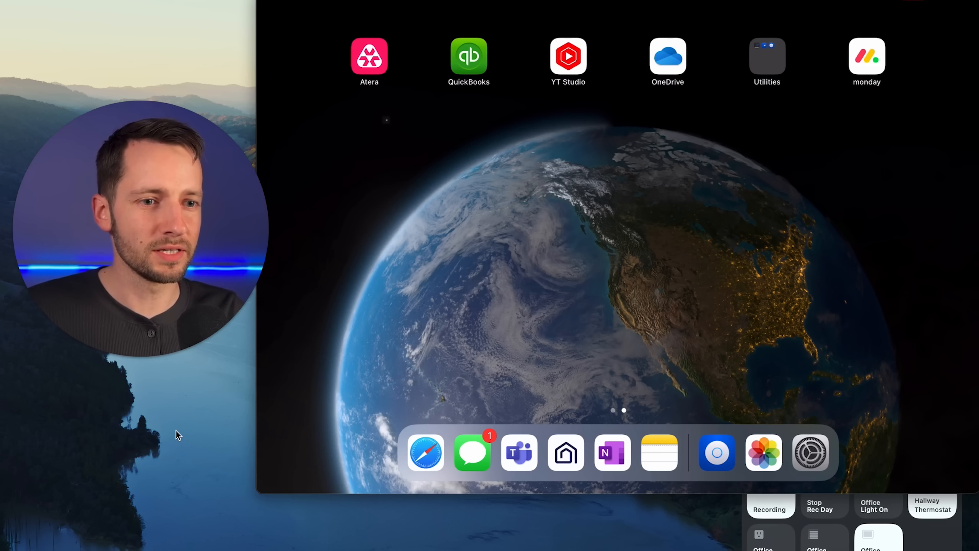
{"action": "mouse_move", "coordinate": [214, 471]}
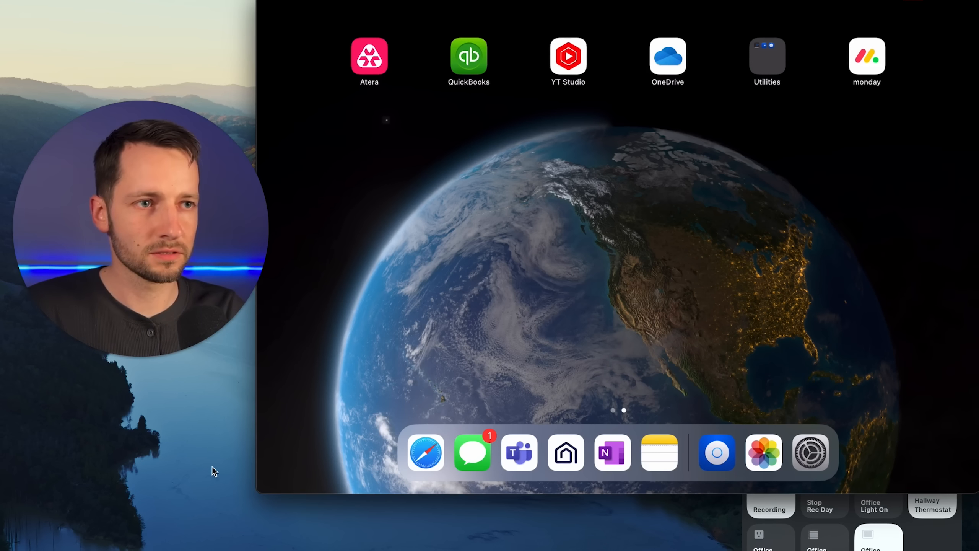
Launch the UniFi app, find nearby devices and start setup of the discovered Cloud Gateway Ultra
{"action": "left_click", "coordinate": [716, 453]}
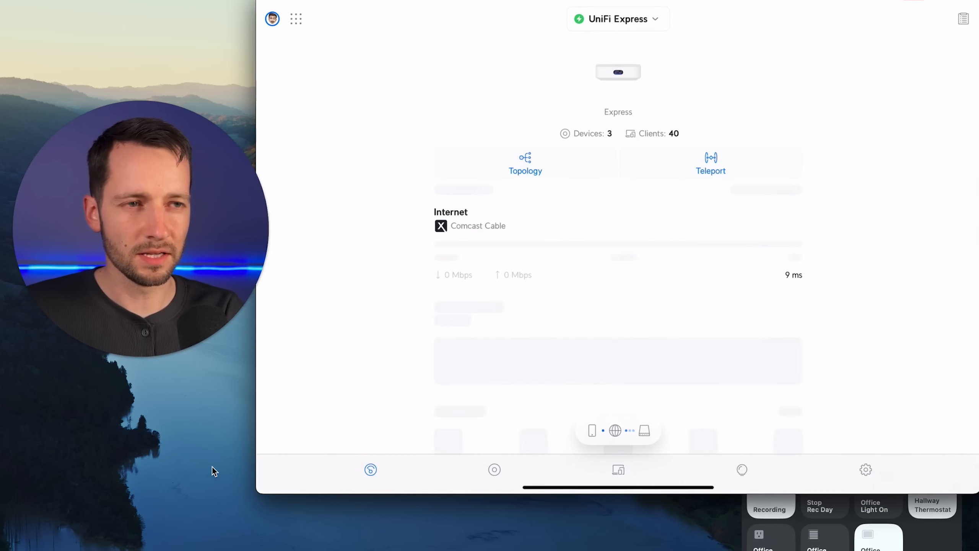
{"action": "left_click", "coordinate": [617, 19]}
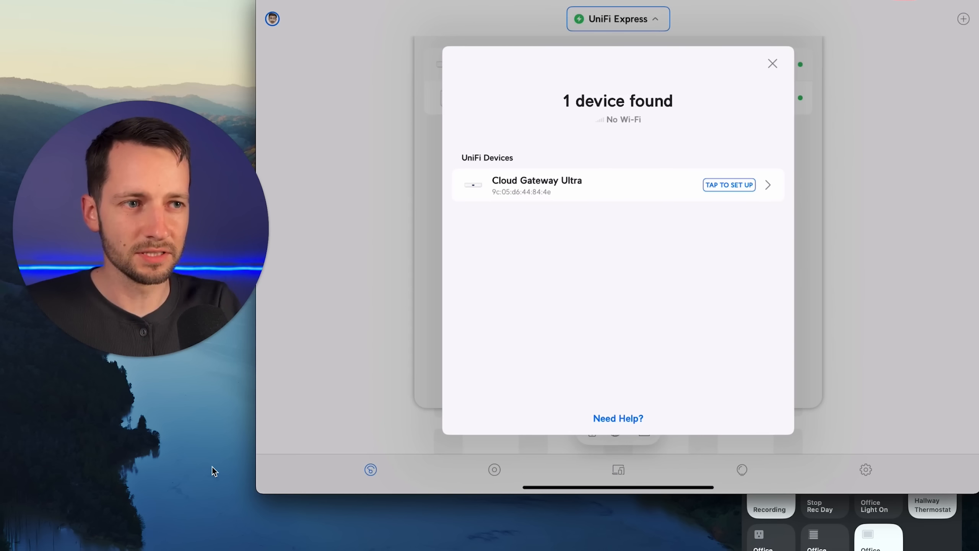
{"action": "left_click", "coordinate": [729, 185]}
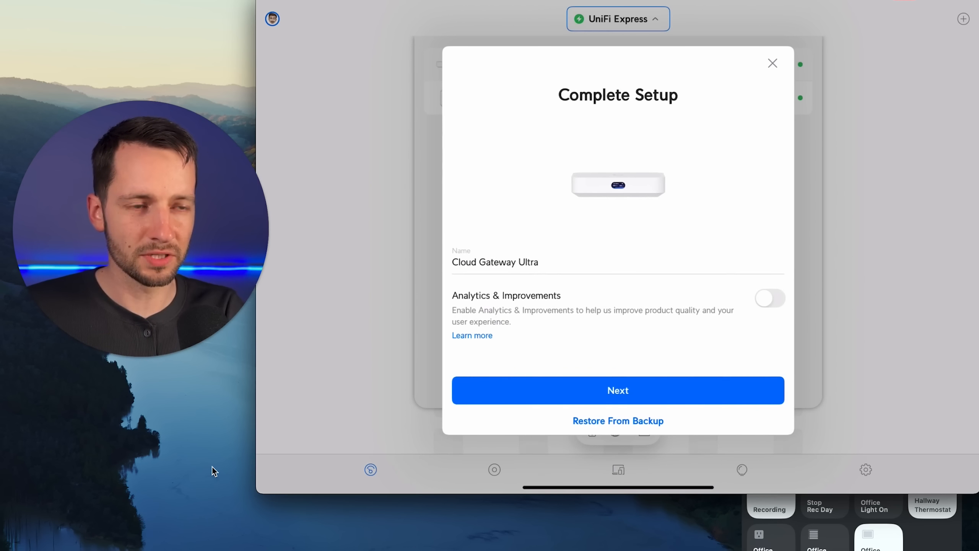
{"action": "mouse_move", "coordinate": [189, 493]}
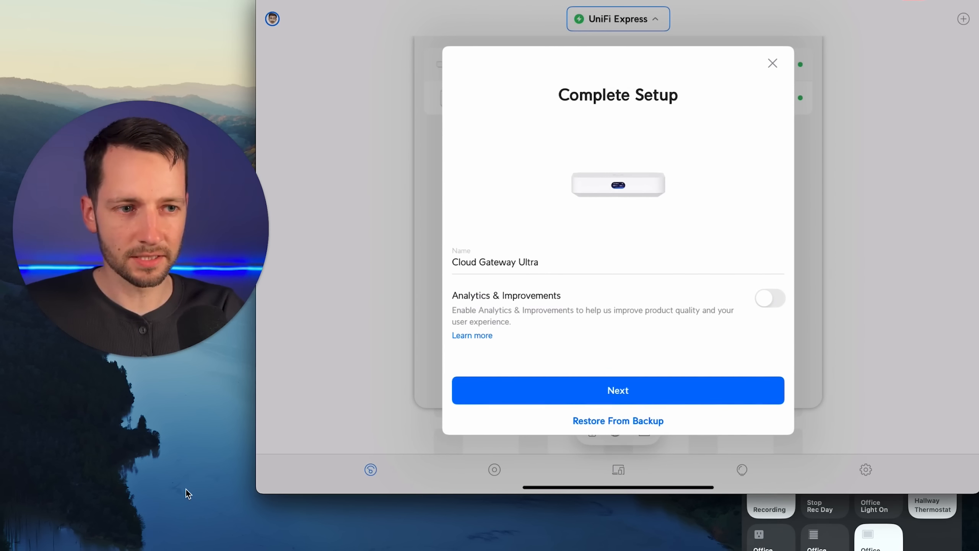
Continue past Complete Setup and the 375/55 Mbps speed test results so the firmware update begins
{"action": "left_click", "coordinate": [618, 389]}
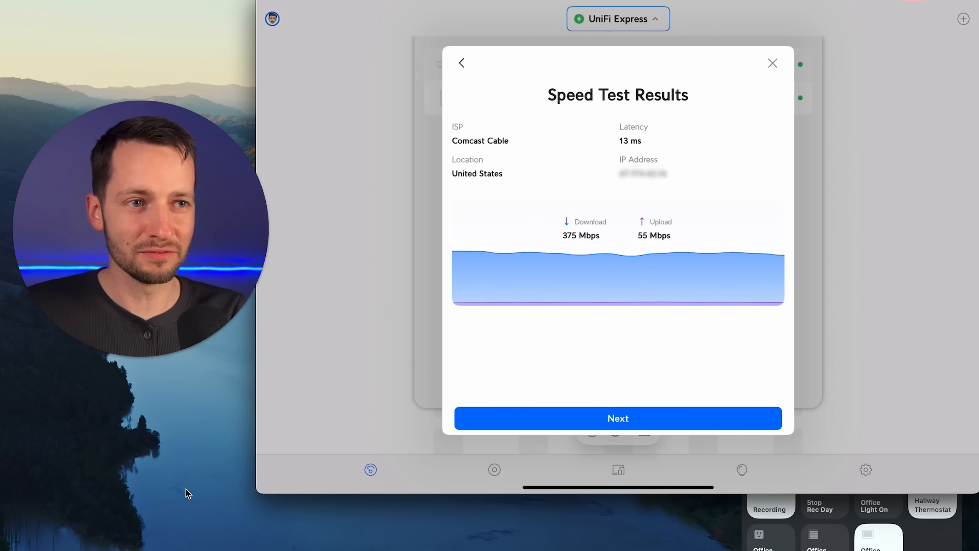
{"action": "left_click", "coordinate": [617, 417]}
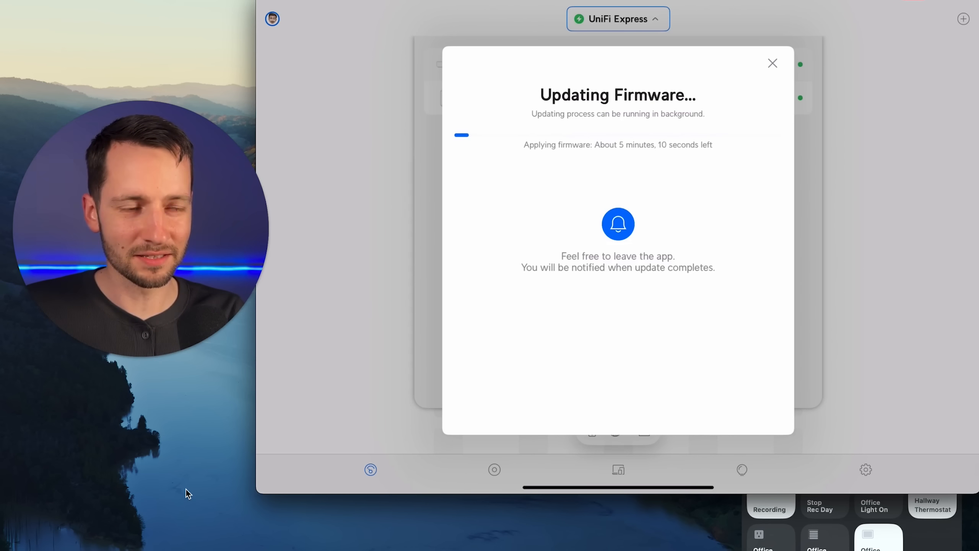
Dismiss the Updating Firmware dialog so the update continues in the background
{"action": "left_click", "coordinate": [773, 62]}
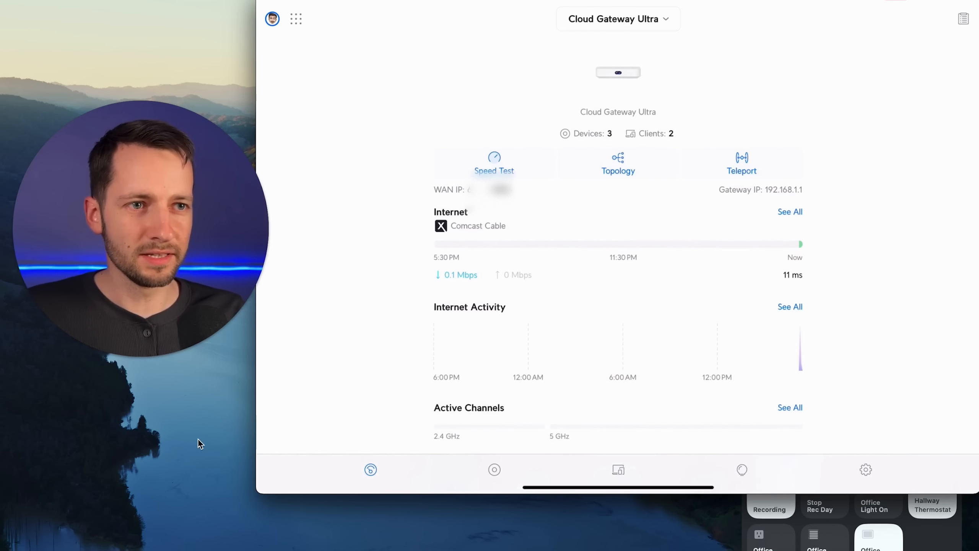
View the unmanaged USW-Ultra-60W switch details, then go to the Cloud Gateway Ultra's UniFi Network dashboard
{"action": "left_click", "coordinate": [494, 470]}
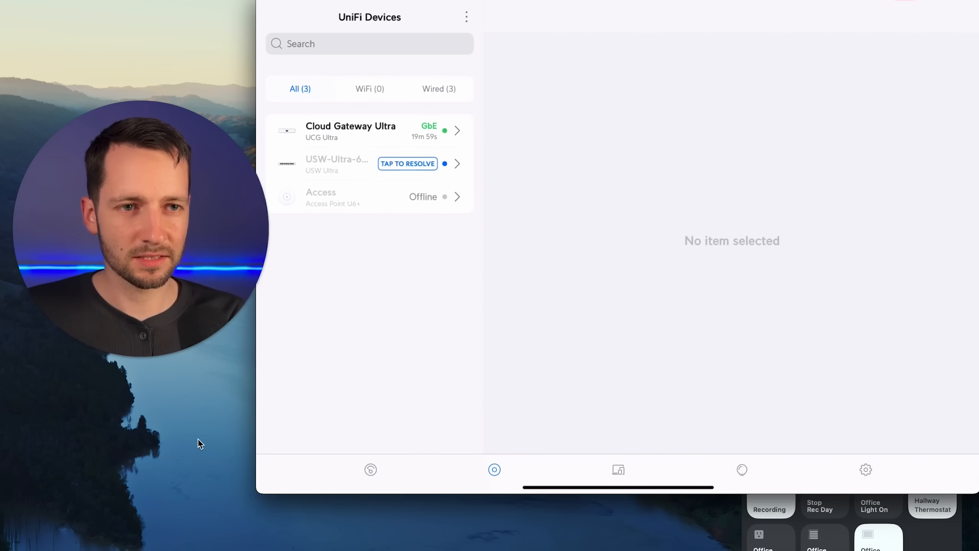
{"action": "mouse_move", "coordinate": [167, 446]}
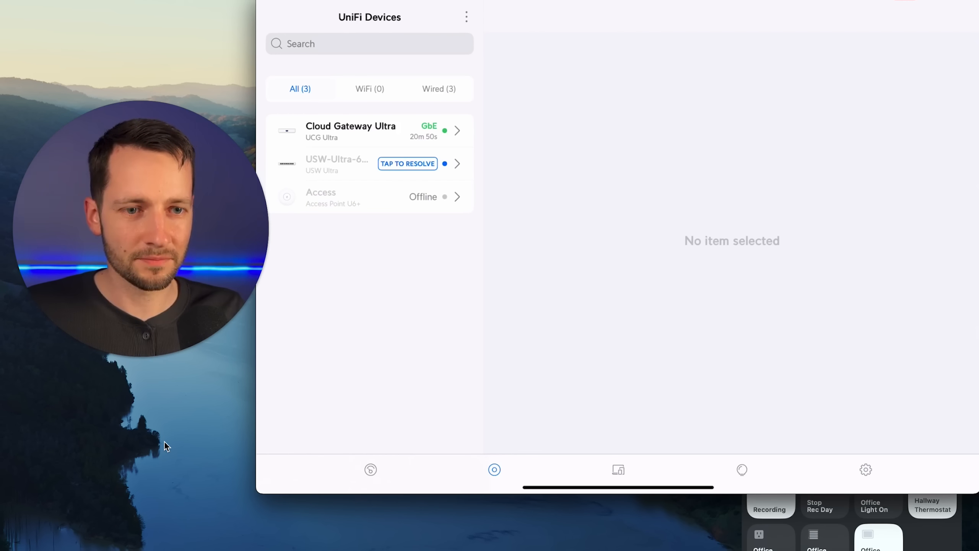
{"action": "left_click", "coordinate": [369, 164]}
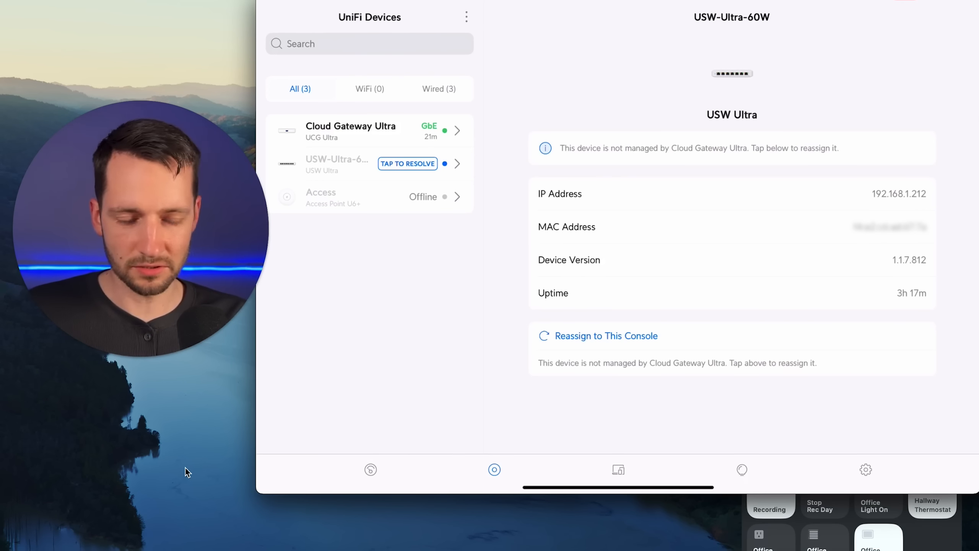
{"action": "left_click", "coordinate": [605, 335]}
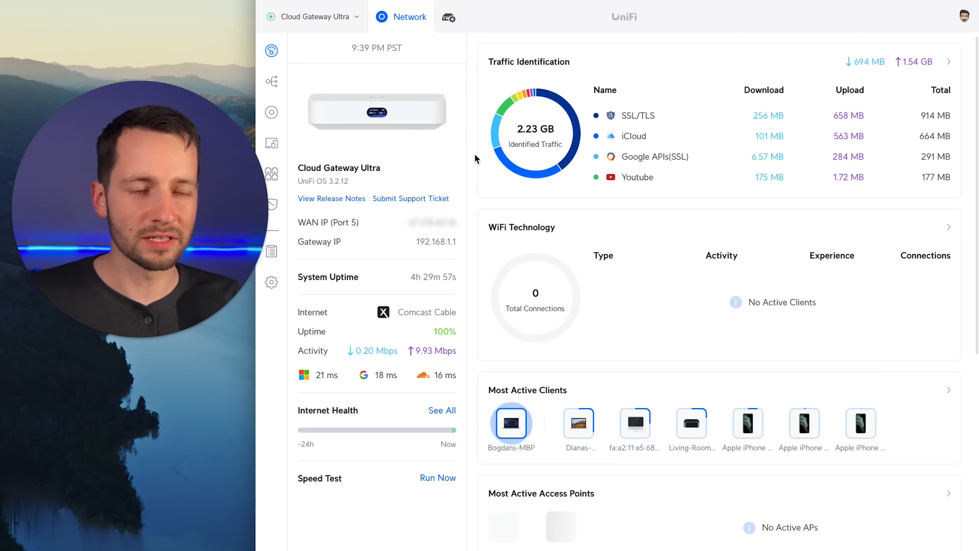
{"action": "mouse_move", "coordinate": [271, 250]}
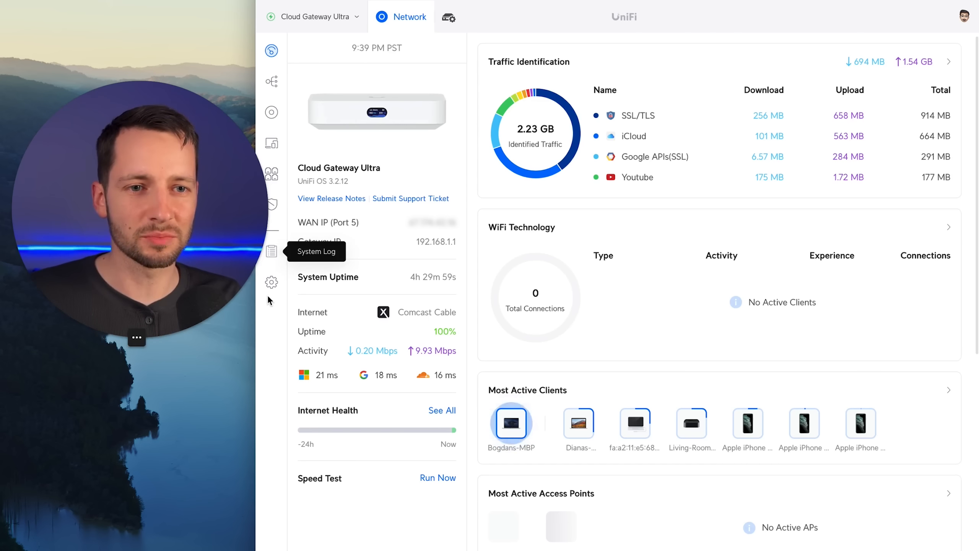
In Internet settings, set Secondary WAN2 to Port 4 (GE), try Distributed load balancing, then return to Failover Only
{"action": "left_click", "coordinate": [270, 281]}
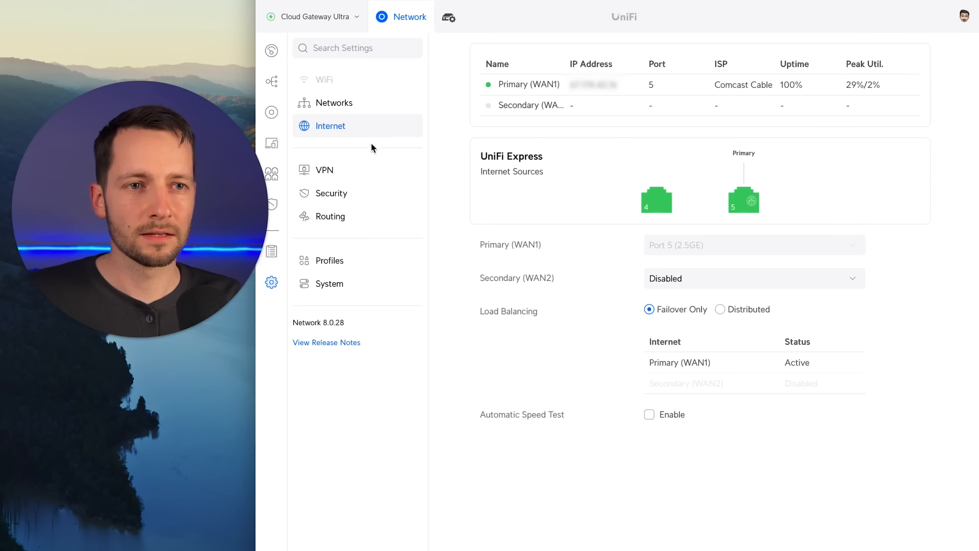
{"action": "mouse_move", "coordinate": [714, 202]}
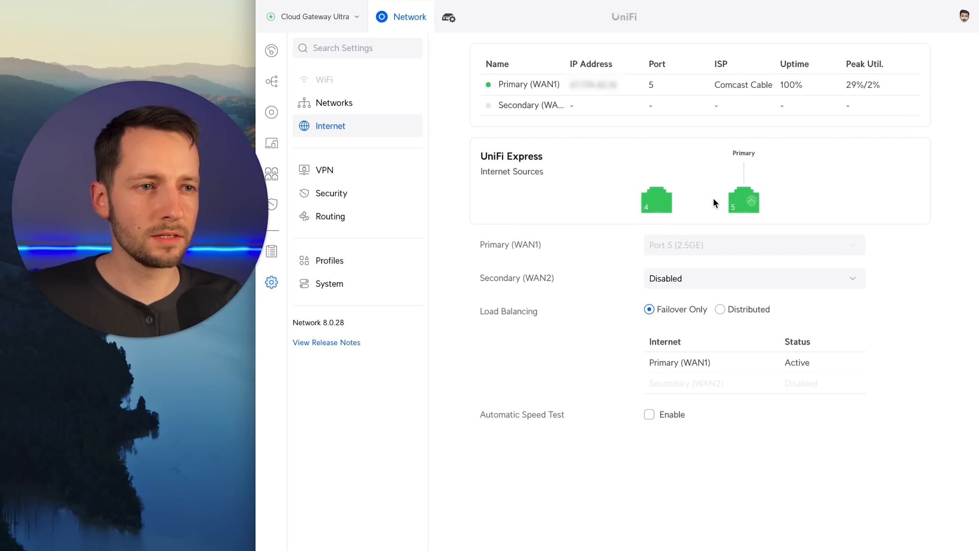
{"action": "mouse_move", "coordinate": [652, 208]}
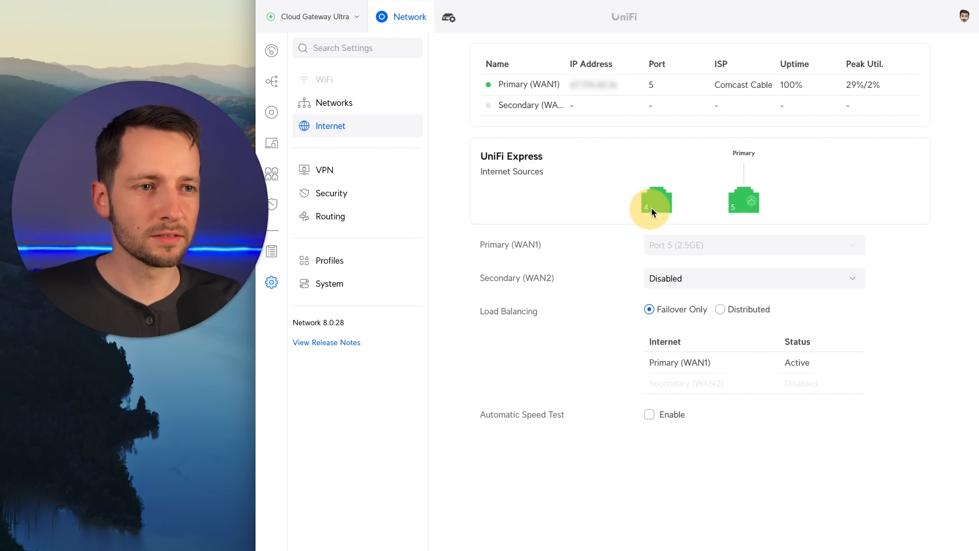
{"action": "left_click", "coordinate": [753, 278]}
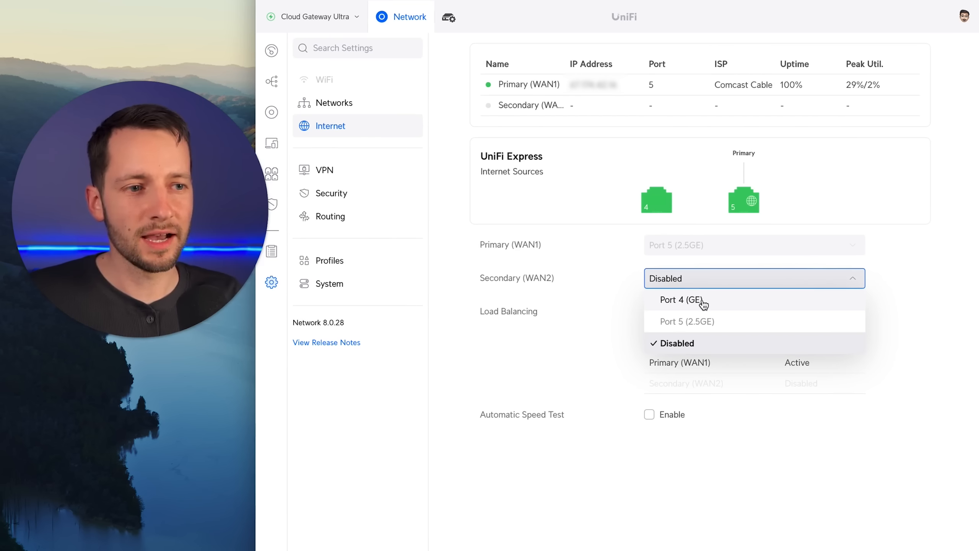
{"action": "left_click", "coordinate": [680, 300]}
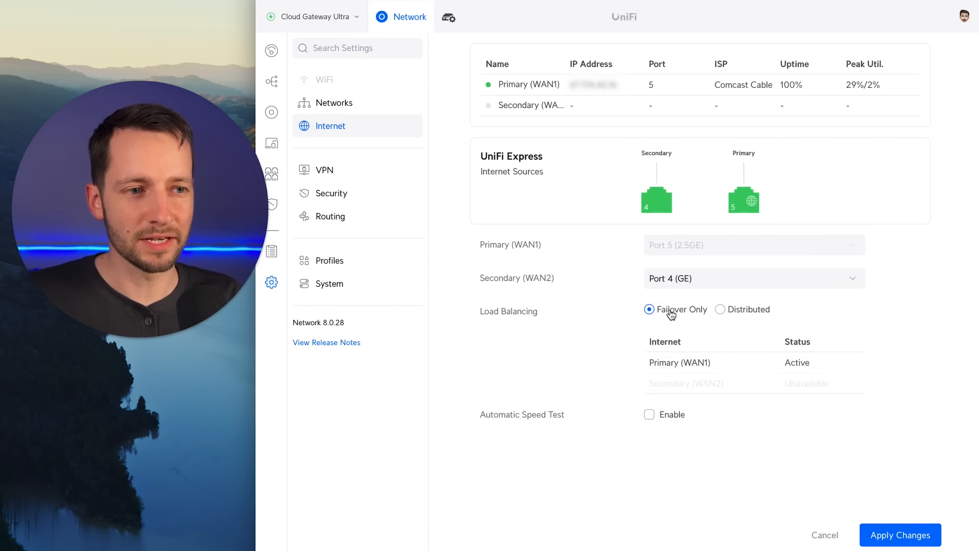
{"action": "mouse_move", "coordinate": [702, 289]}
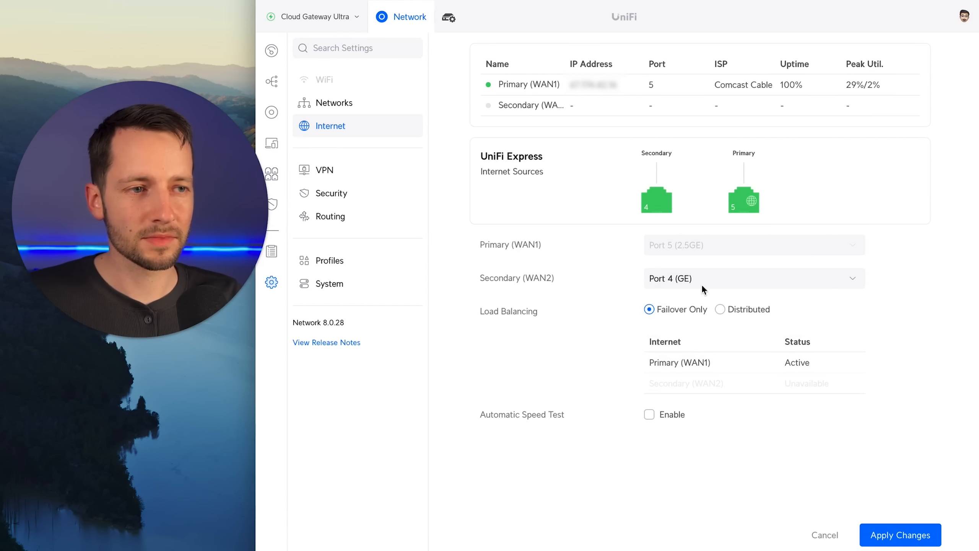
{"action": "mouse_move", "coordinate": [749, 206]}
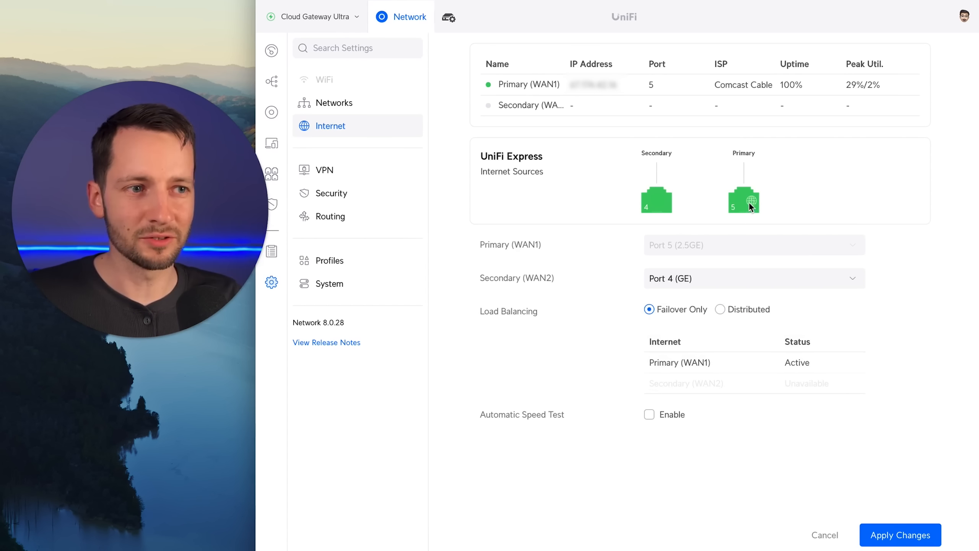
{"action": "mouse_move", "coordinate": [665, 213]}
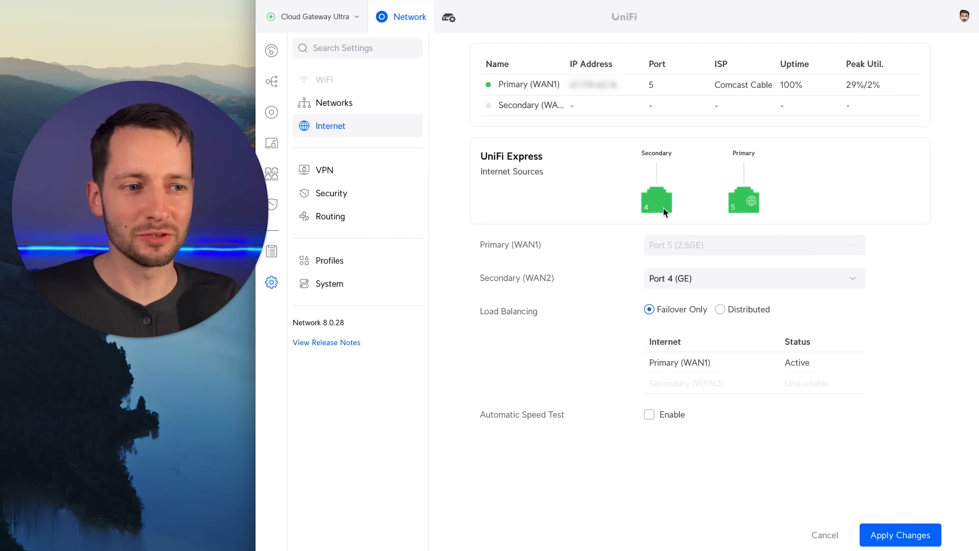
{"action": "mouse_move", "coordinate": [656, 334]}
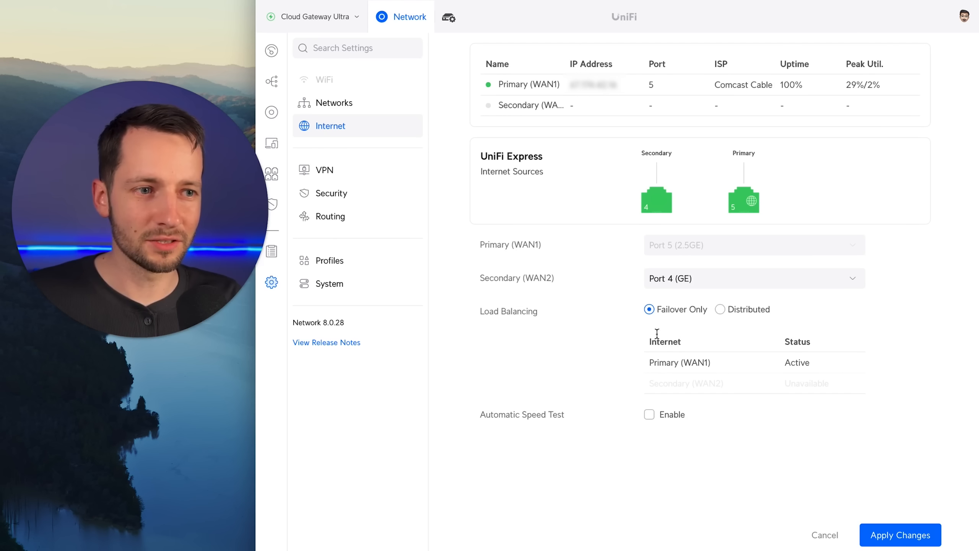
{"action": "left_click", "coordinate": [720, 308]}
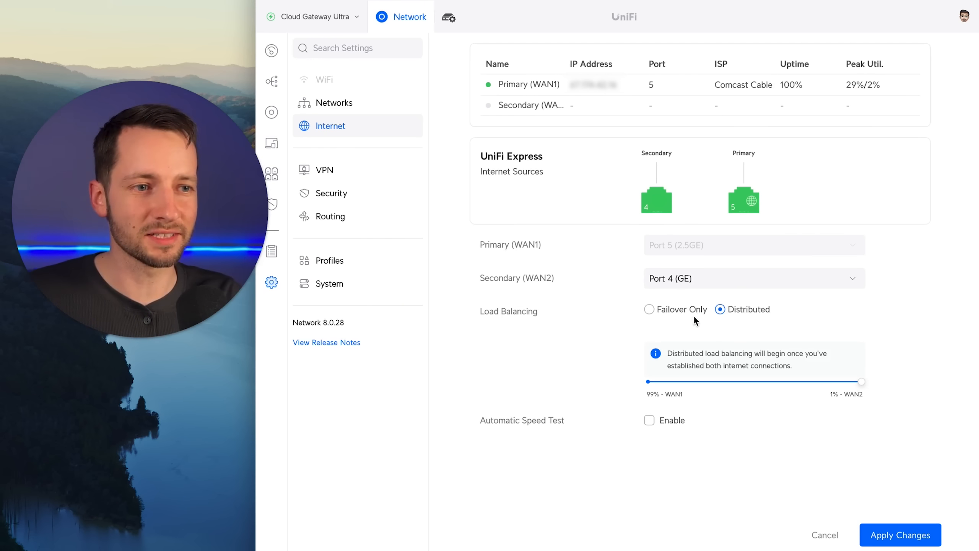
{"action": "left_click", "coordinate": [649, 309]}
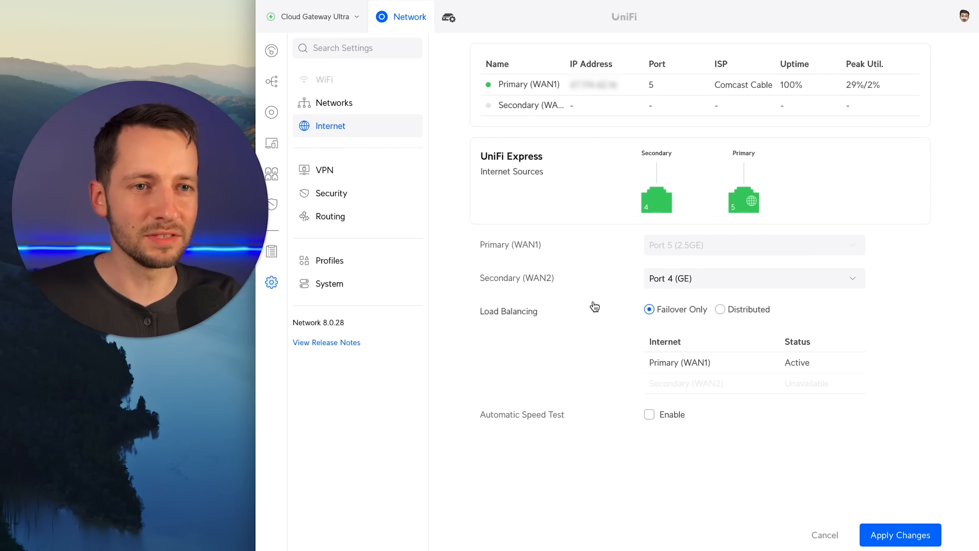
{"action": "mouse_move", "coordinate": [446, 229]}
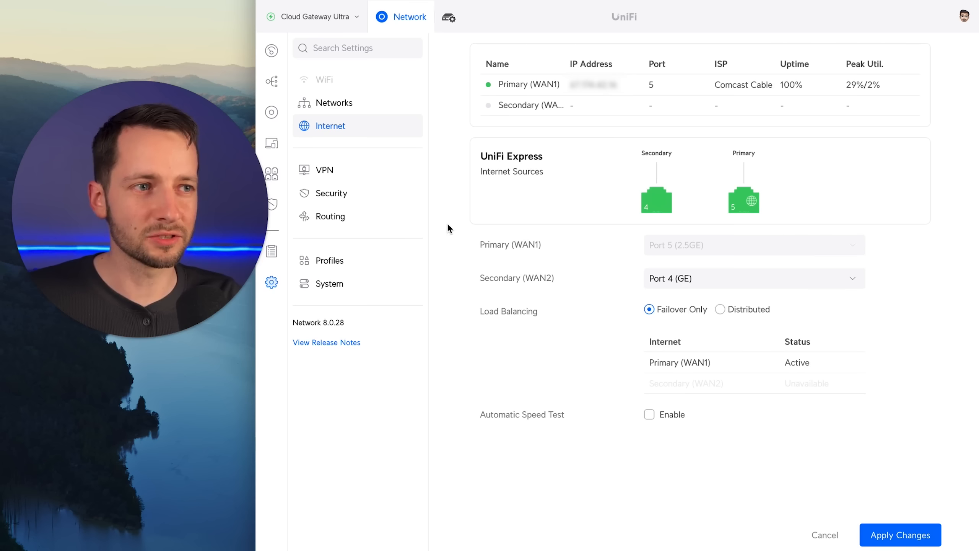
{"action": "mouse_move", "coordinate": [704, 224]}
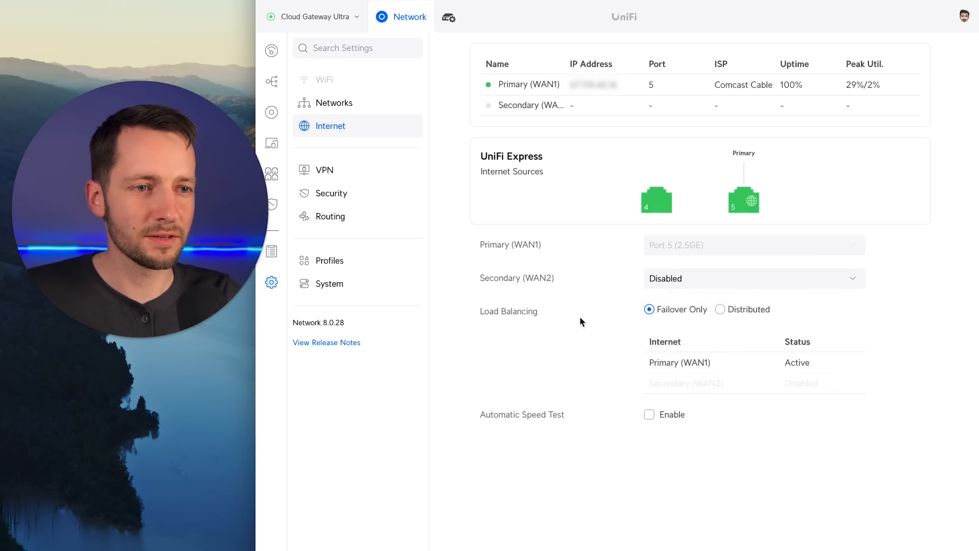
{"action": "mouse_move", "coordinate": [435, 216]}
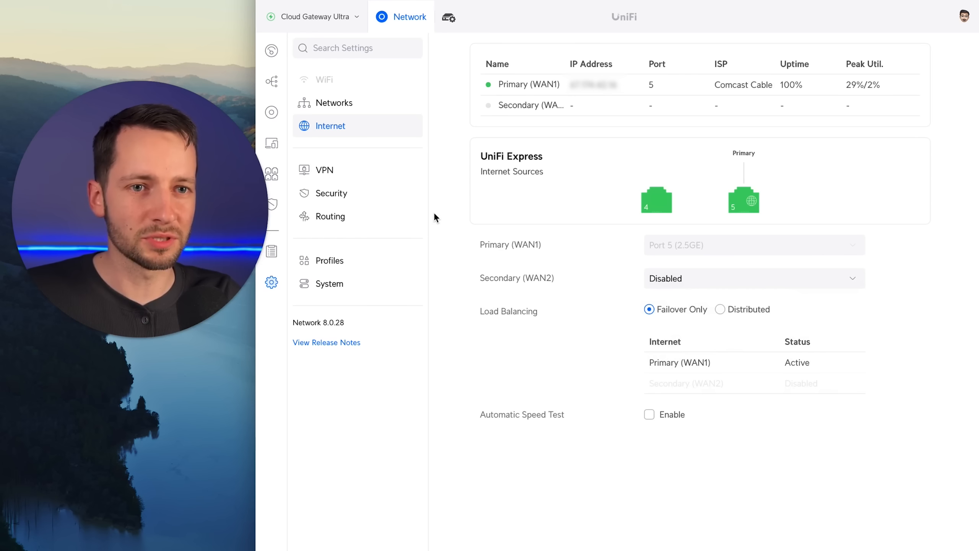
In Security settings, switch Suspicious Activity from Automatic to Advanced to reveal filtering and sensitivity options
{"action": "left_click", "coordinate": [331, 193]}
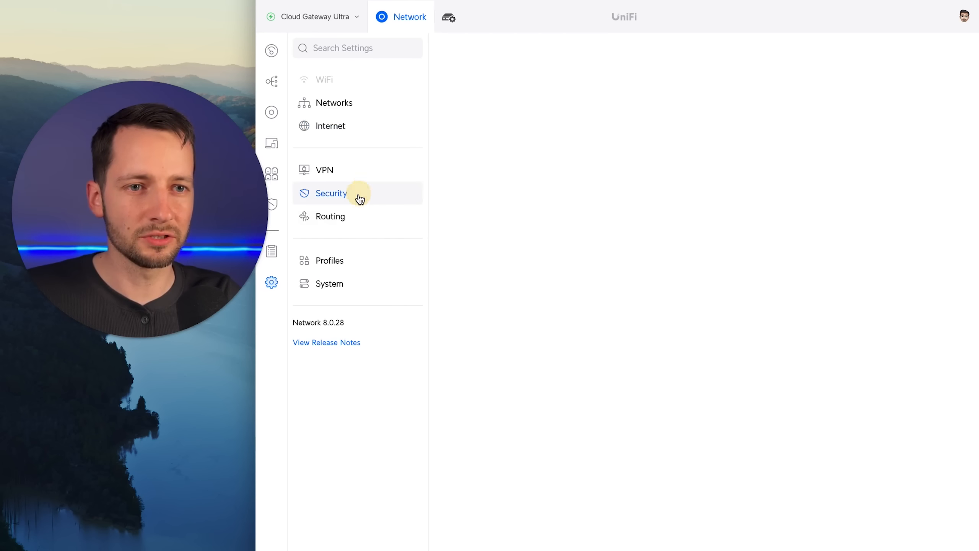
{"action": "left_click", "coordinate": [332, 193]}
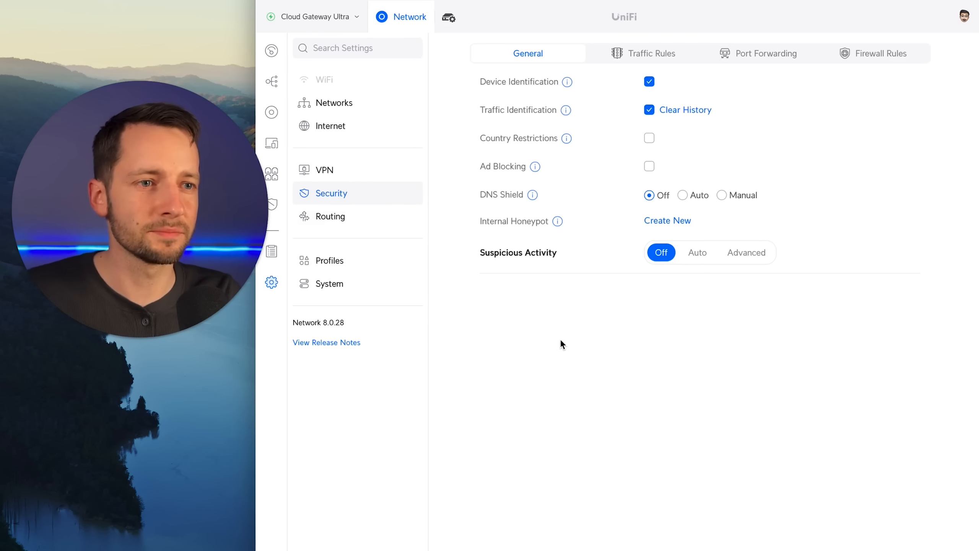
{"action": "mouse_move", "coordinate": [777, 261]}
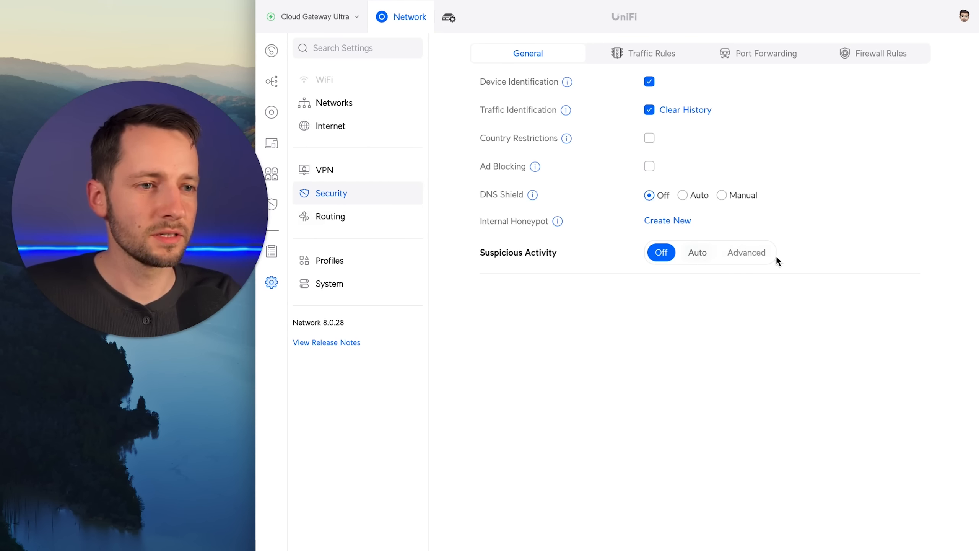
{"action": "left_click", "coordinate": [697, 252]}
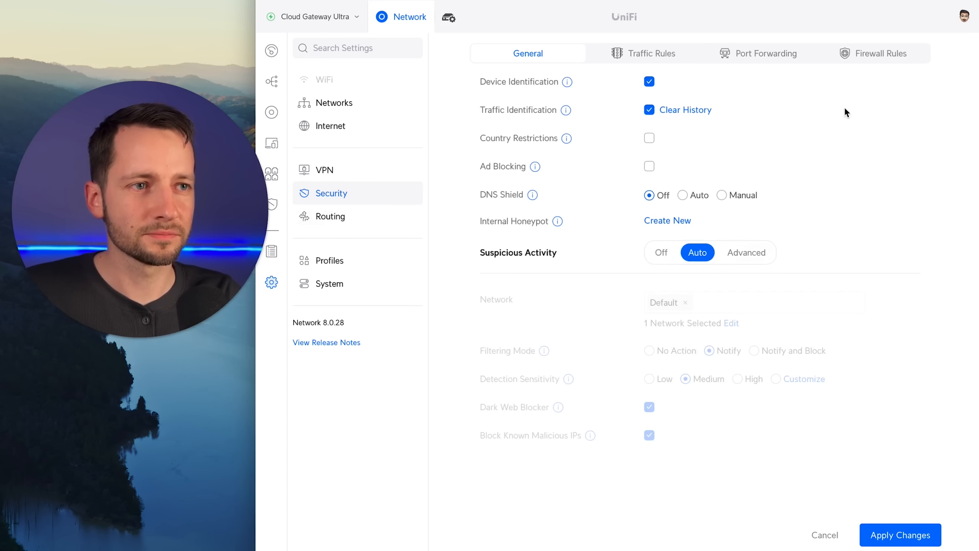
{"action": "mouse_move", "coordinate": [736, 237]}
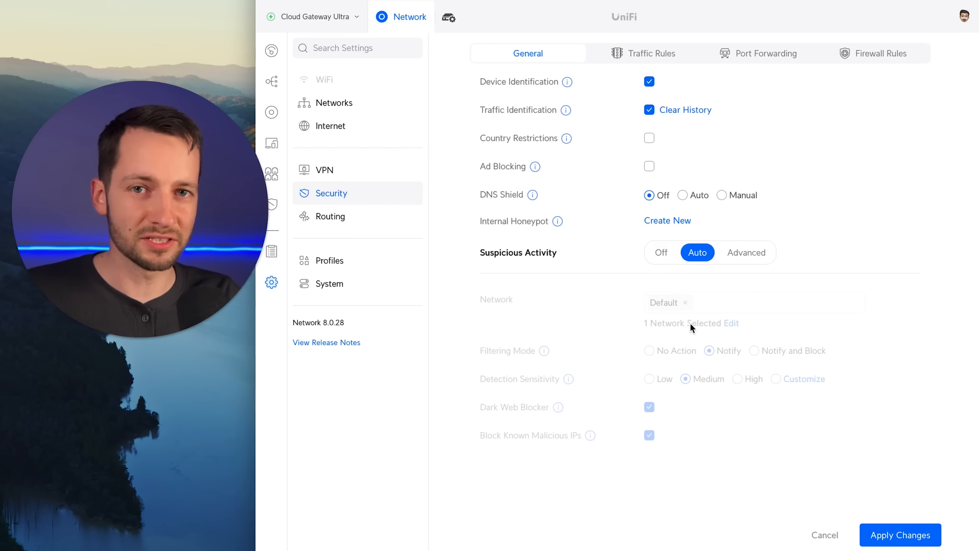
{"action": "left_click", "coordinate": [745, 252]}
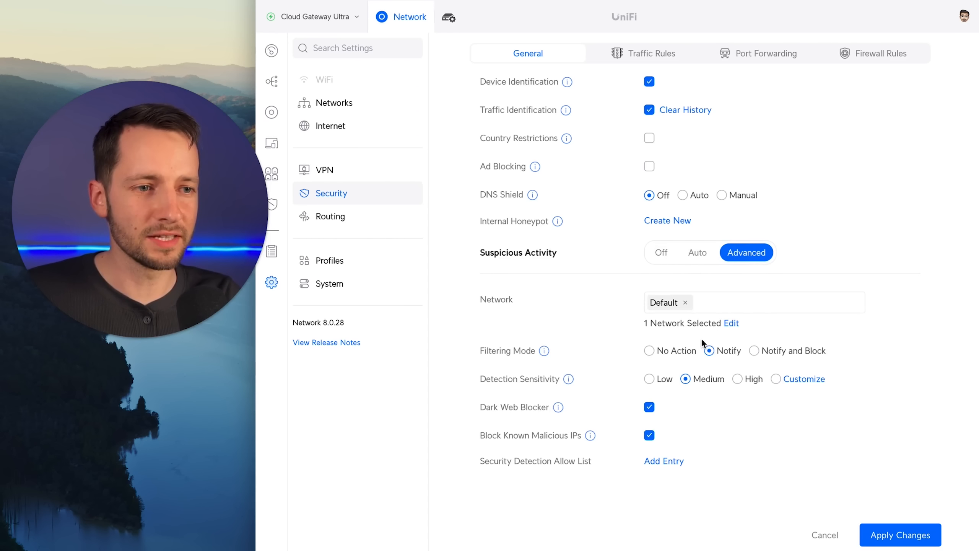
{"action": "mouse_move", "coordinate": [632, 308]}
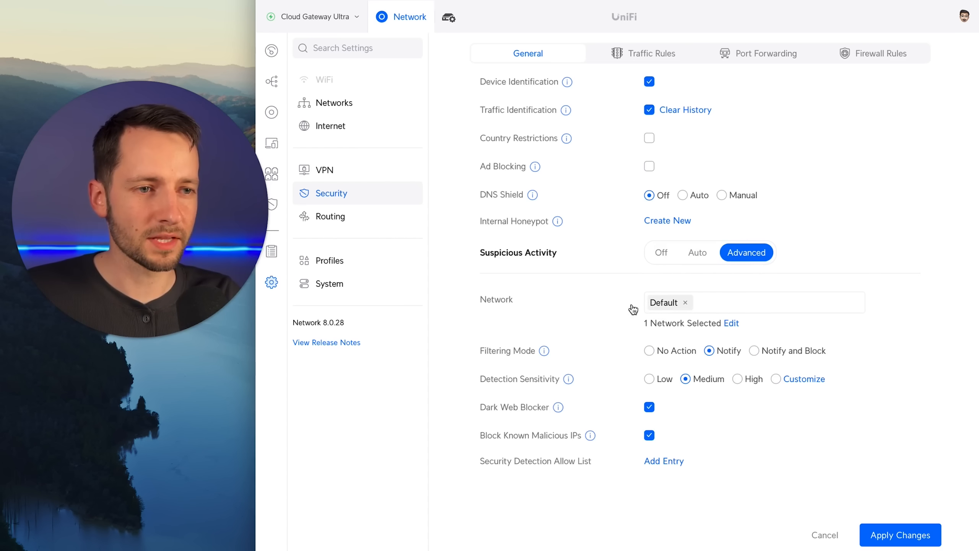
{"action": "mouse_move", "coordinate": [716, 410]}
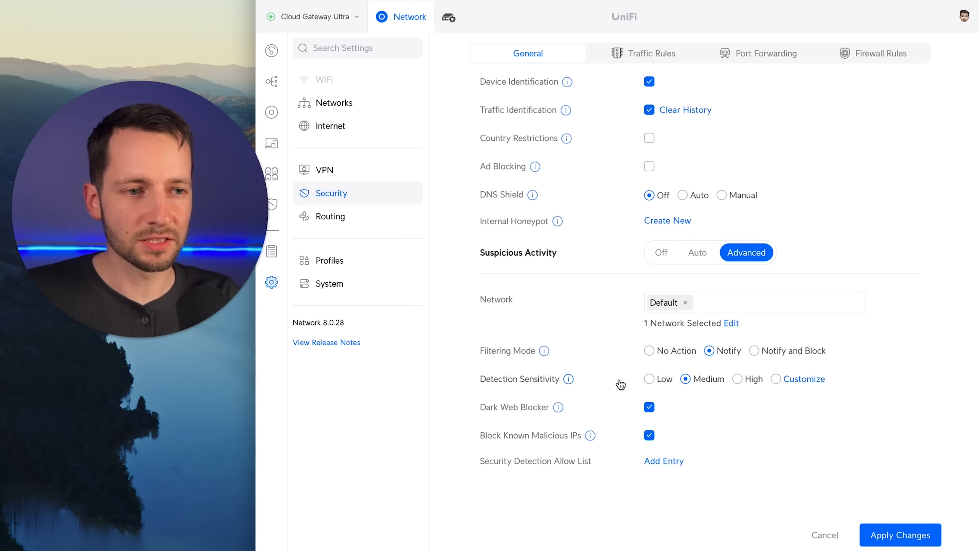
{"action": "mouse_move", "coordinate": [796, 385]}
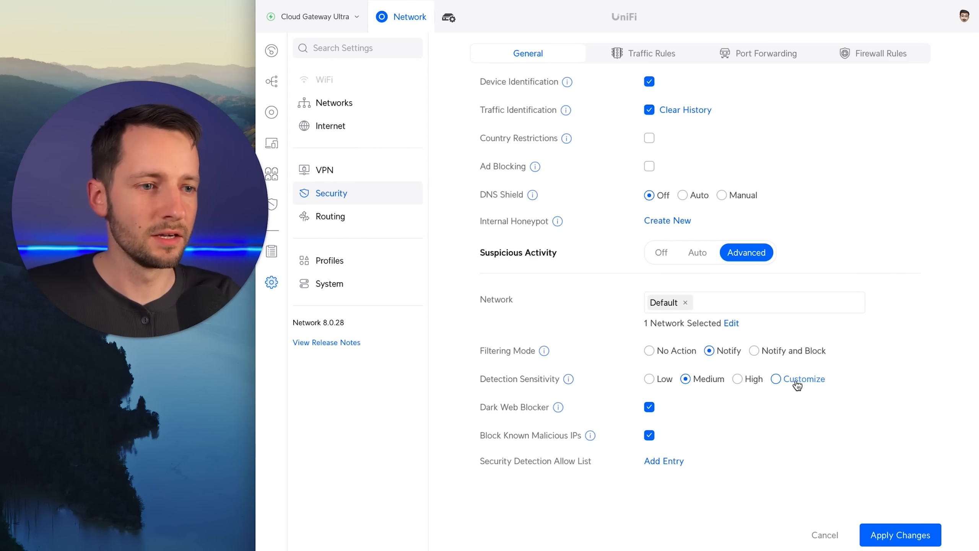
Review the threat categories covered by Medium detection sensitivity via Customize
{"action": "left_click", "coordinate": [803, 380]}
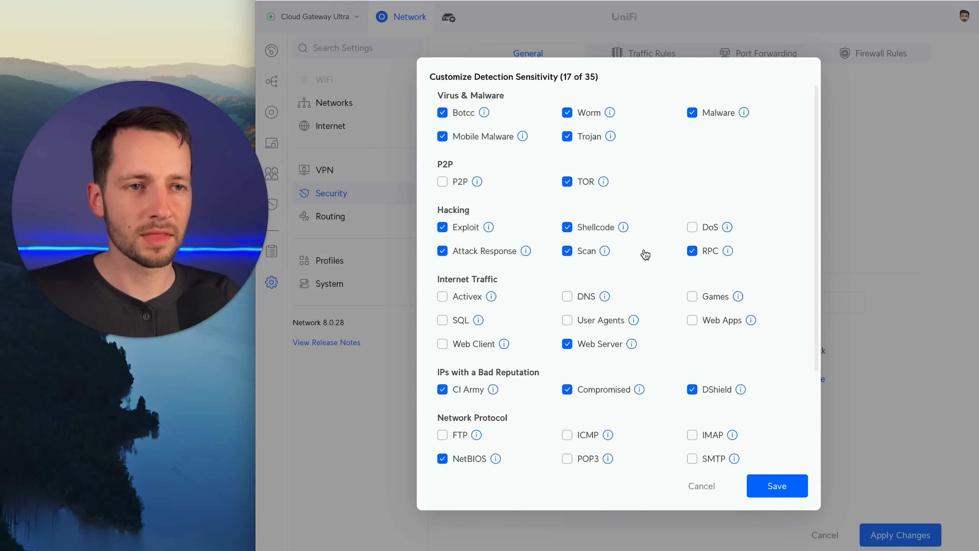
{"action": "mouse_move", "coordinate": [564, 77]}
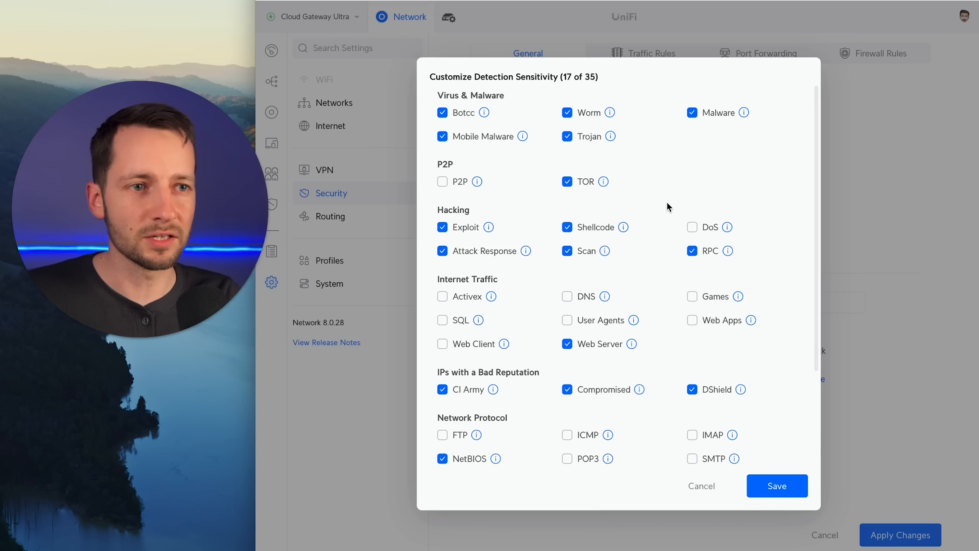
{"action": "mouse_move", "coordinate": [603, 86]}
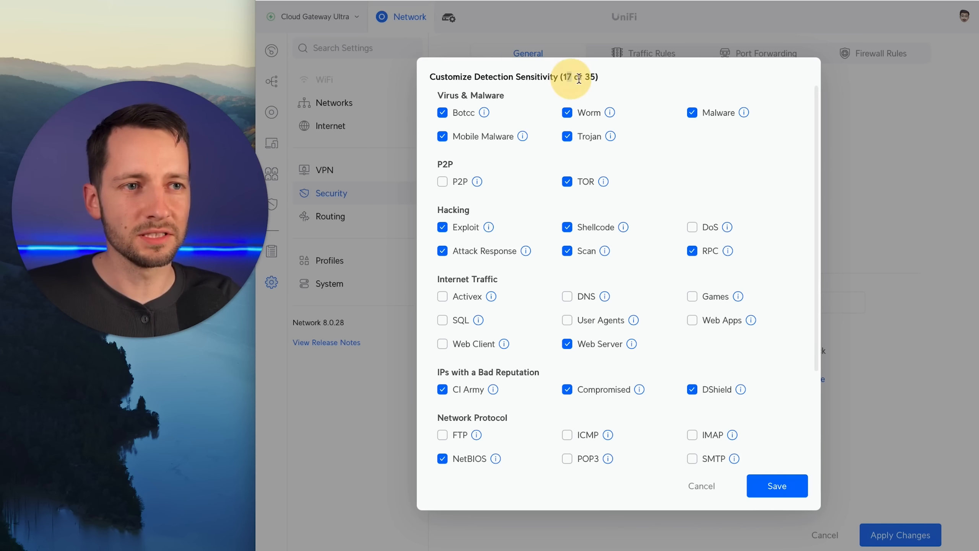
{"action": "mouse_move", "coordinate": [654, 153]}
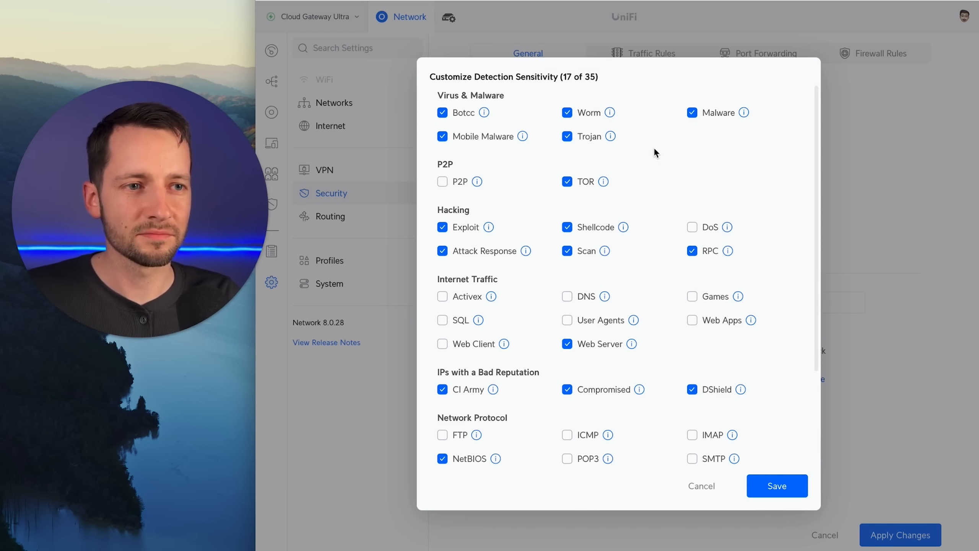
{"action": "mouse_move", "coordinate": [649, 168]}
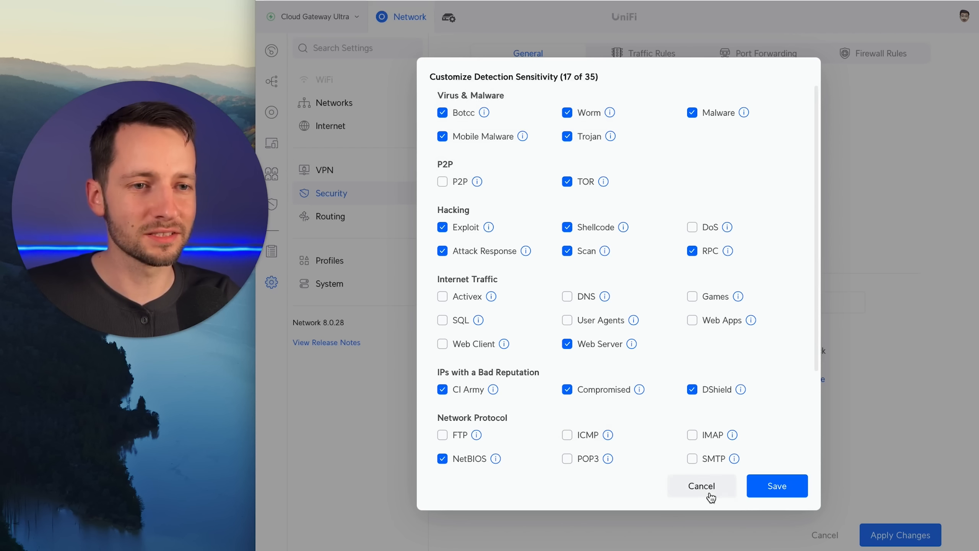
{"action": "scroll", "scroll_direction": "down", "scroll_amount": 3}
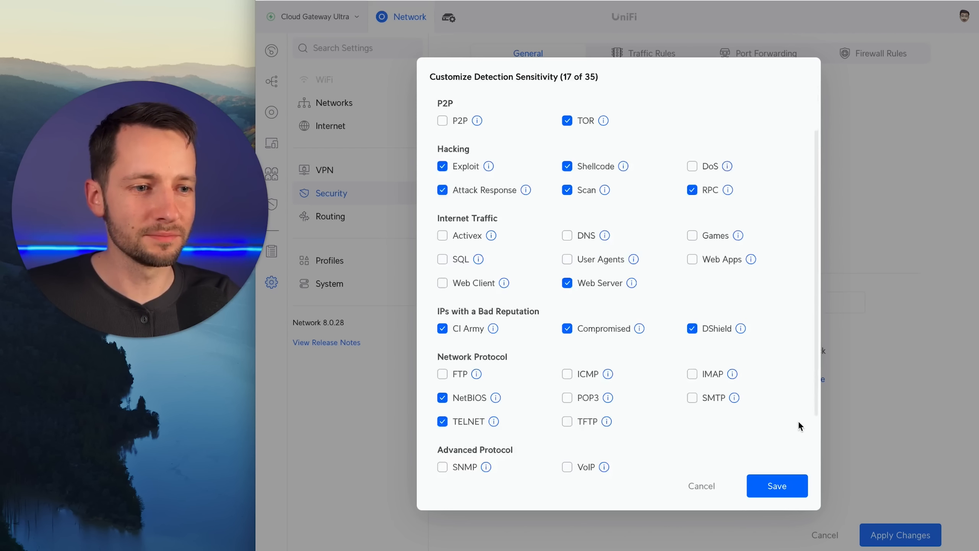
{"action": "scroll", "scroll_direction": "down", "scroll_amount": 3}
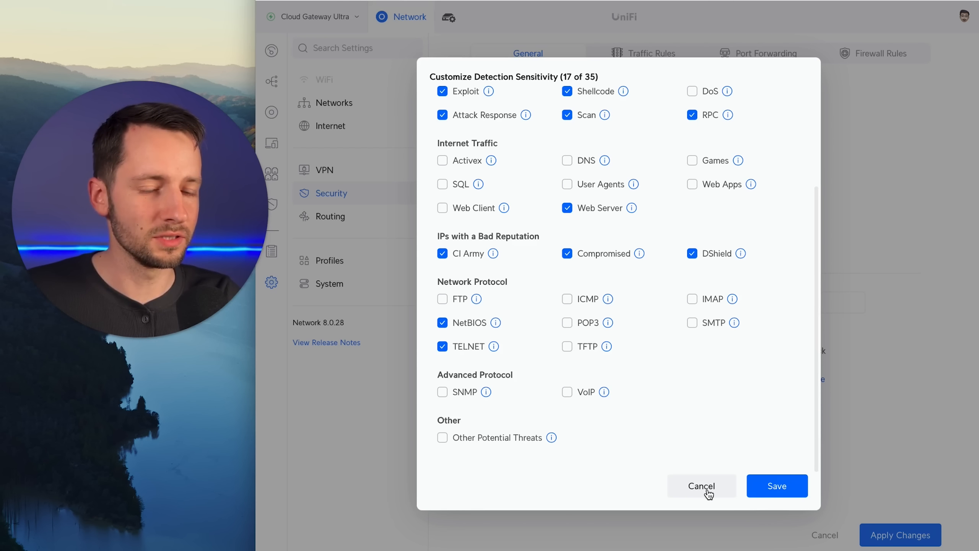
{"action": "scroll", "scroll_direction": "up", "scroll_amount": 3}
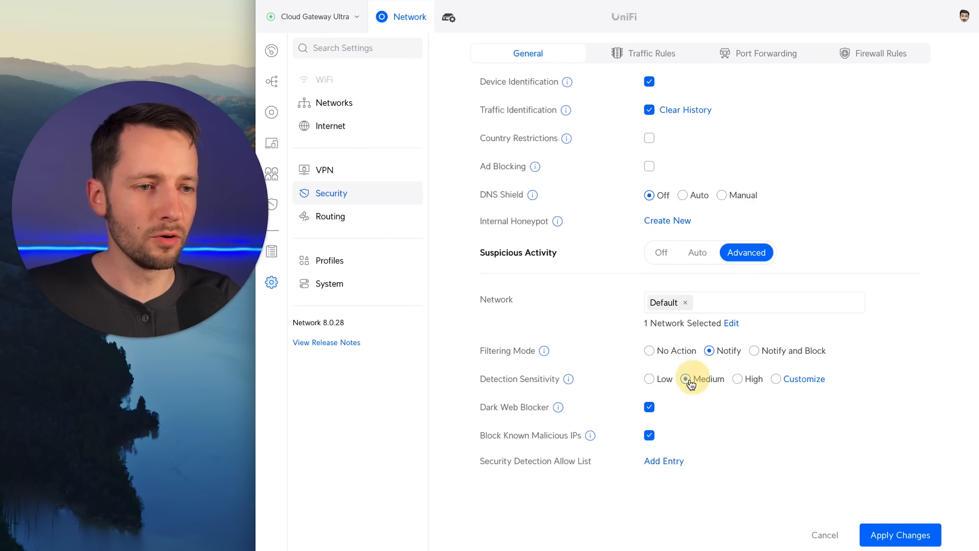
Review the Low and High sensitivity category lists, cancel each, and head to VPN settings unsaved
{"action": "left_click", "coordinate": [649, 378]}
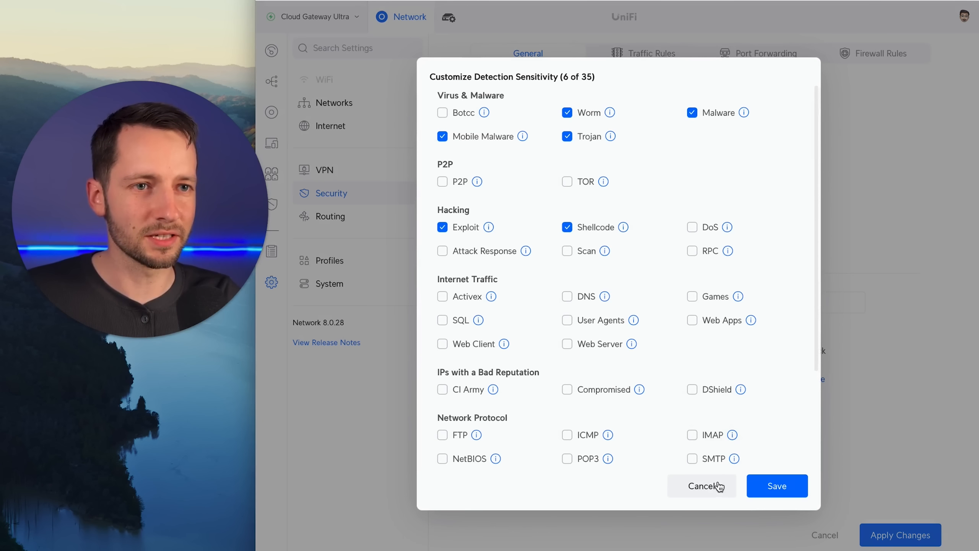
{"action": "left_click", "coordinate": [700, 486]}
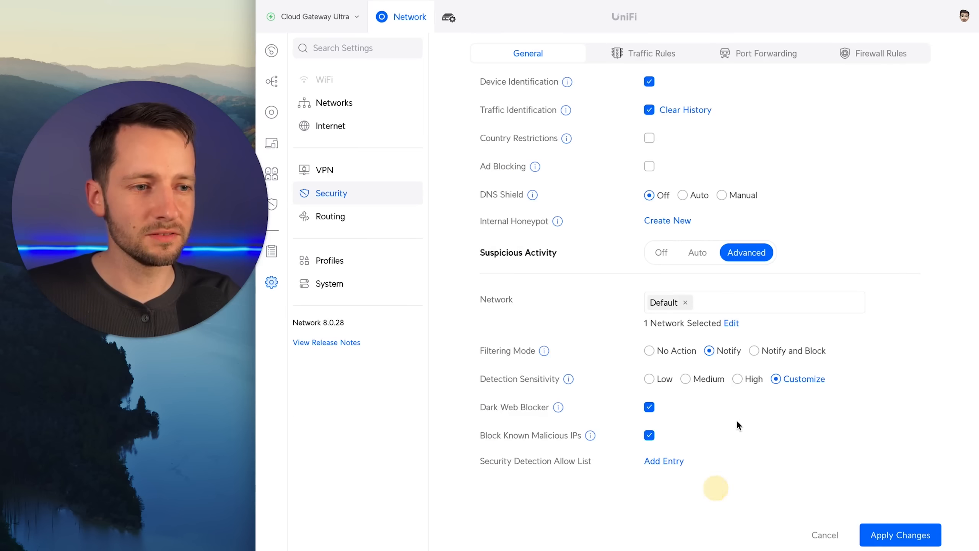
{"action": "left_click", "coordinate": [802, 380]}
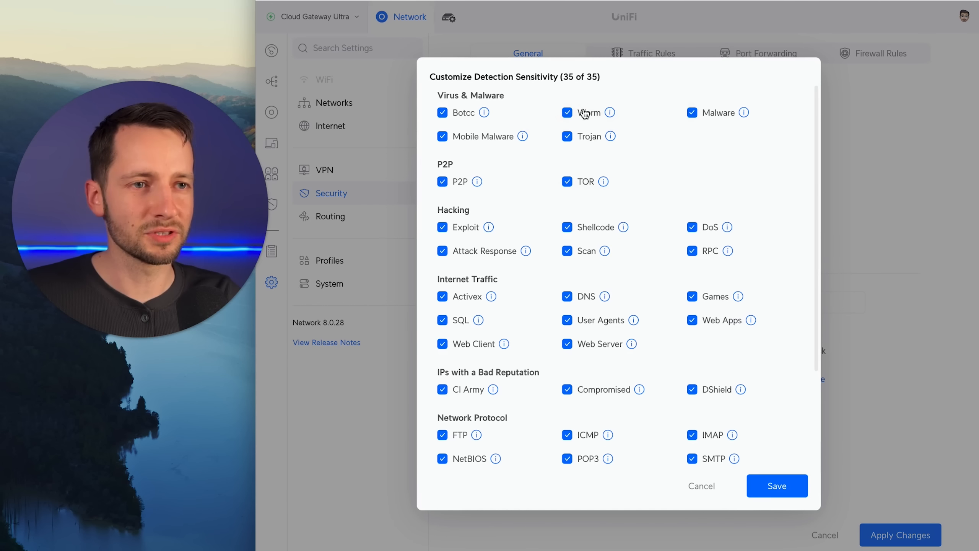
{"action": "mouse_move", "coordinate": [700, 486]}
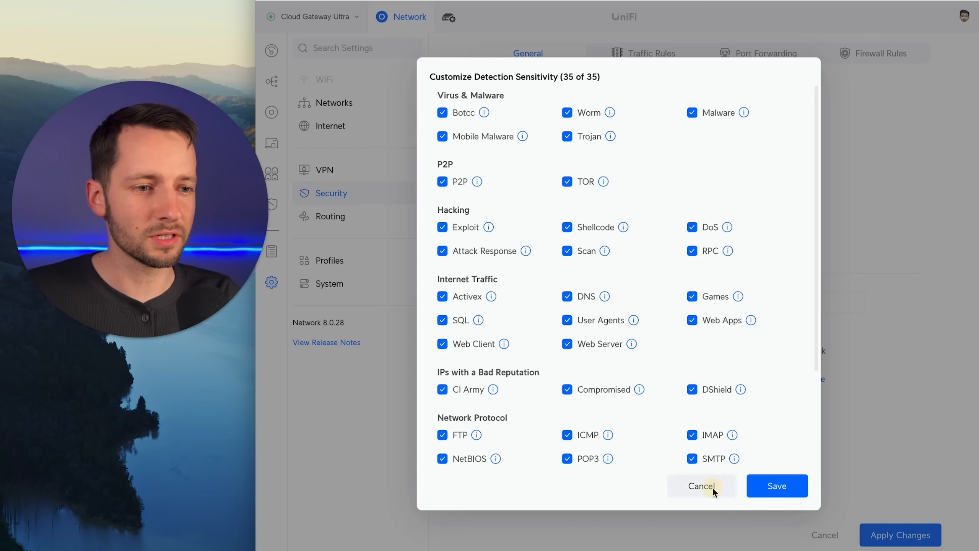
{"action": "left_click", "coordinate": [700, 485]}
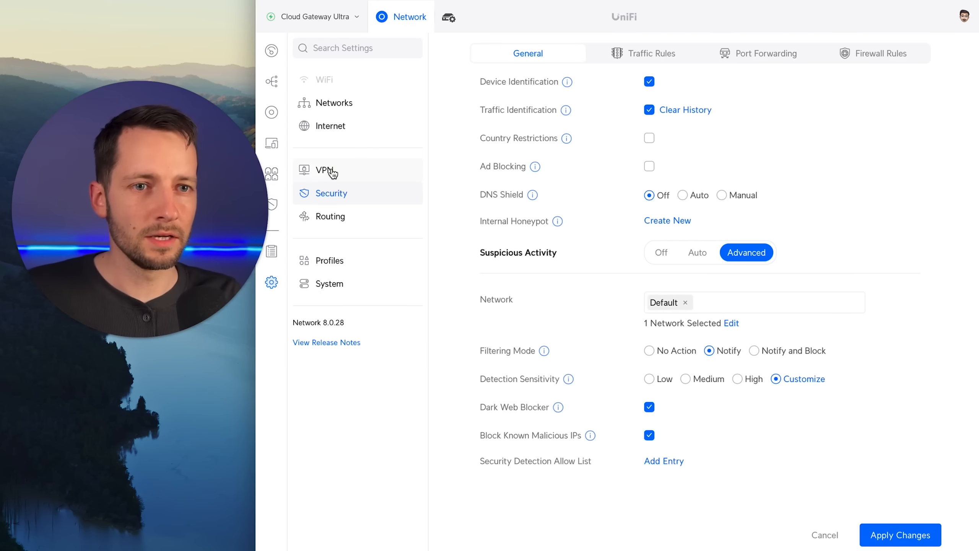
{"action": "left_click", "coordinate": [324, 170]}
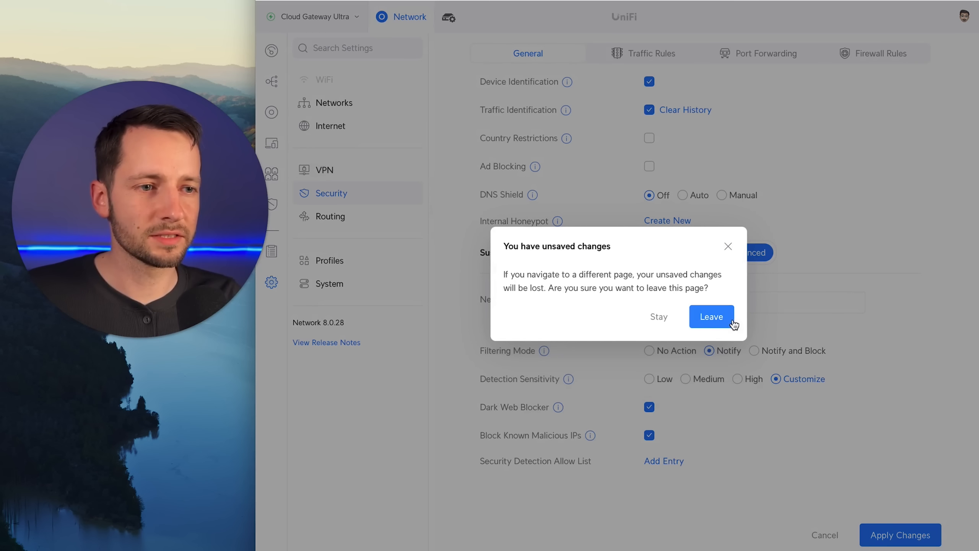
Leave discarding the unsaved security changes and show the Site-to-Site VPN form with IPsec
{"action": "left_click", "coordinate": [710, 316]}
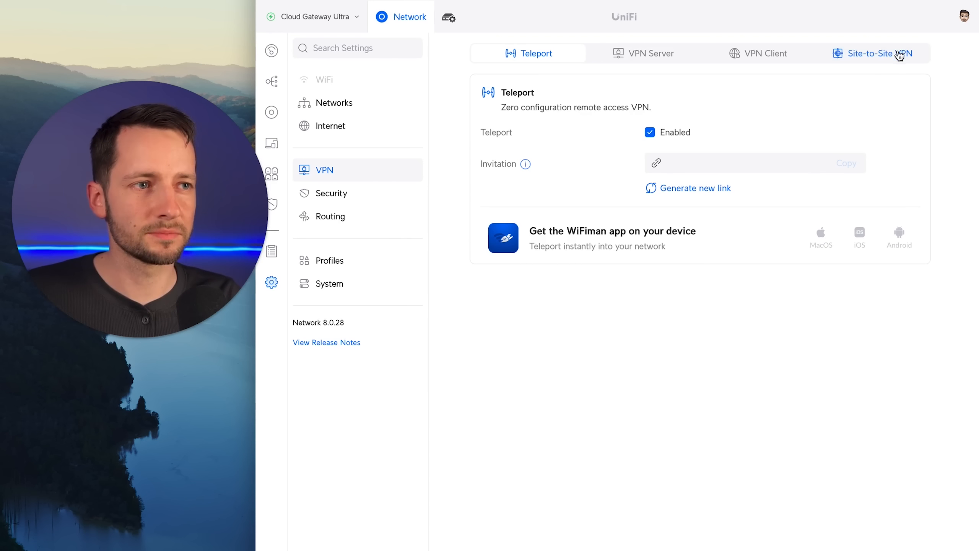
{"action": "left_click", "coordinate": [876, 53]}
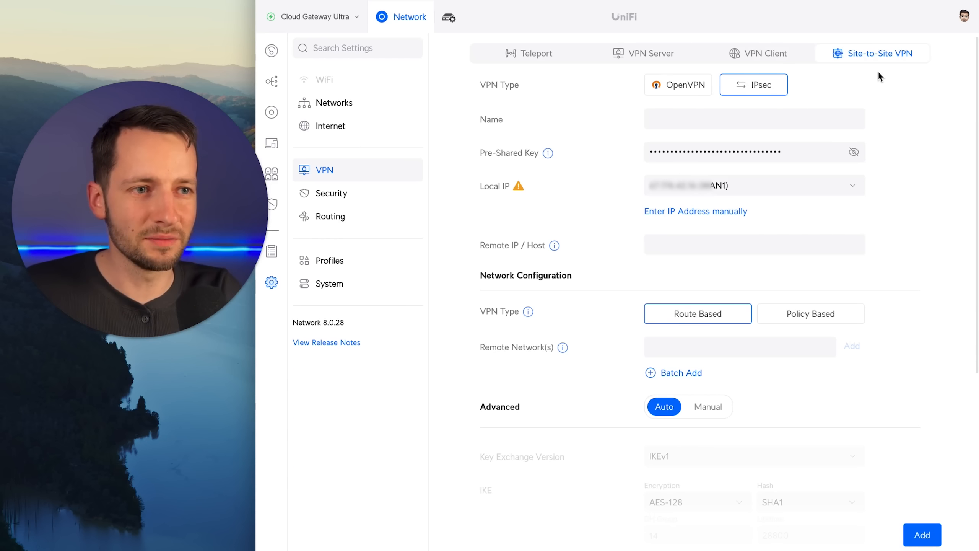
{"action": "mouse_move", "coordinate": [932, 86]}
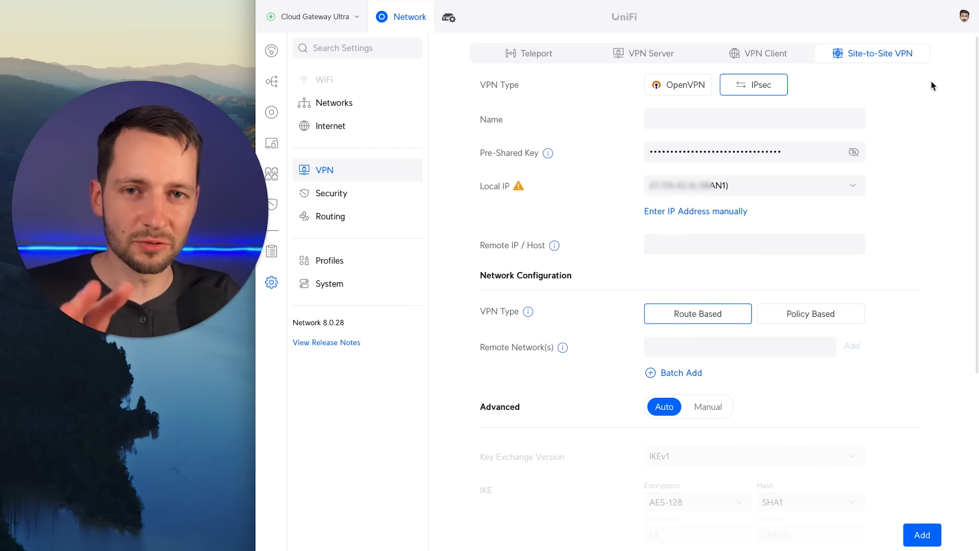
{"action": "mouse_move", "coordinate": [810, 81]}
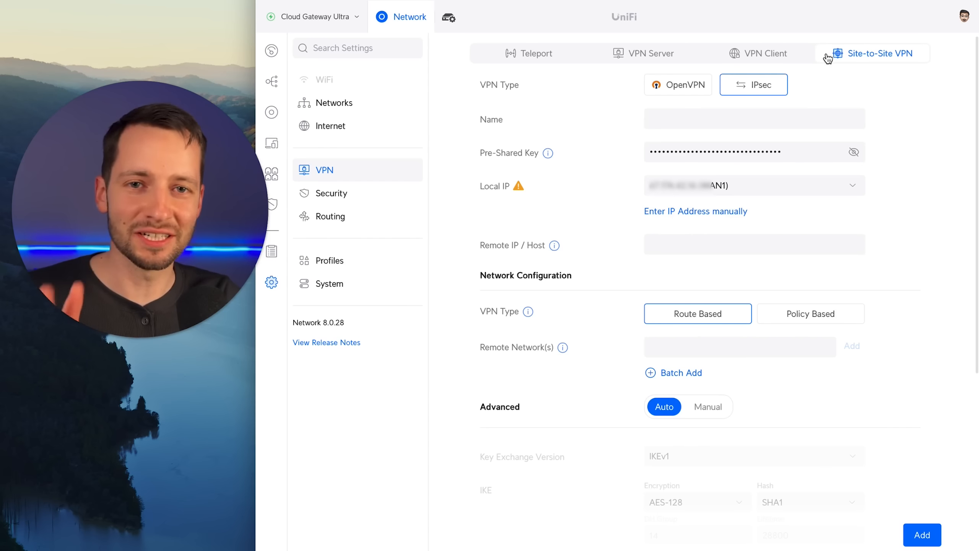
{"action": "mouse_move", "coordinate": [319, 32]}
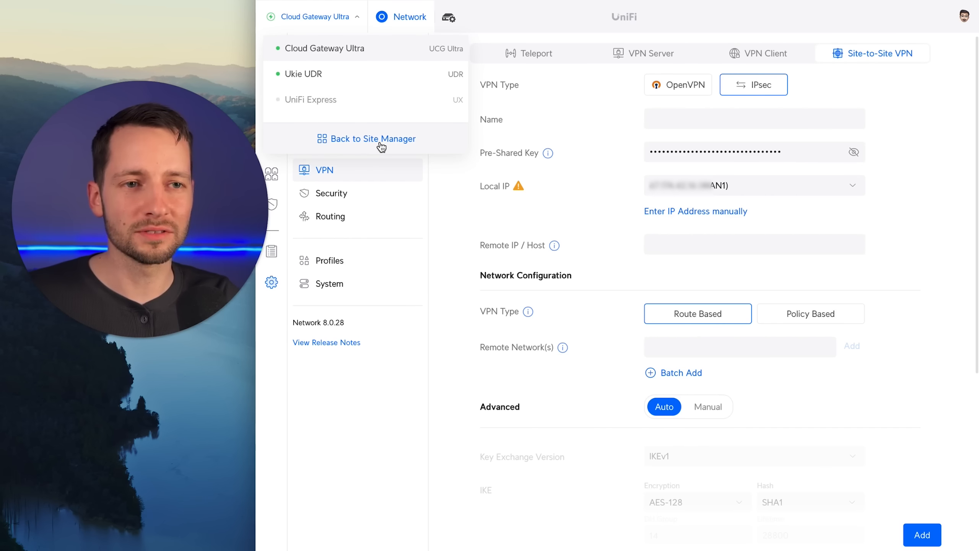
Return to Site Manager and start a new Site Magic group from the Site Magic section
{"action": "left_click", "coordinate": [372, 138]}
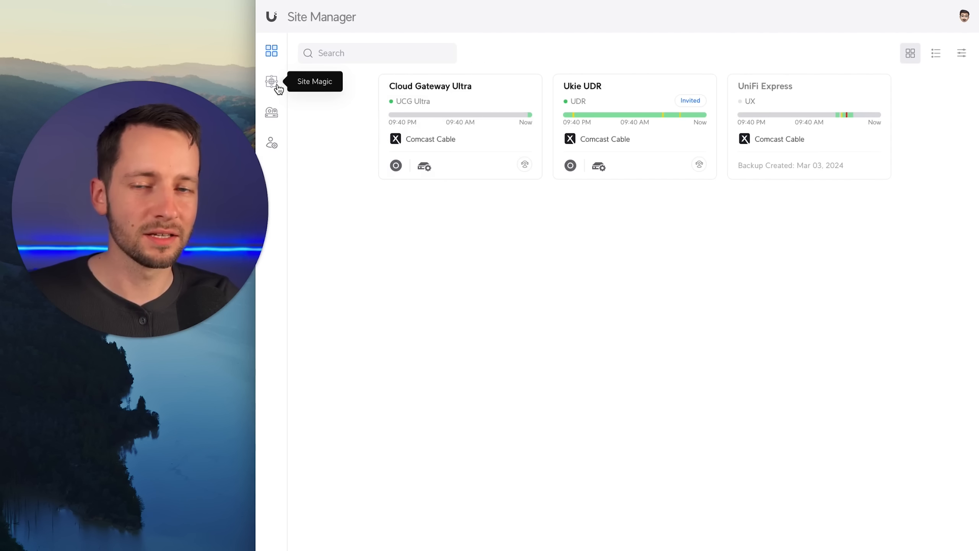
{"action": "left_click", "coordinate": [271, 81]}
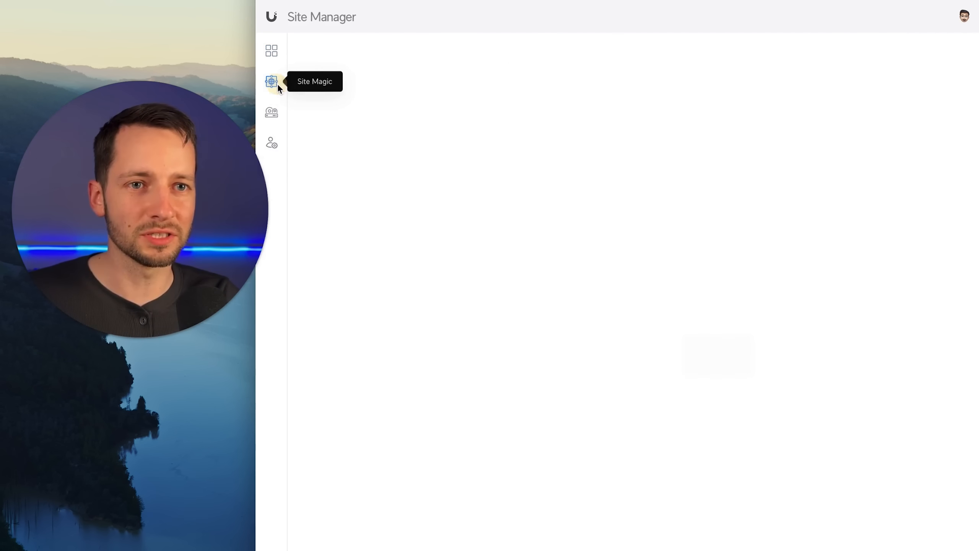
{"action": "left_click", "coordinate": [271, 81]}
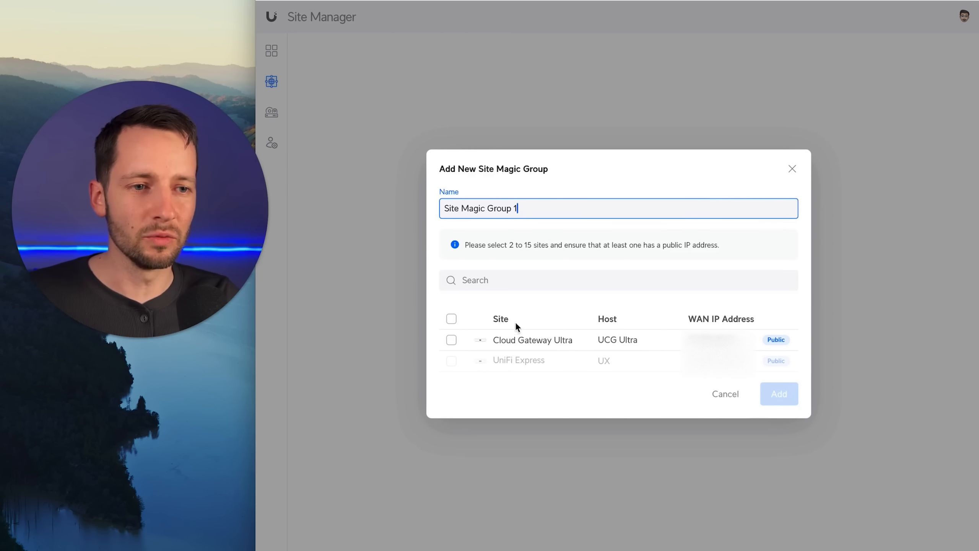
{"action": "left_click", "coordinate": [450, 318]}
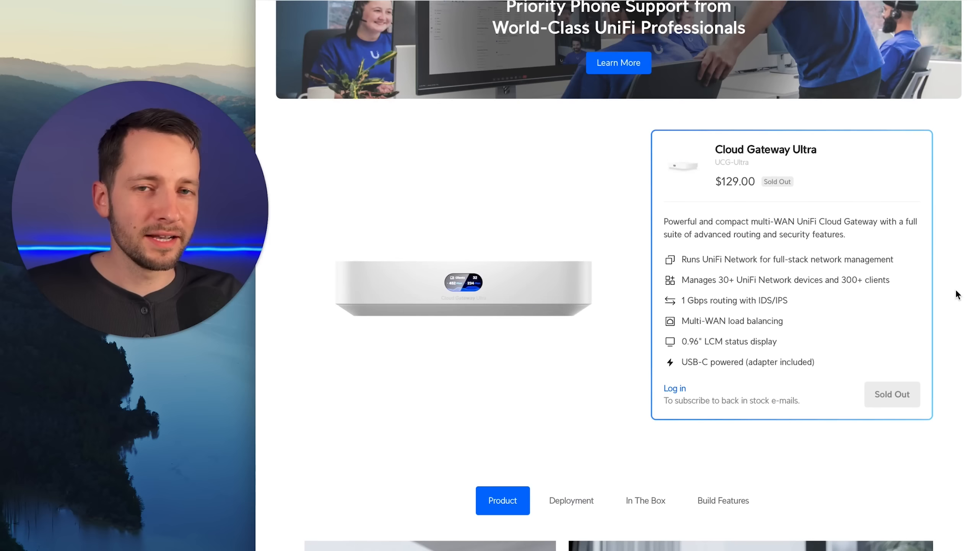
{"action": "mouse_move", "coordinate": [857, 232]}
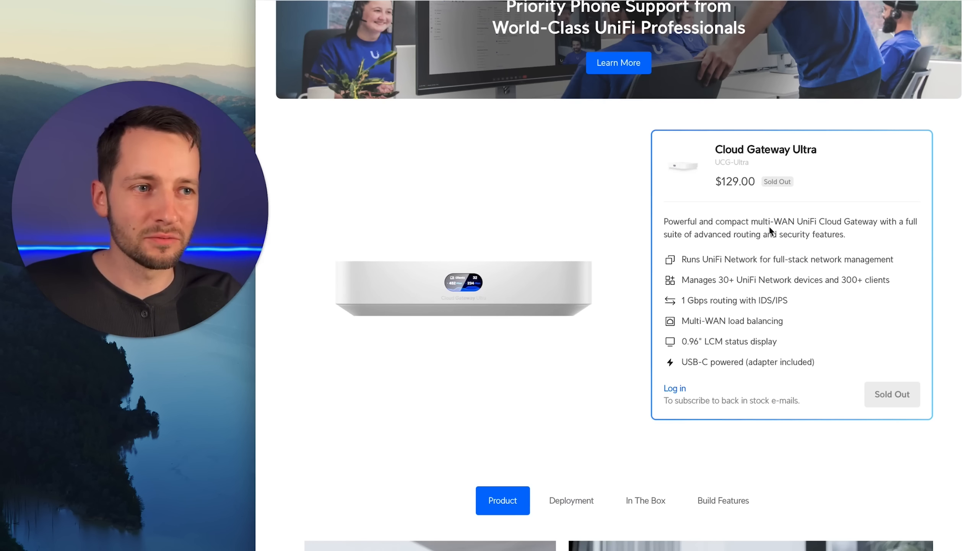
{"action": "mouse_move", "coordinate": [861, 335]}
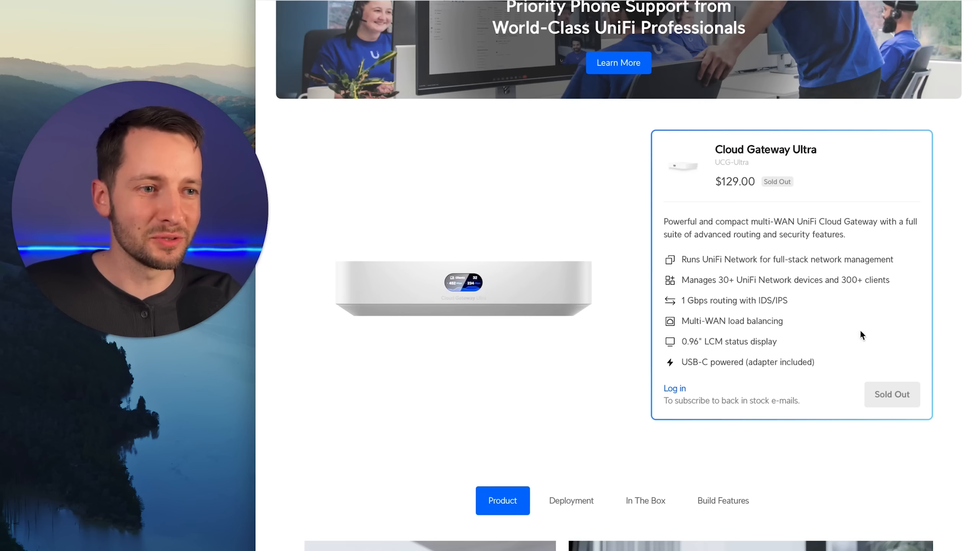
{"action": "mouse_move", "coordinate": [758, 253]}
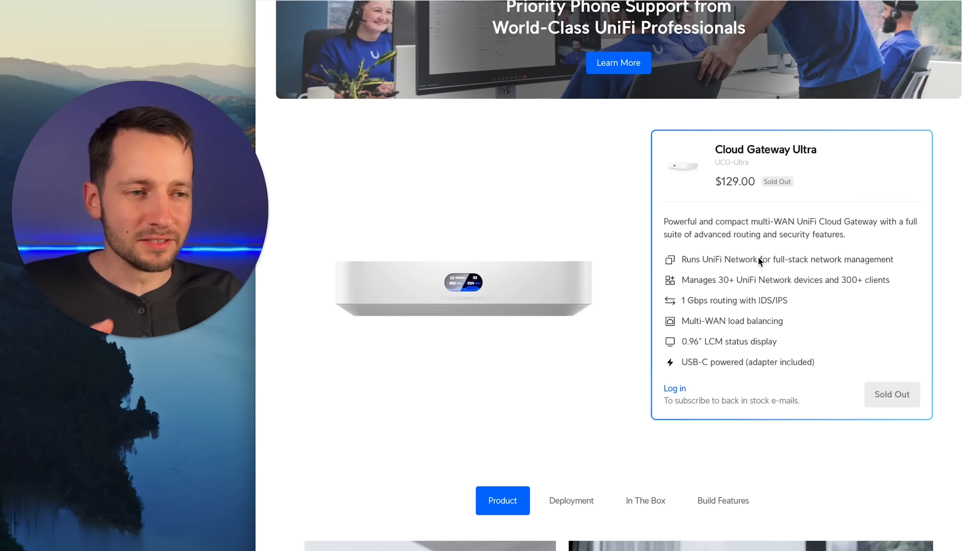
{"action": "mouse_move", "coordinate": [752, 242]}
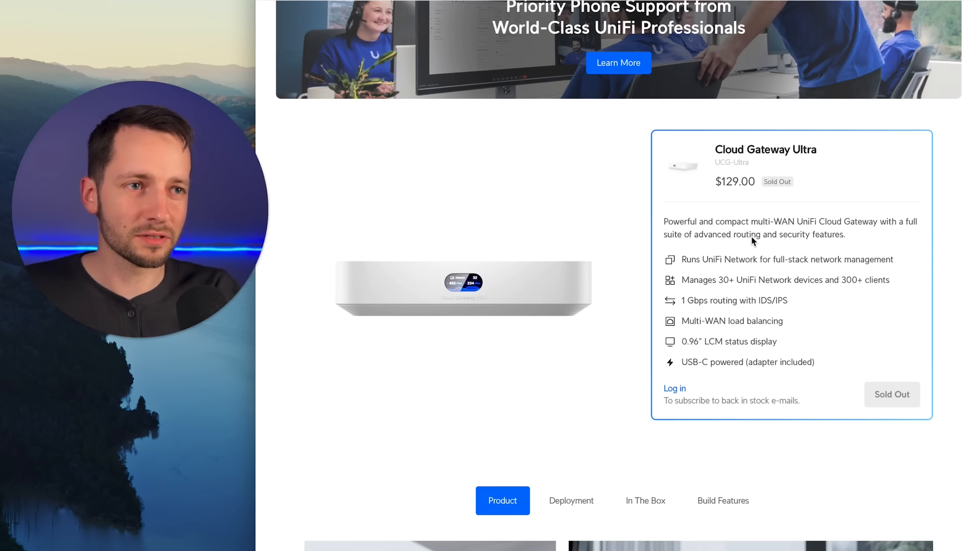
{"action": "mouse_move", "coordinate": [601, 11]}
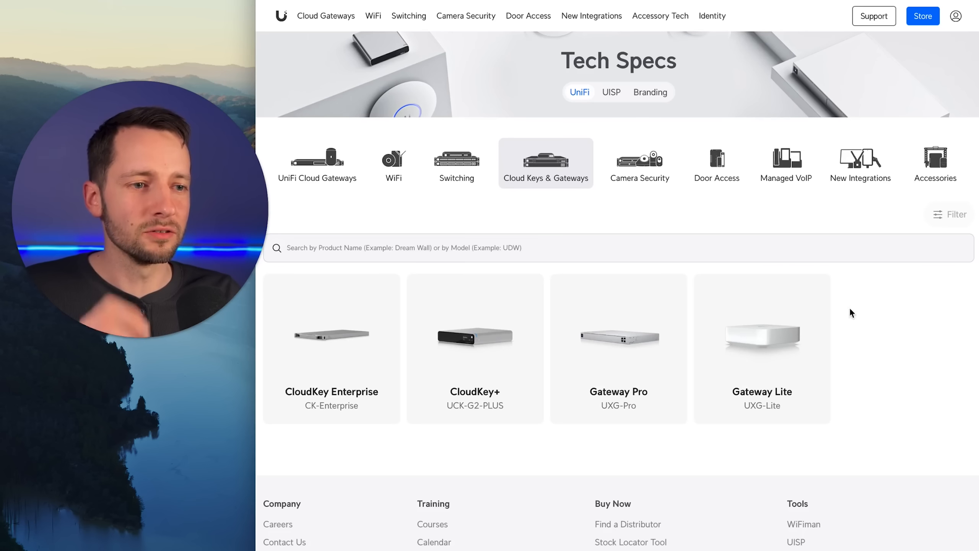
{"action": "mouse_move", "coordinate": [764, 350]}
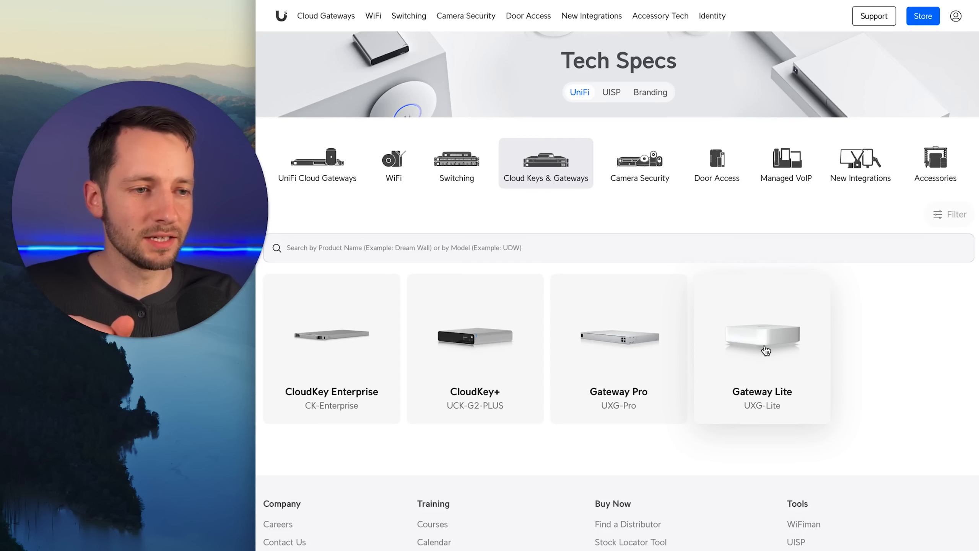
{"action": "mouse_move", "coordinate": [781, 385]}
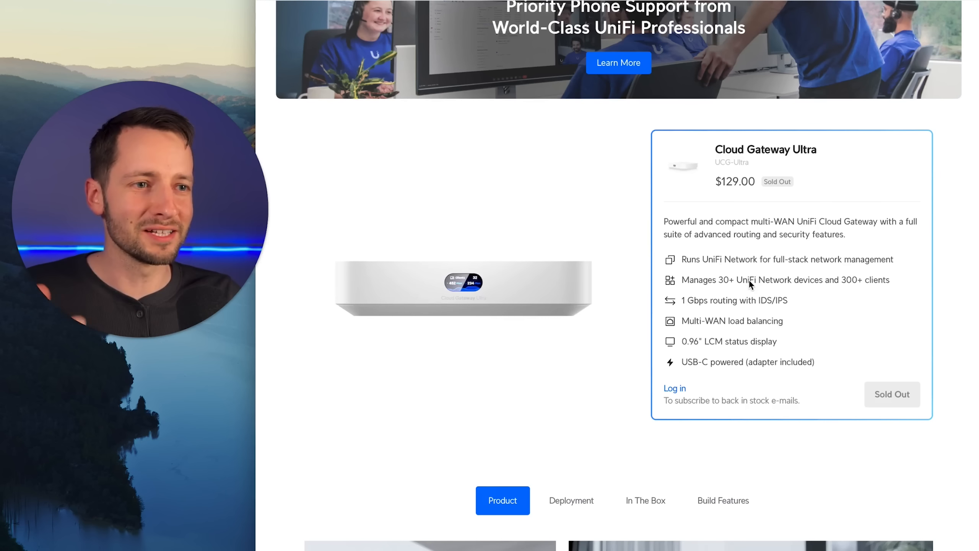
{"action": "mouse_move", "coordinate": [739, 169]}
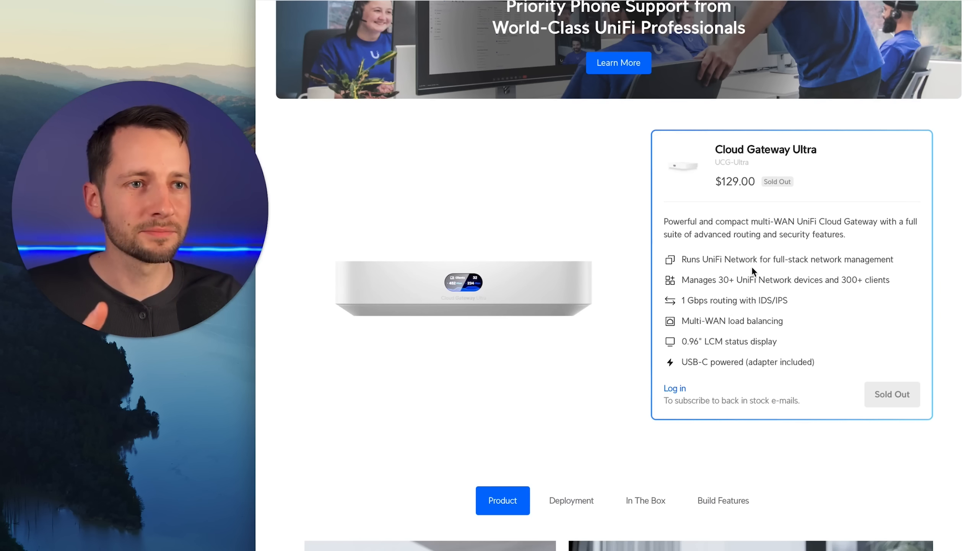
Scroll the Cloud Gateways page past the product cards to the Compare Models table
{"action": "scroll", "scroll_direction": "down", "scroll_amount": 3}
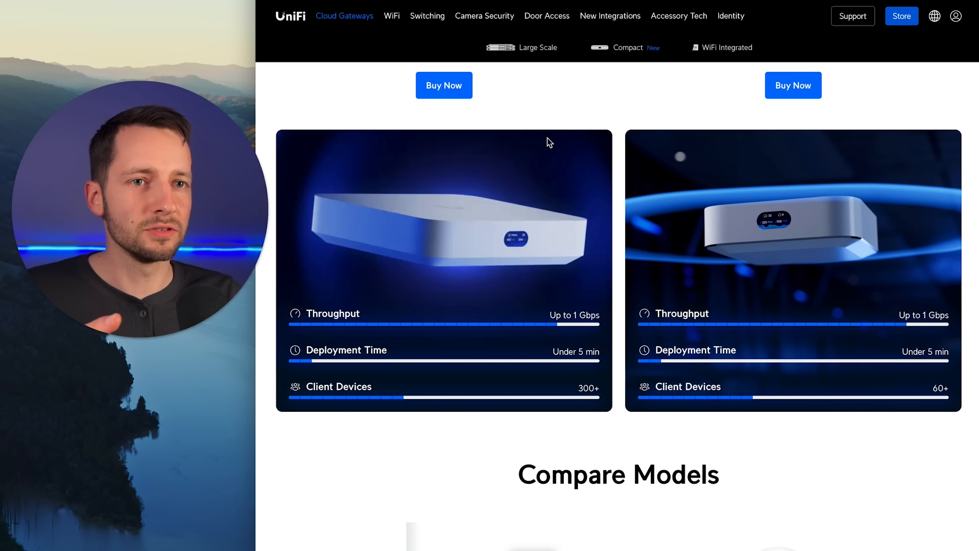
{"action": "scroll", "scroll_direction": "down", "scroll_amount": 3}
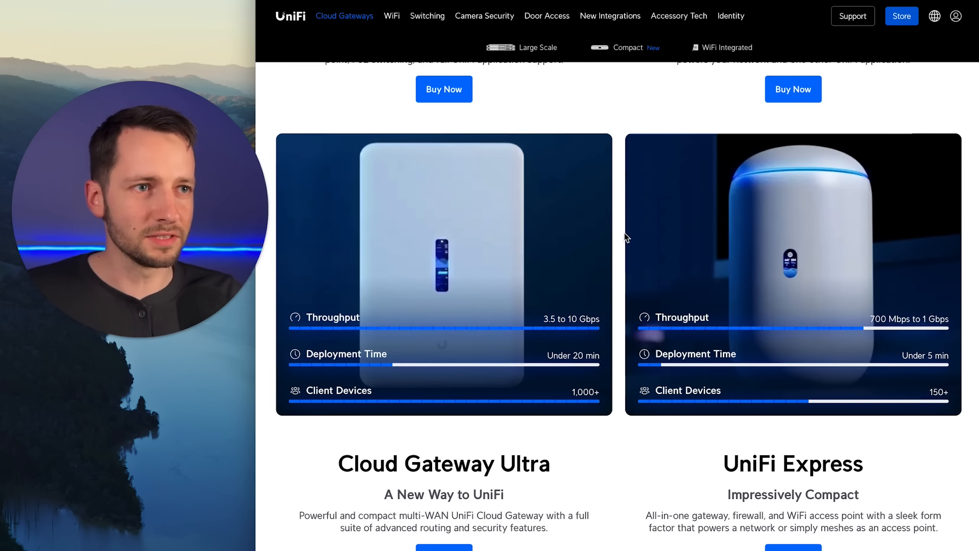
{"action": "scroll", "scroll_direction": "down", "scroll_amount": 3}
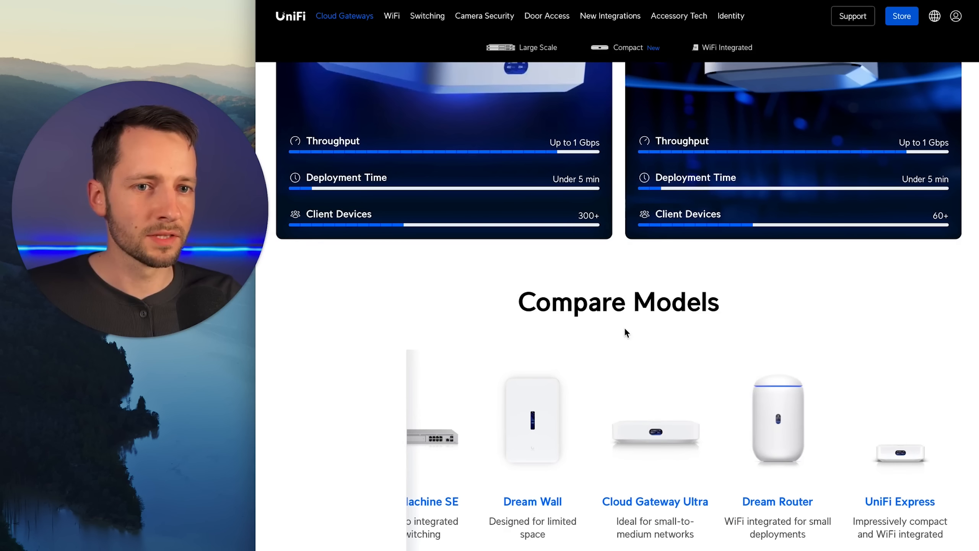
{"action": "scroll", "scroll_direction": "down", "scroll_amount": 3}
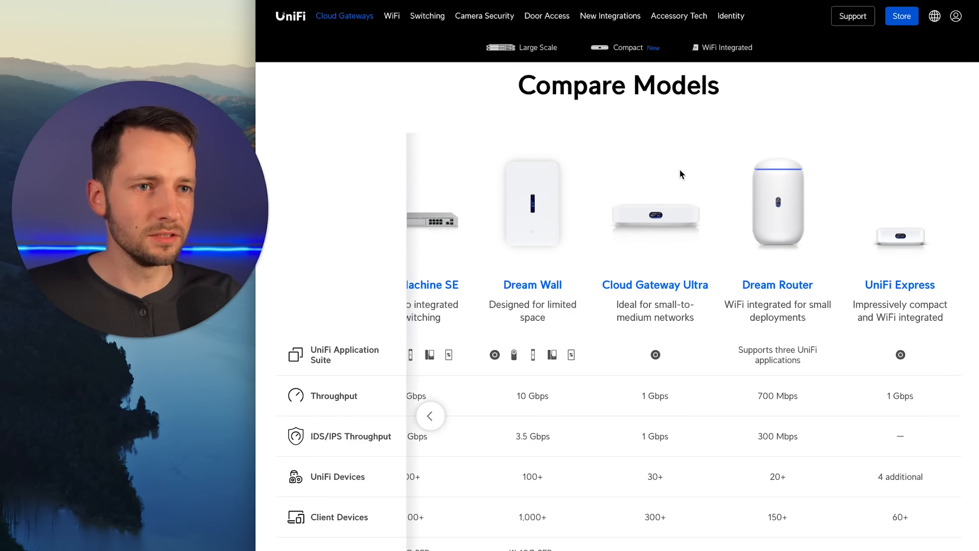
{"action": "scroll", "scroll_direction": "down", "scroll_amount": 3}
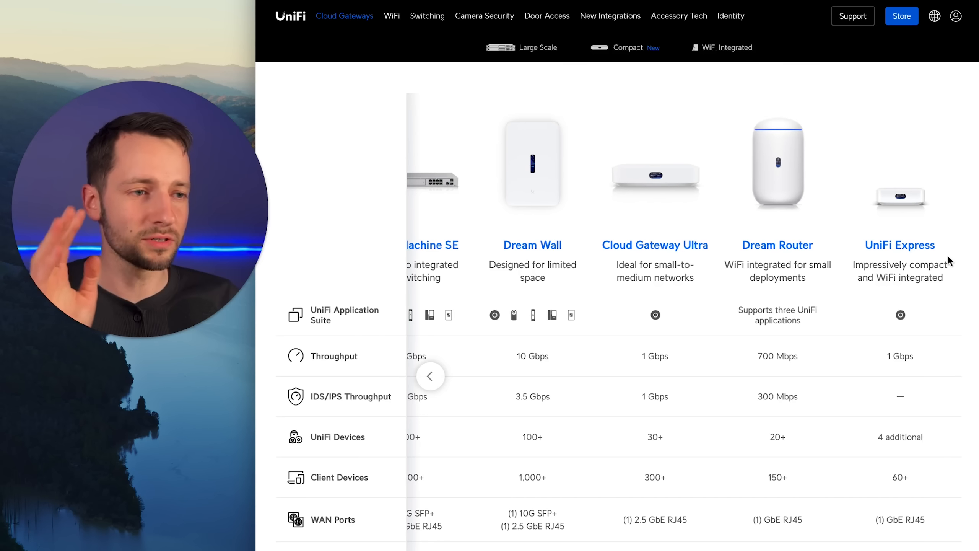
{"action": "scroll", "scroll_direction": "down", "scroll_amount": 3}
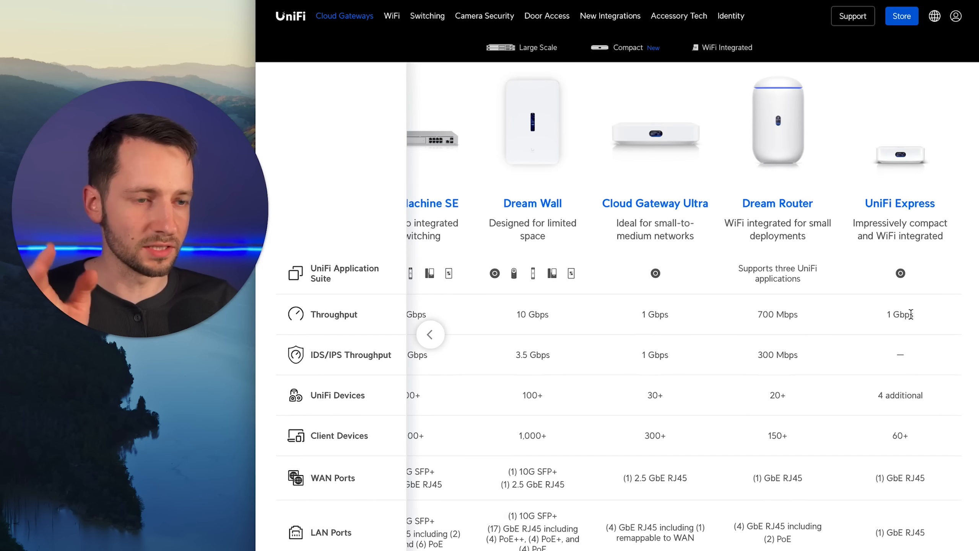
{"action": "scroll", "scroll_direction": "up", "scroll_amount": 3}
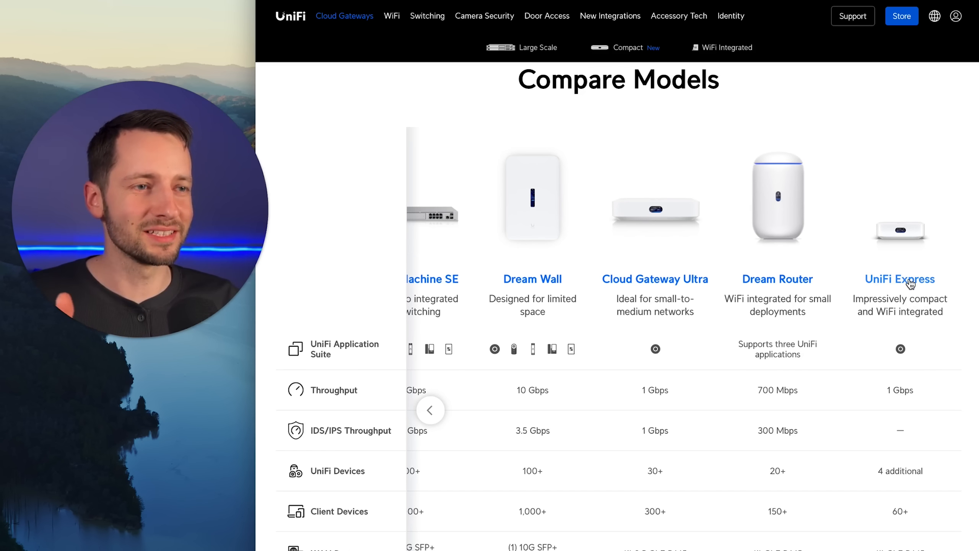
{"action": "mouse_move", "coordinate": [885, 331]}
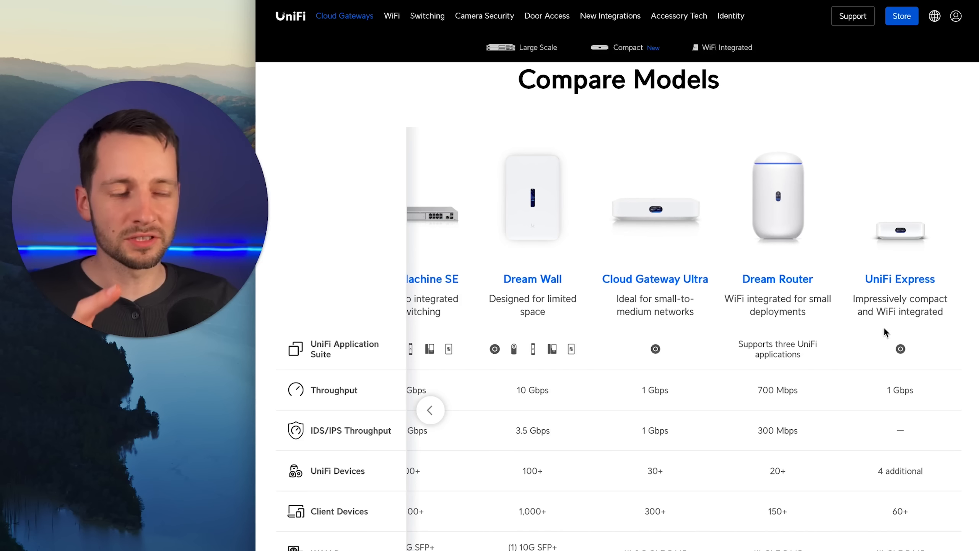
{"action": "mouse_move", "coordinate": [899, 279]}
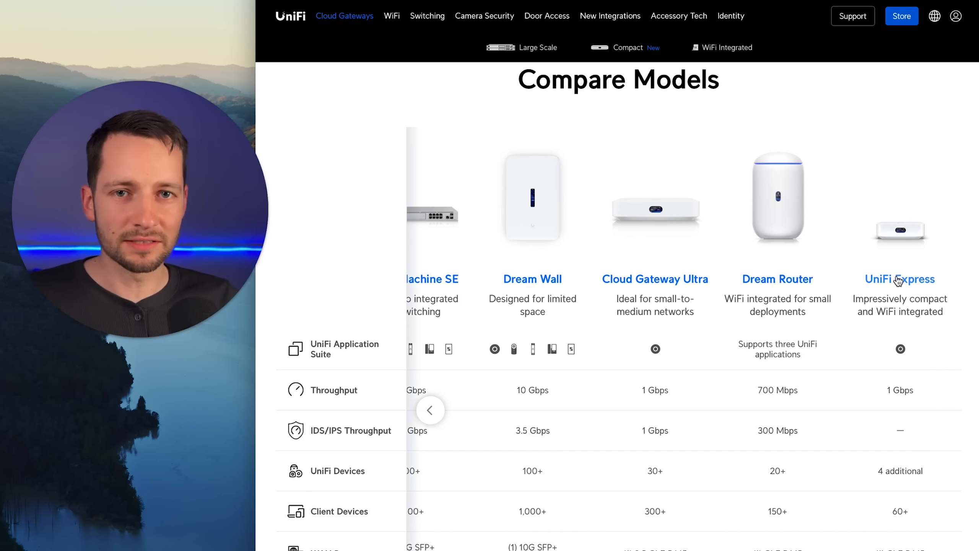
{"action": "mouse_move", "coordinate": [862, 107]}
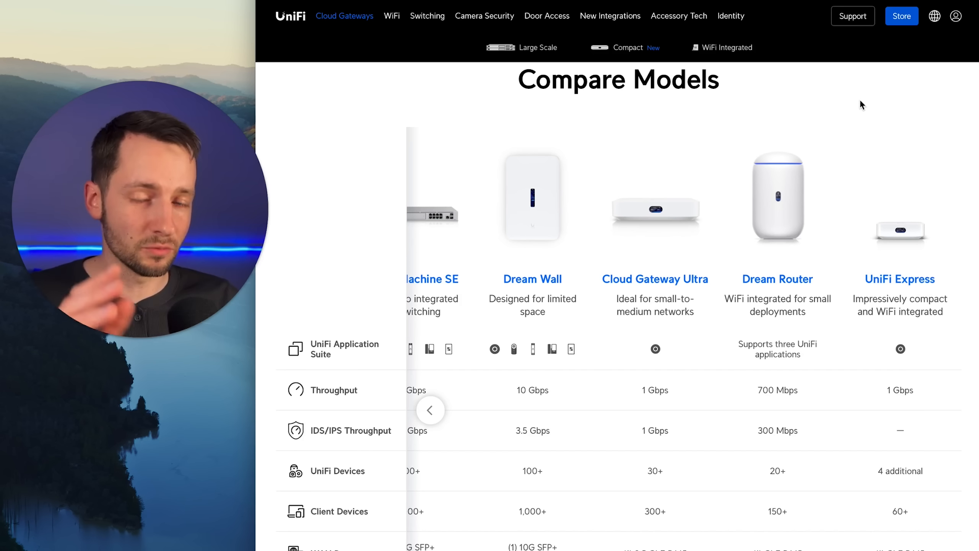
{"action": "mouse_move", "coordinate": [626, 280]}
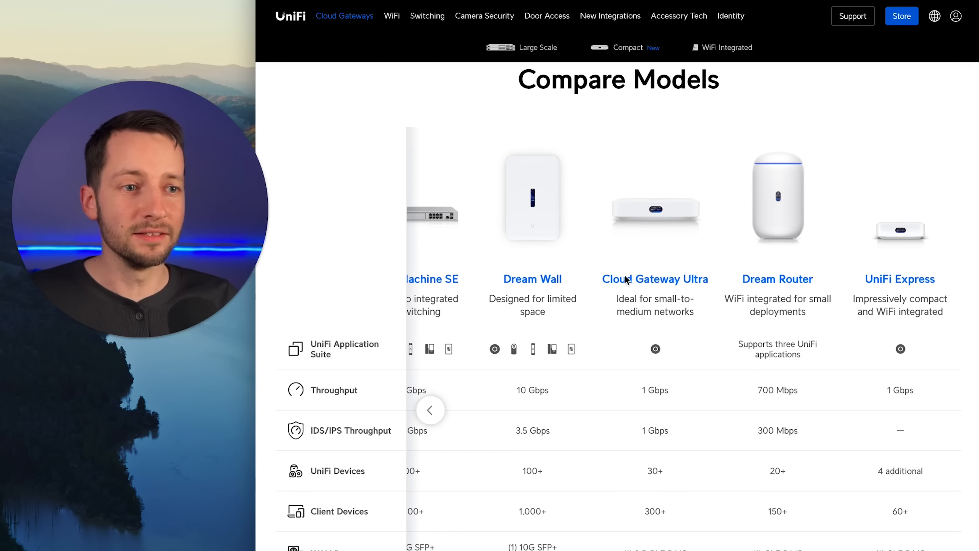
{"action": "mouse_move", "coordinate": [660, 287]}
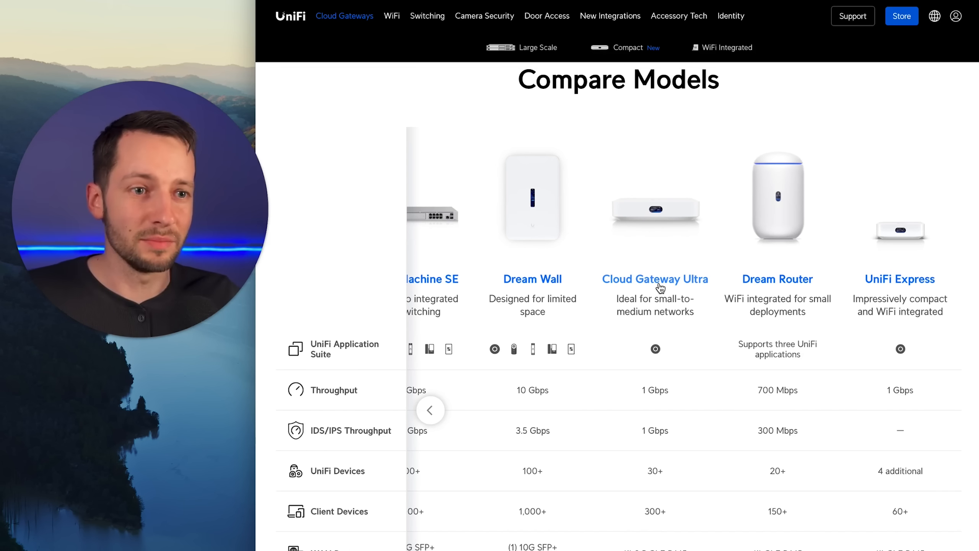
{"action": "mouse_move", "coordinate": [659, 270]}
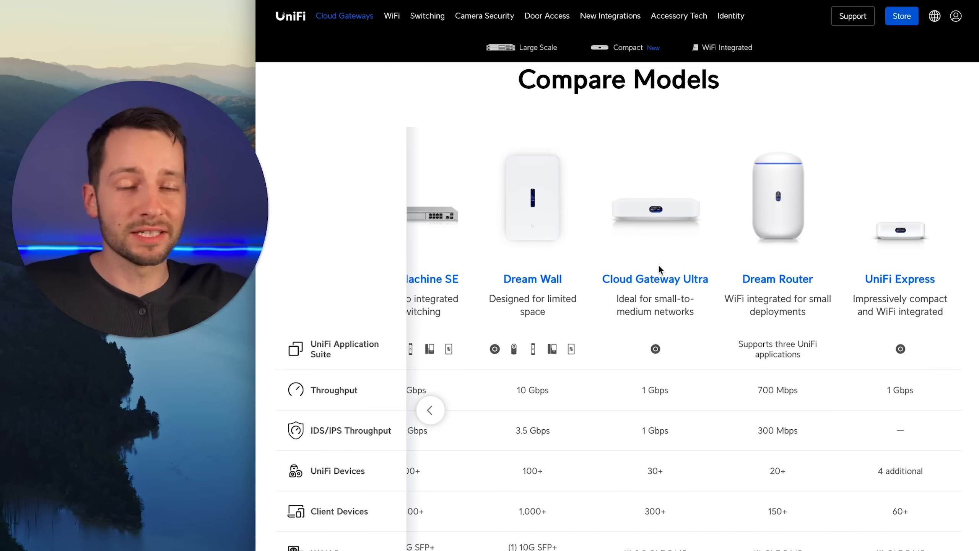
{"action": "mouse_move", "coordinate": [668, 291]}
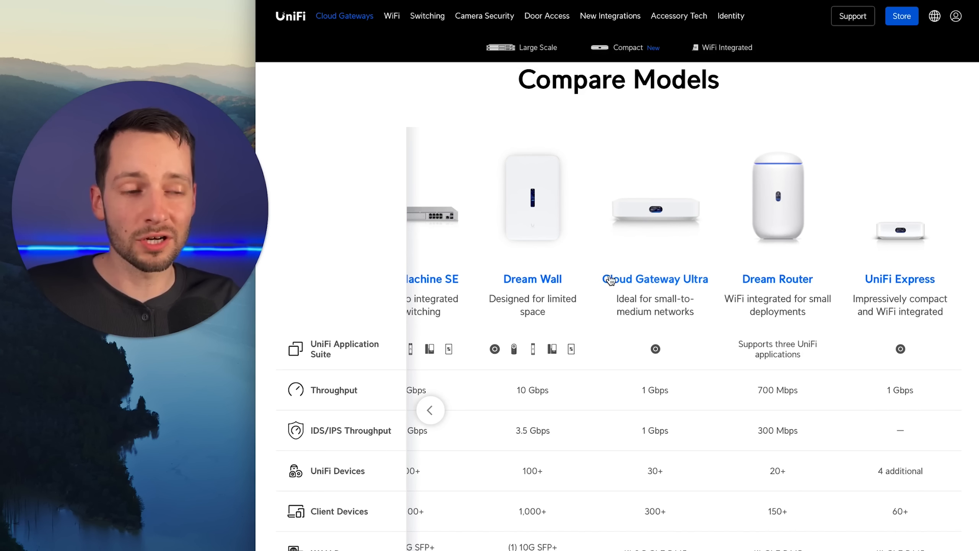
{"action": "mouse_move", "coordinate": [665, 361]}
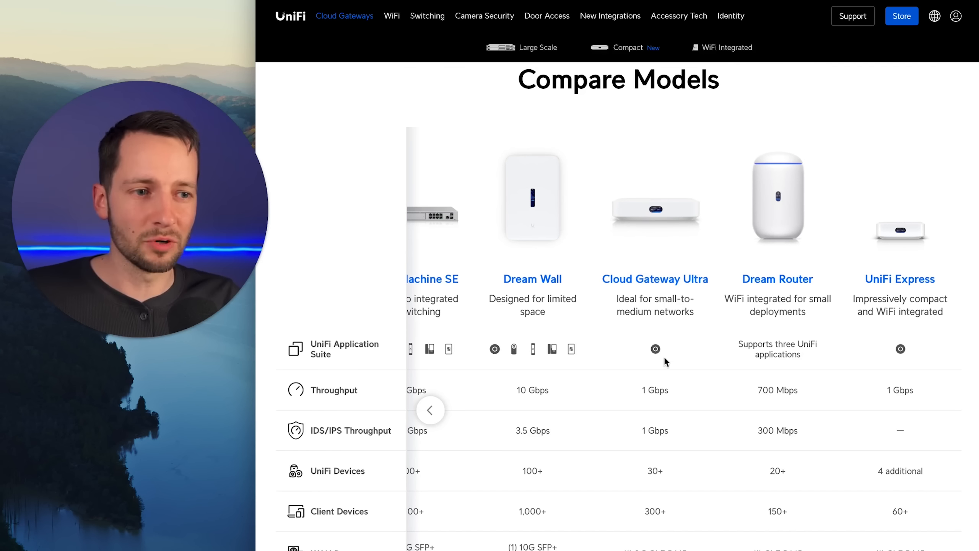
{"action": "mouse_move", "coordinate": [658, 380]}
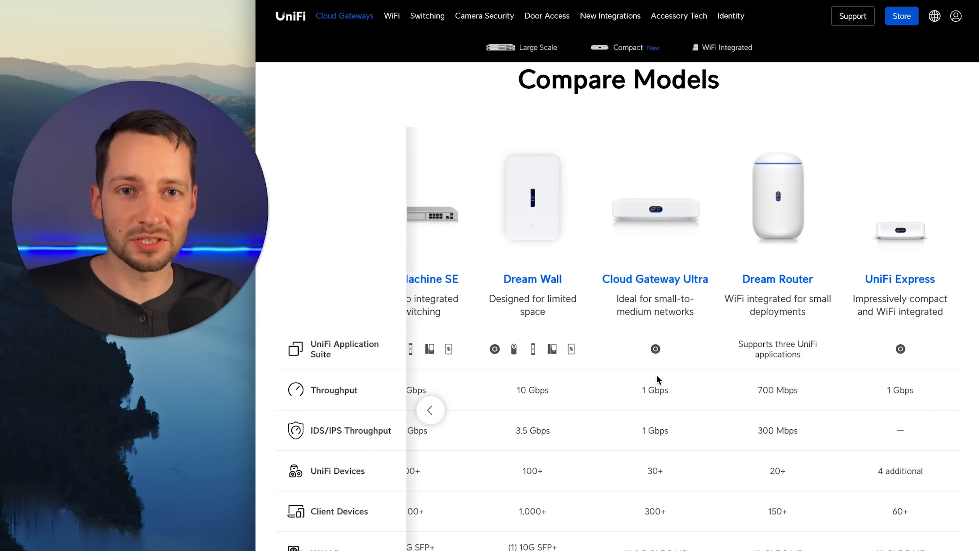
{"action": "mouse_move", "coordinate": [662, 341]}
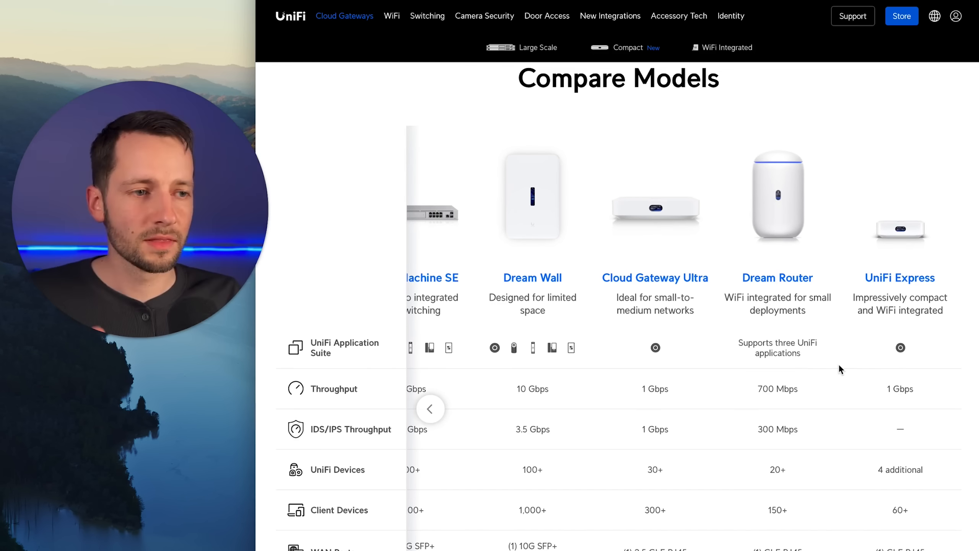
{"action": "mouse_move", "coordinate": [895, 313]}
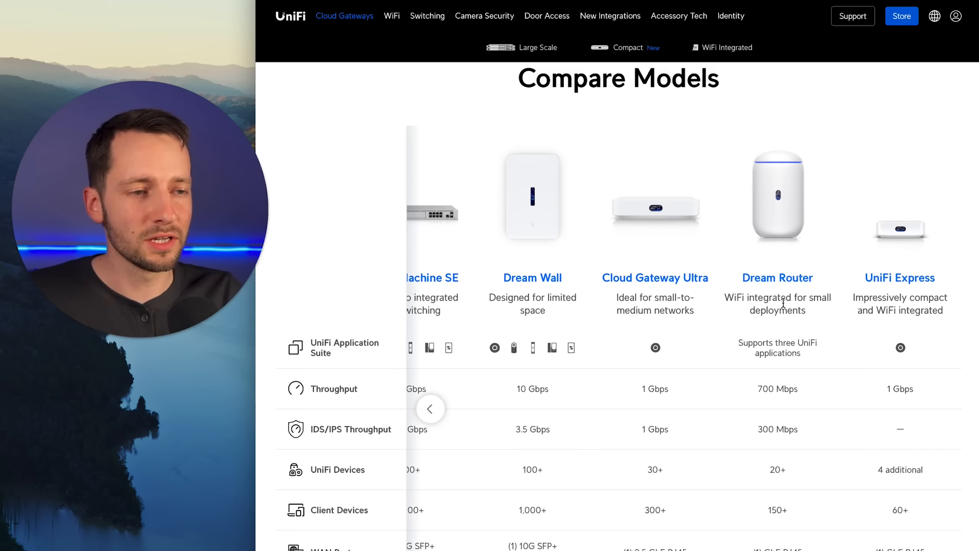
{"action": "mouse_move", "coordinate": [800, 324]}
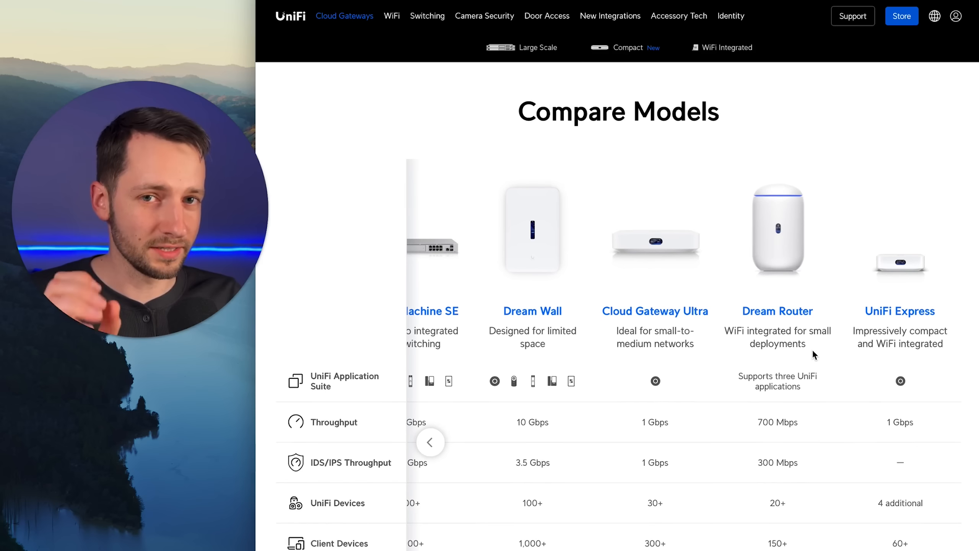
{"action": "mouse_move", "coordinate": [797, 361]}
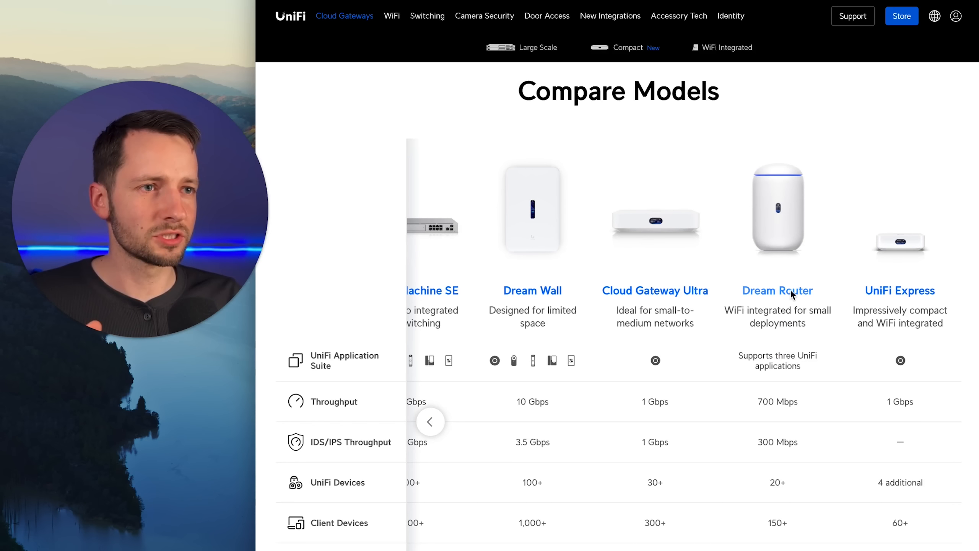
Go to the Dream Router store listing and show its Capacity Calculator
{"action": "left_click", "coordinate": [776, 290]}
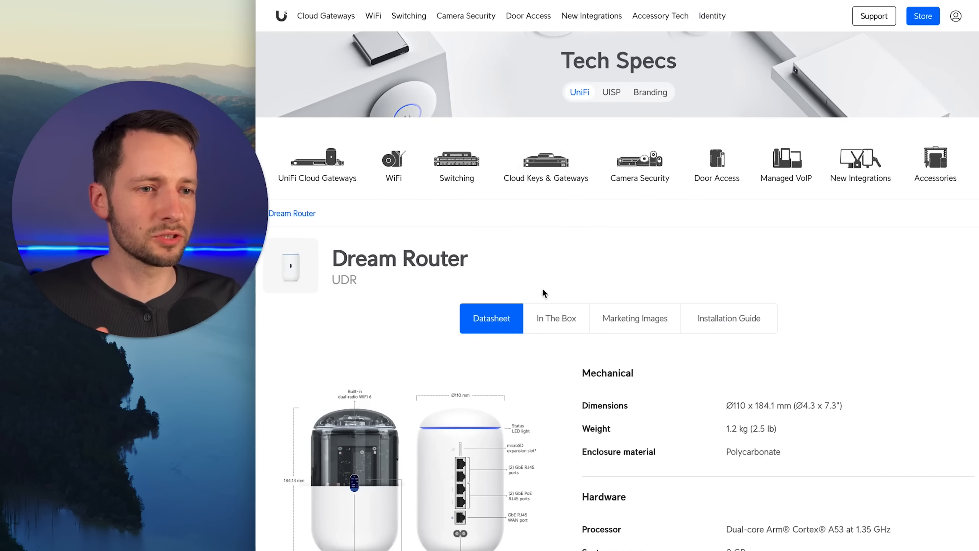
{"action": "left_click", "coordinate": [325, 15]}
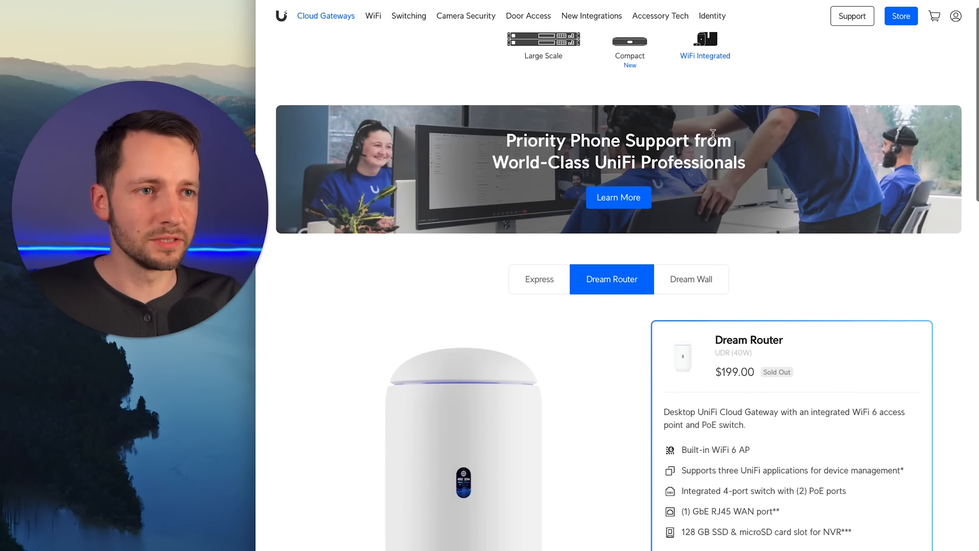
{"action": "scroll", "scroll_direction": "down", "scroll_amount": 3}
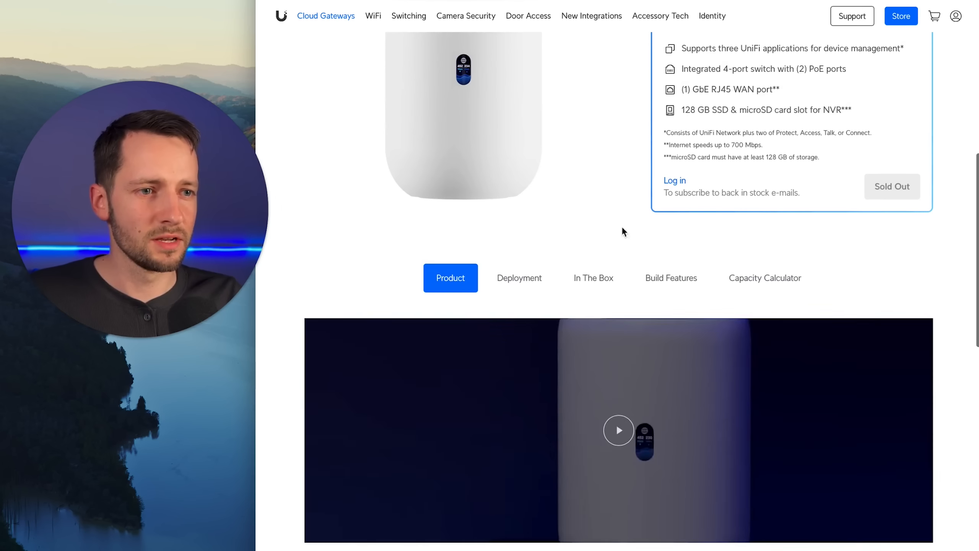
{"action": "left_click", "coordinate": [764, 277]}
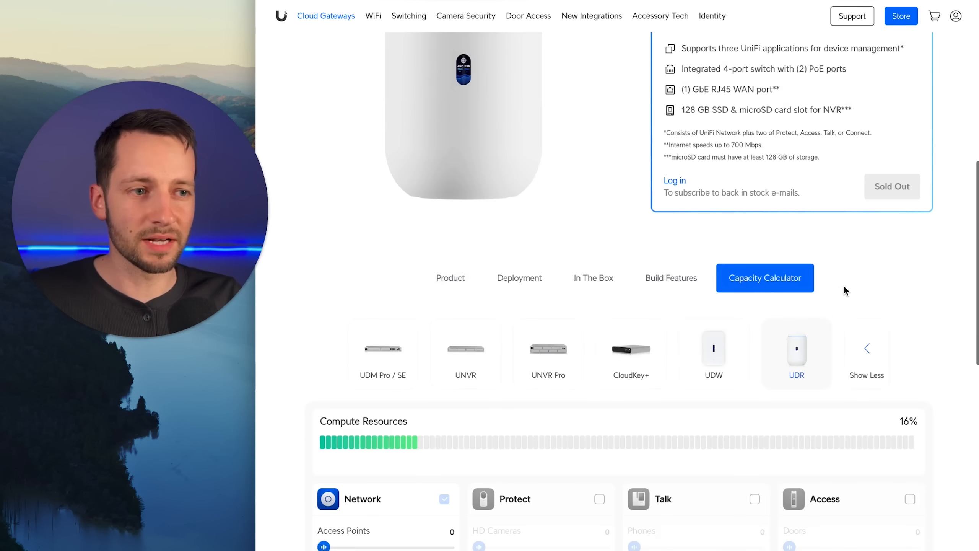
{"action": "scroll", "scroll_direction": "down", "scroll_amount": 3}
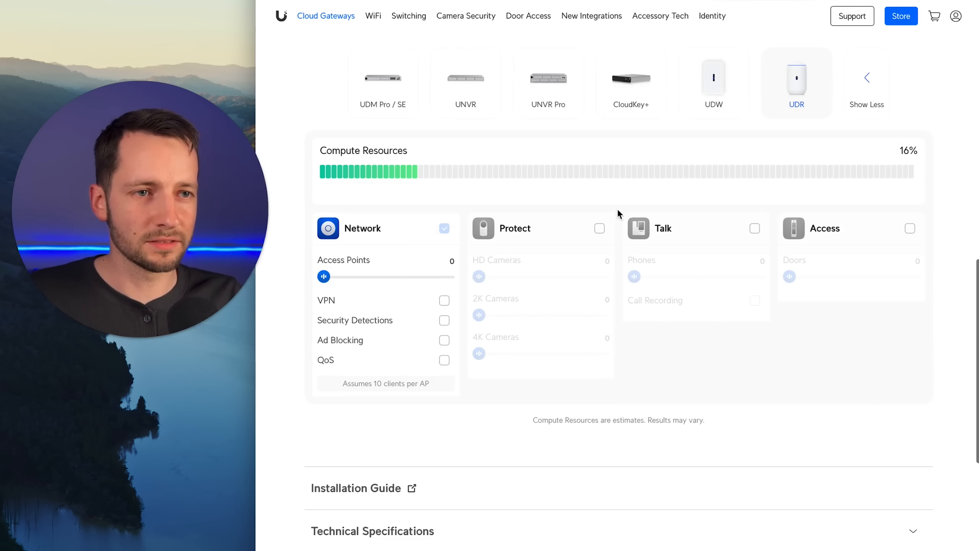
{"action": "scroll", "scroll_direction": "up", "scroll_amount": 3}
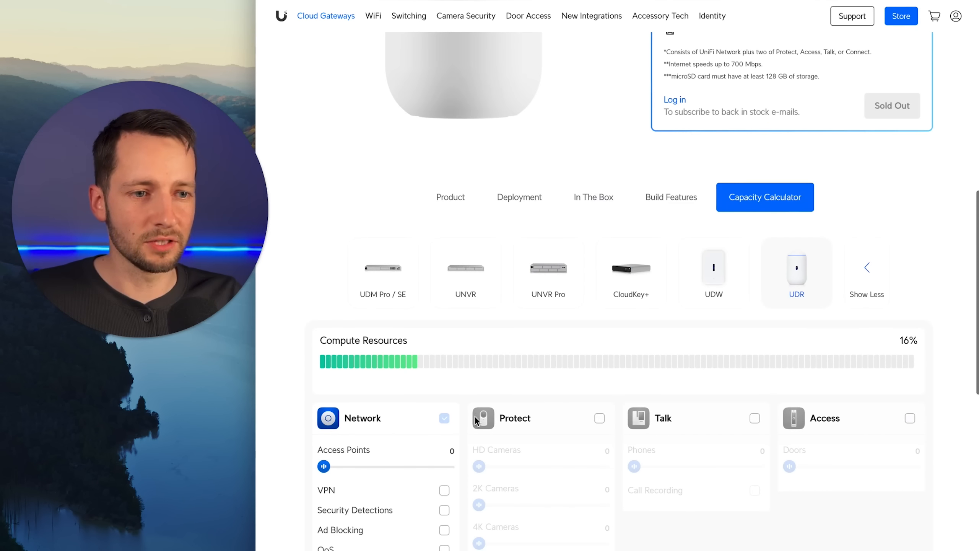
Include Protect with one 4K camera in the estimate, raising compute resources to 46%
{"action": "left_click", "coordinate": [598, 418]}
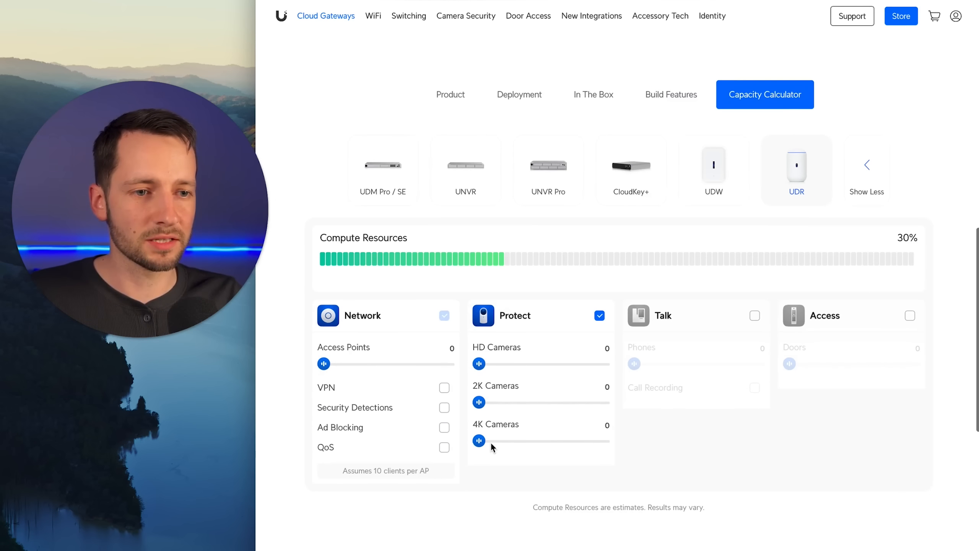
{"action": "scroll", "scroll_direction": "up", "scroll_amount": 3}
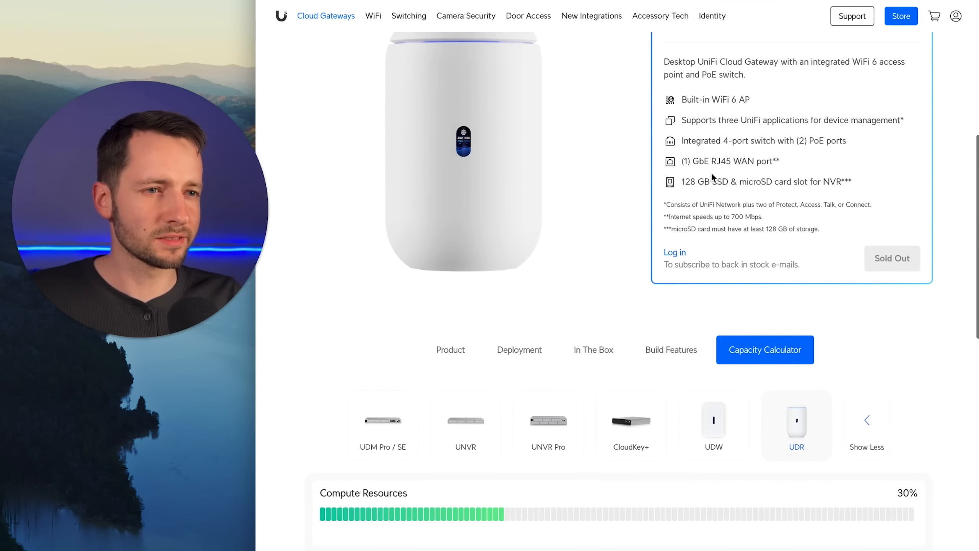
{"action": "scroll", "scroll_direction": "down", "scroll_amount": 3}
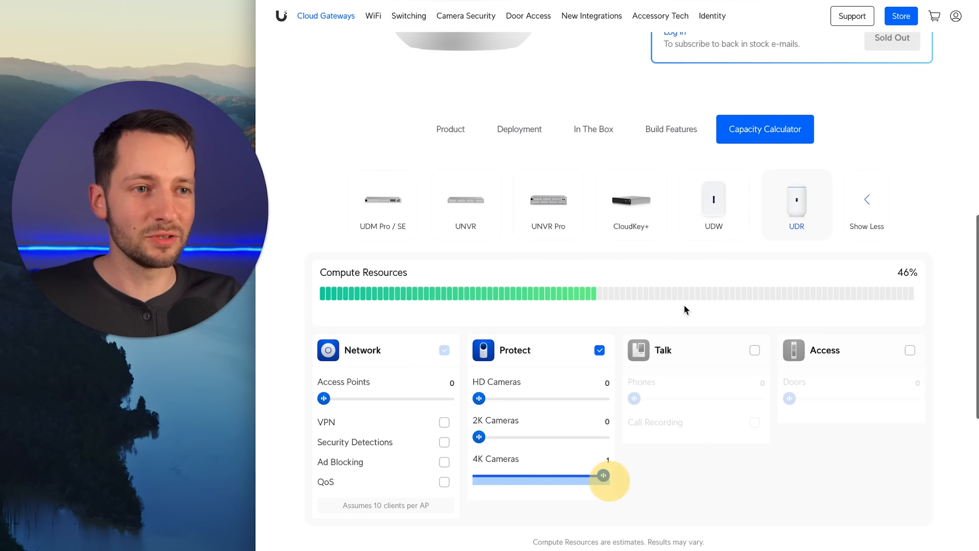
{"action": "scroll", "scroll_direction": "up", "scroll_amount": 3}
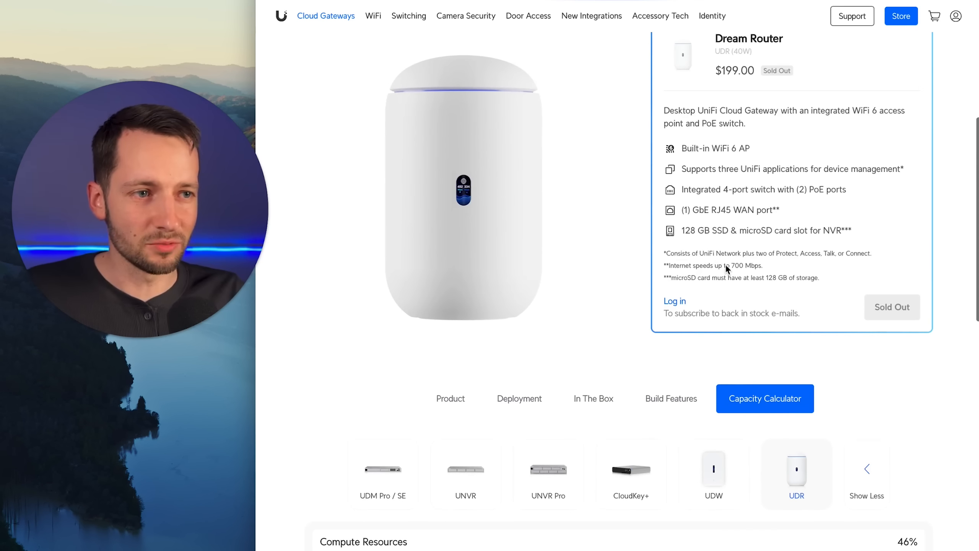
{"action": "scroll", "scroll_direction": "down", "scroll_amount": 3}
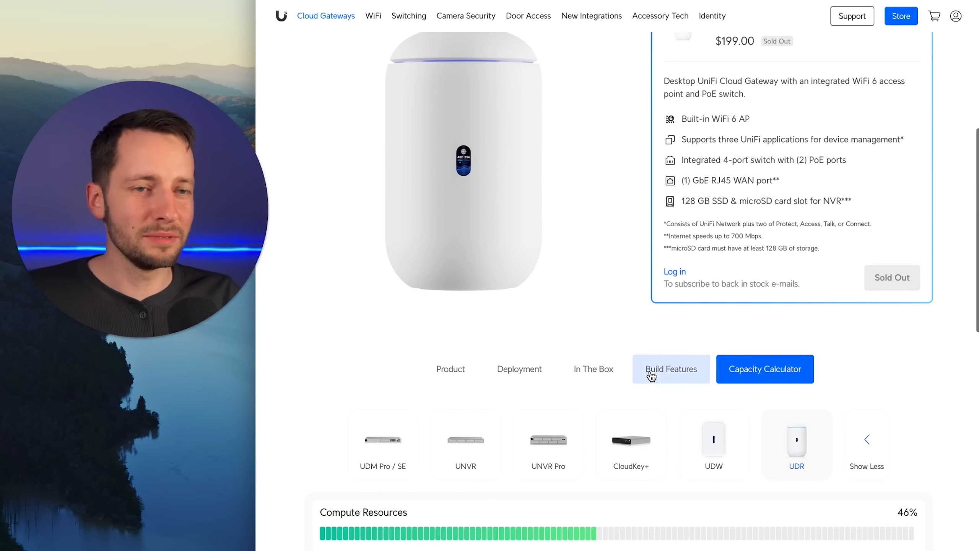
{"action": "mouse_move", "coordinate": [637, 160]}
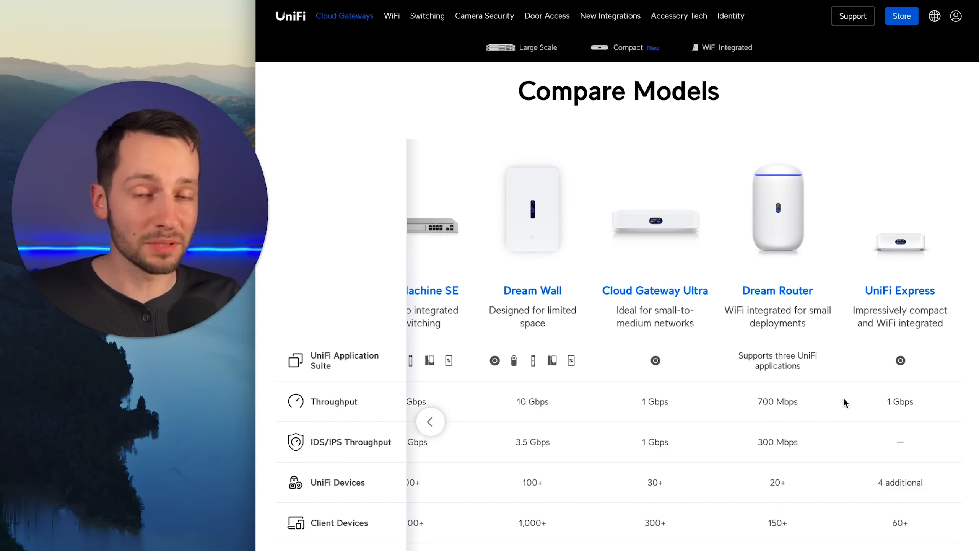
{"action": "mouse_move", "coordinate": [810, 164]}
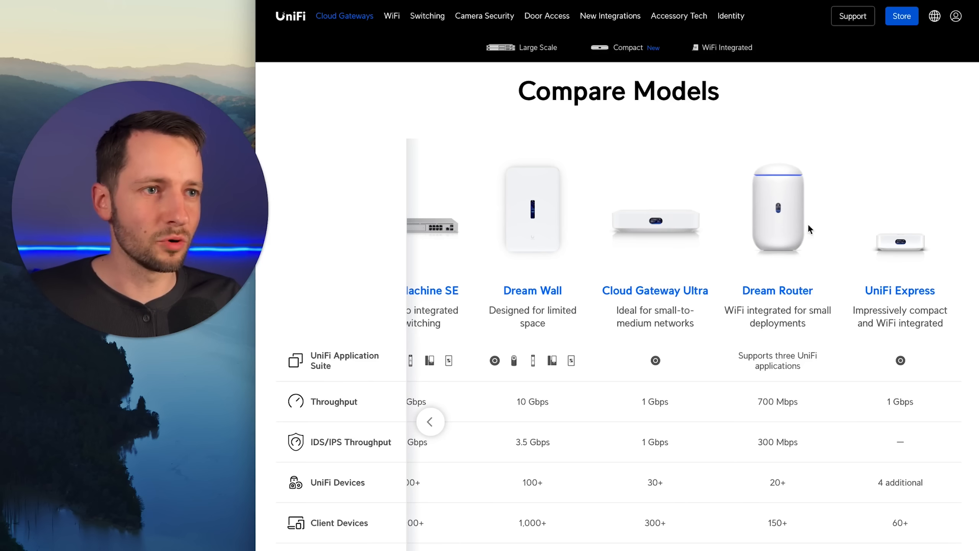
{"action": "mouse_move", "coordinate": [788, 349]}
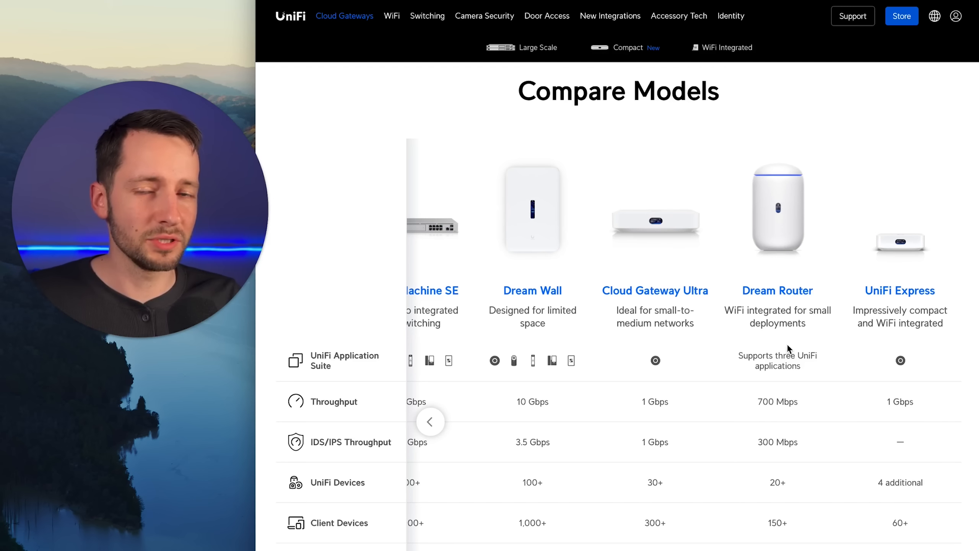
Shift the Compare Models table back to show Dream Machine Pro and Dream Machine SE first
{"action": "scroll", "scroll_direction": "down", "scroll_amount": 3}
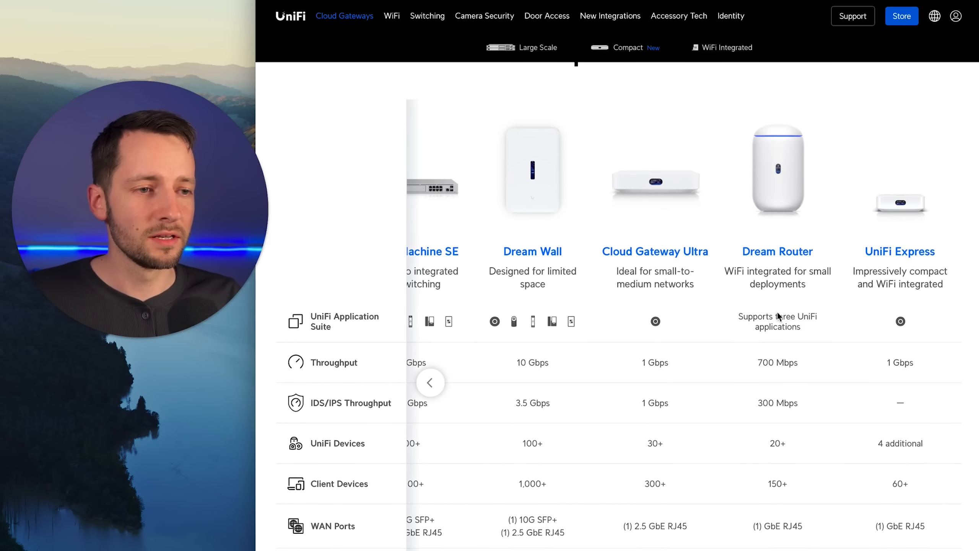
{"action": "mouse_move", "coordinate": [311, 406]}
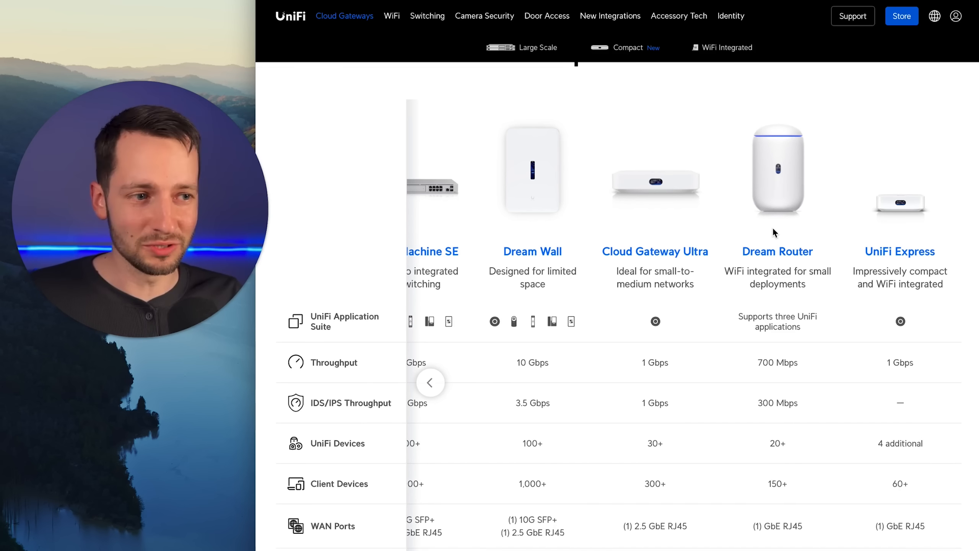
{"action": "mouse_move", "coordinate": [676, 408]}
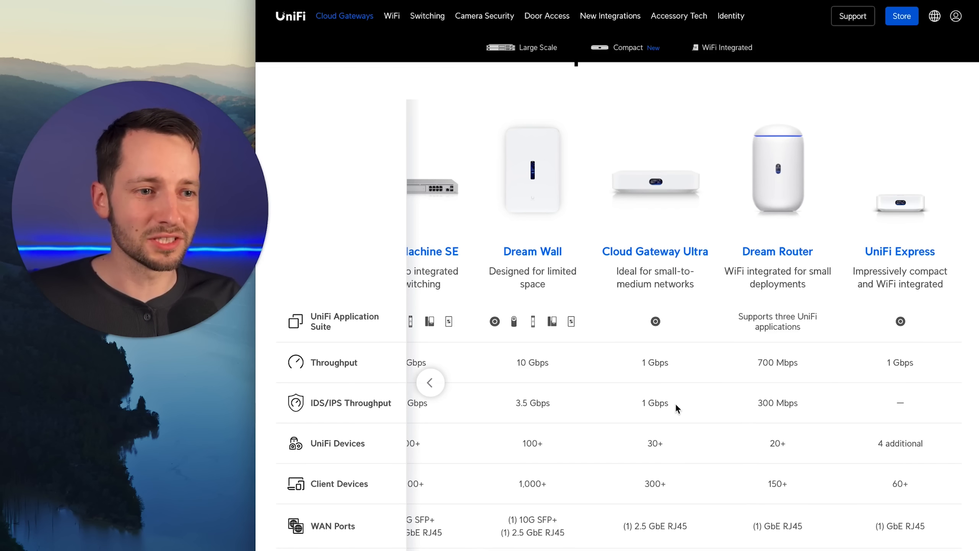
{"action": "scroll", "scroll_direction": "down", "scroll_amount": 3}
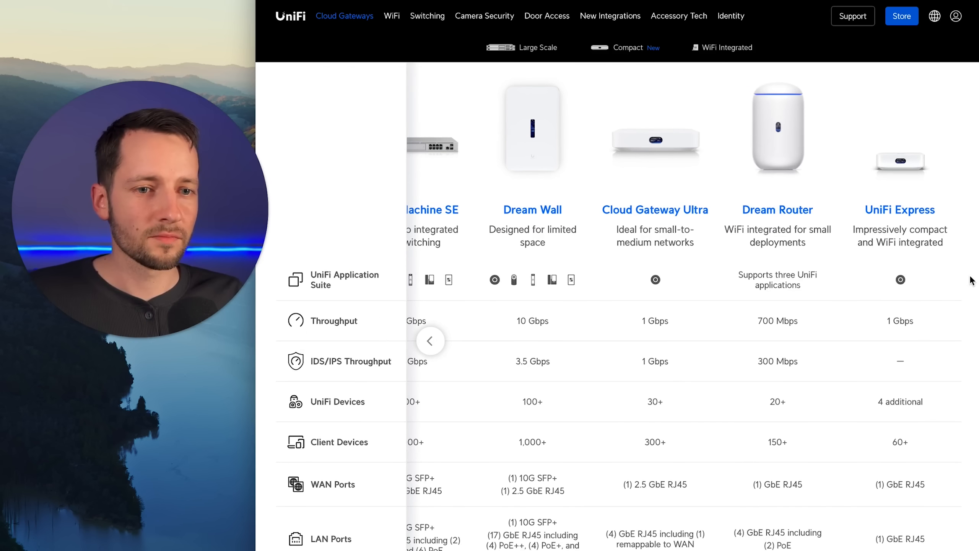
{"action": "mouse_move", "coordinate": [774, 403]}
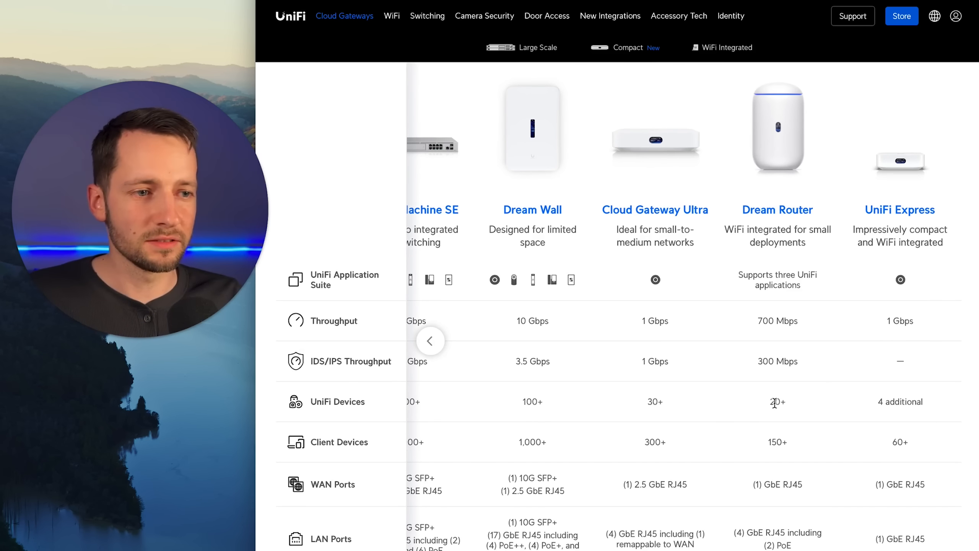
{"action": "mouse_move", "coordinate": [768, 442]}
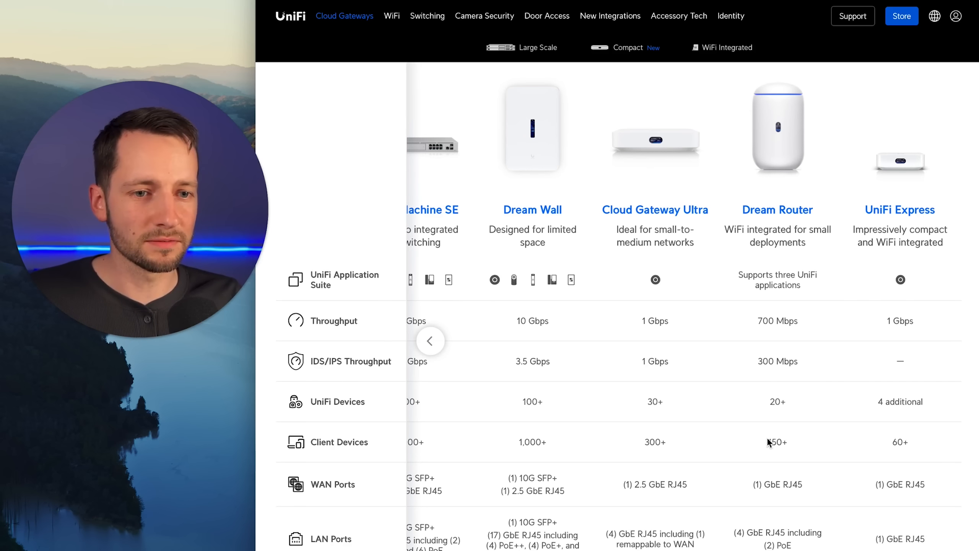
{"action": "mouse_move", "coordinate": [875, 442]}
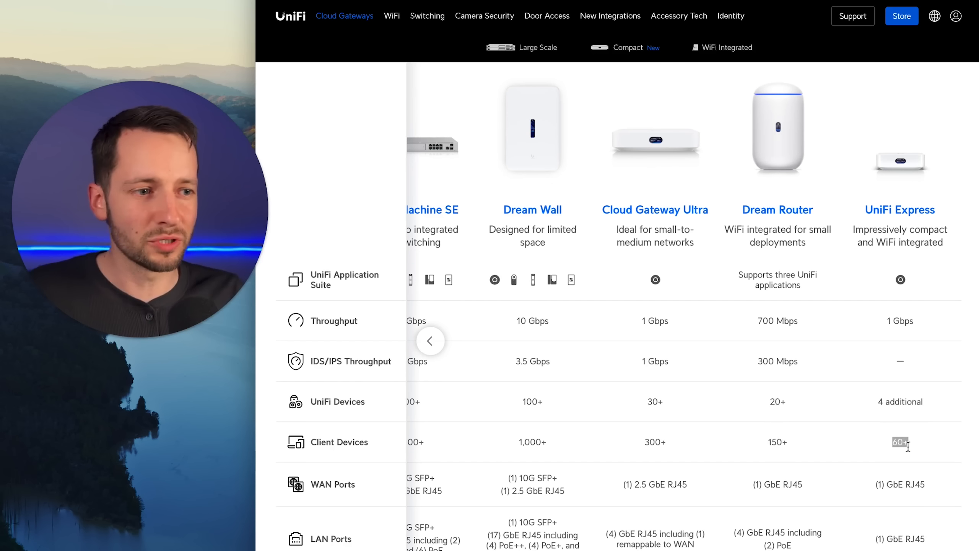
{"action": "mouse_move", "coordinate": [783, 446]}
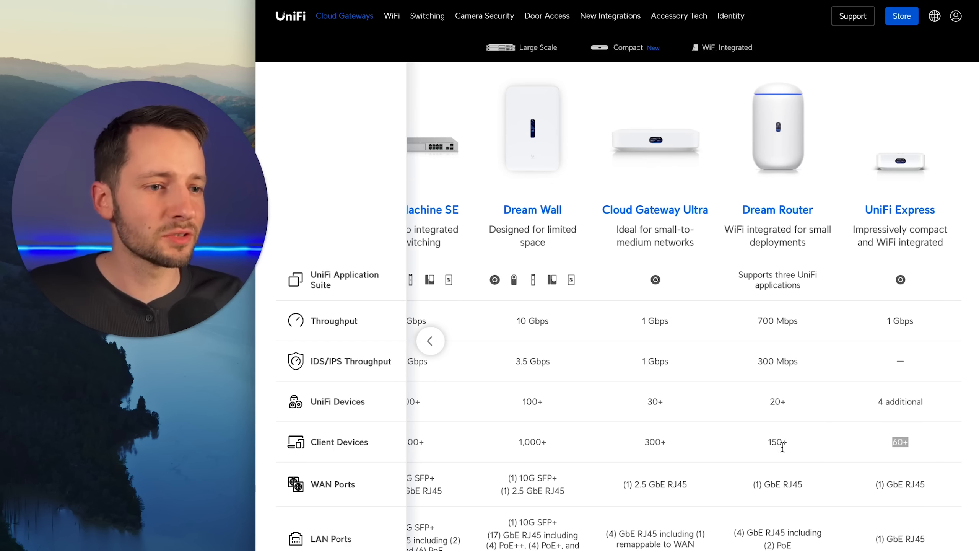
{"action": "mouse_move", "coordinate": [946, 217]}
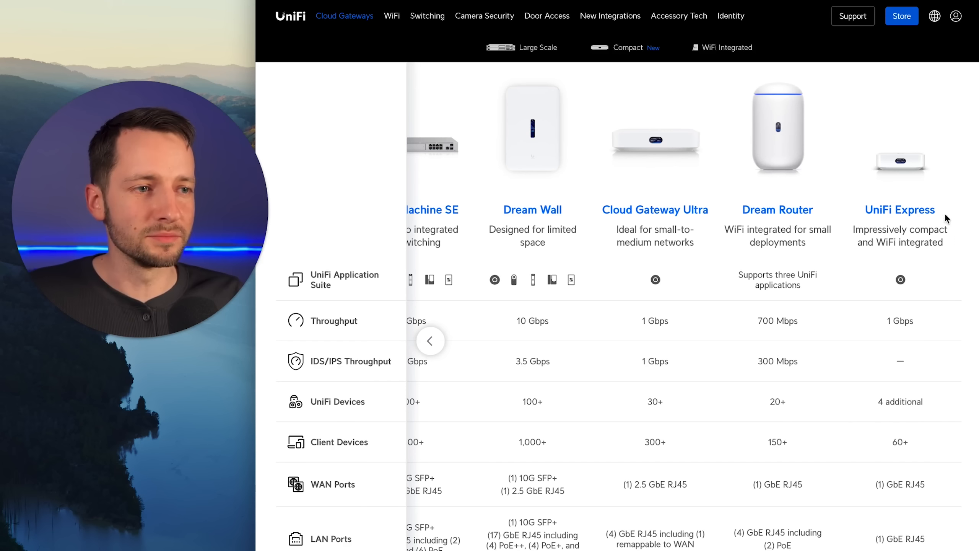
{"action": "mouse_move", "coordinate": [897, 441]}
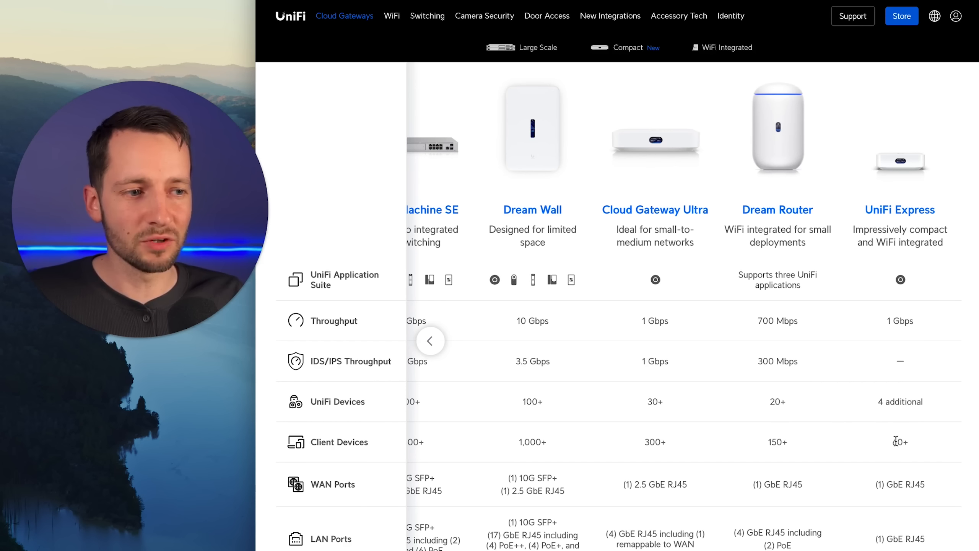
{"action": "mouse_move", "coordinate": [777, 256]}
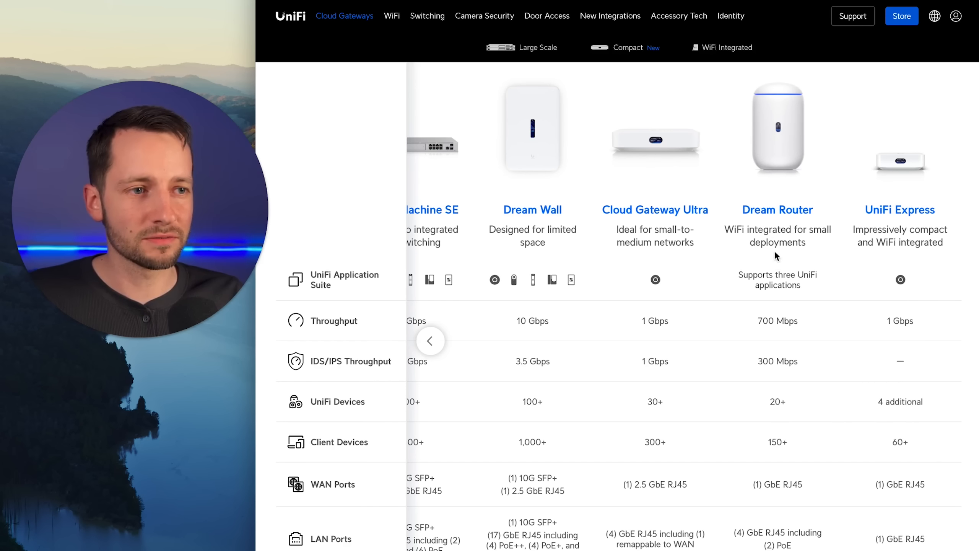
{"action": "mouse_move", "coordinate": [709, 253]}
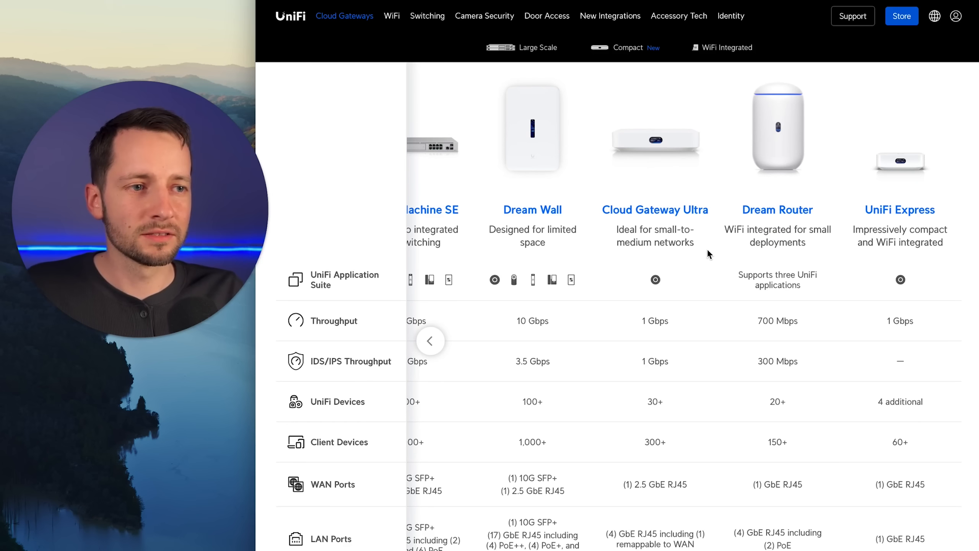
{"action": "mouse_move", "coordinate": [777, 209]}
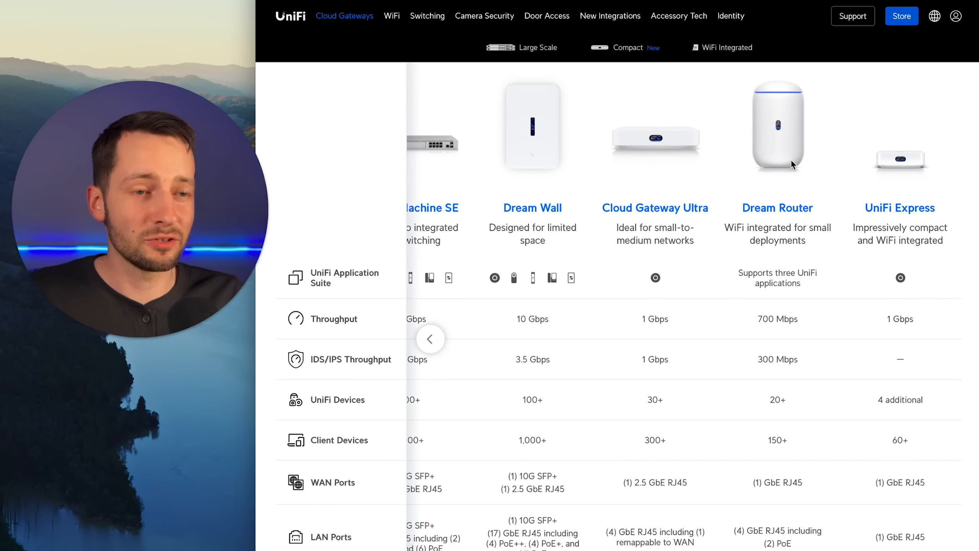
{"action": "mouse_move", "coordinate": [785, 212]}
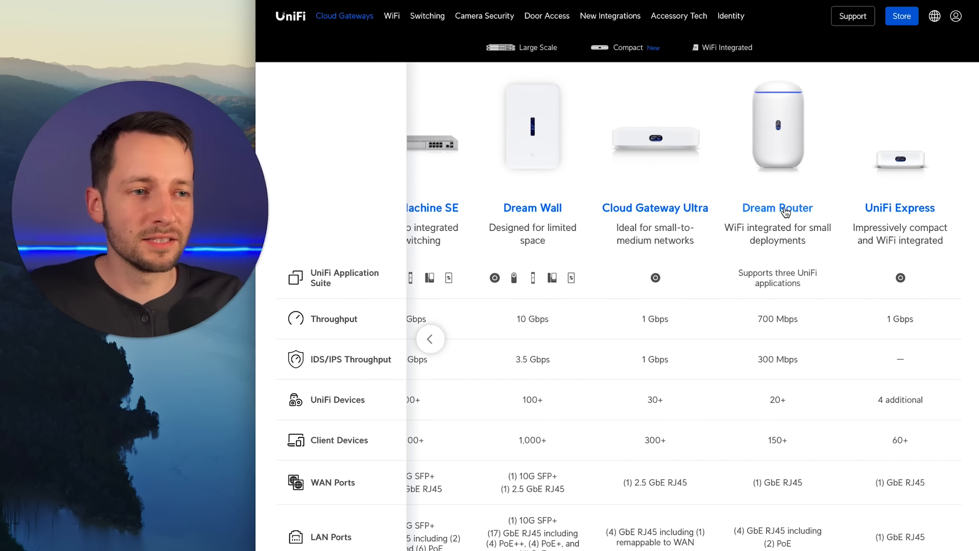
{"action": "mouse_move", "coordinate": [747, 244]}
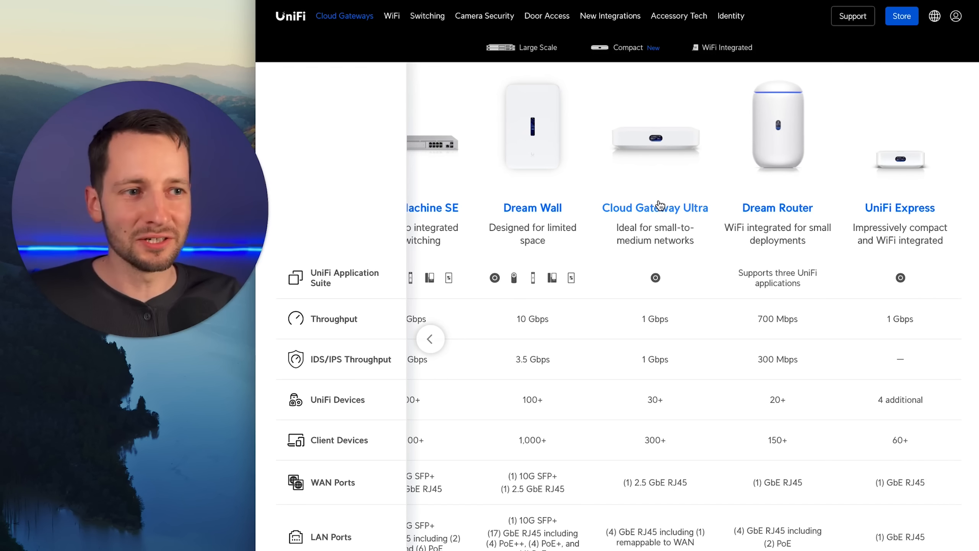
{"action": "mouse_move", "coordinate": [673, 237]}
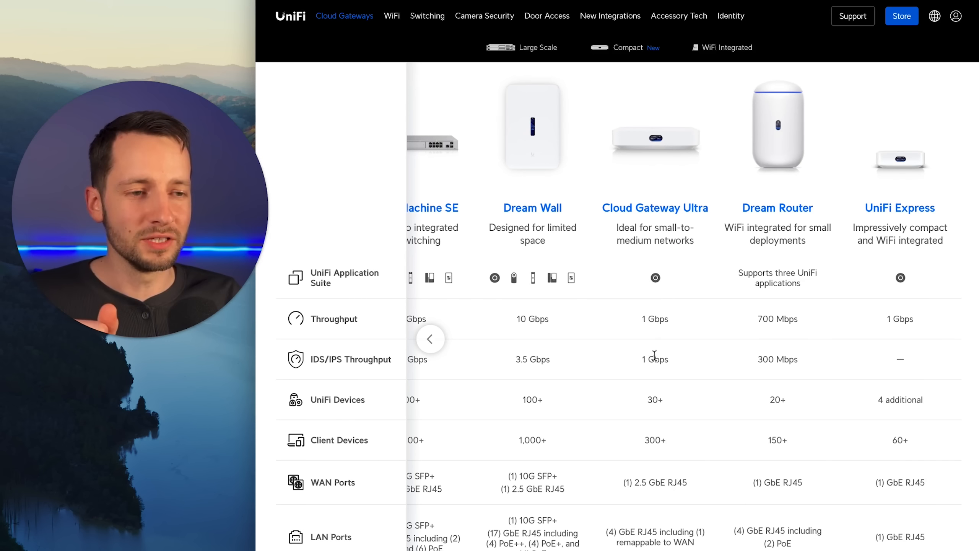
{"action": "mouse_move", "coordinate": [655, 423]}
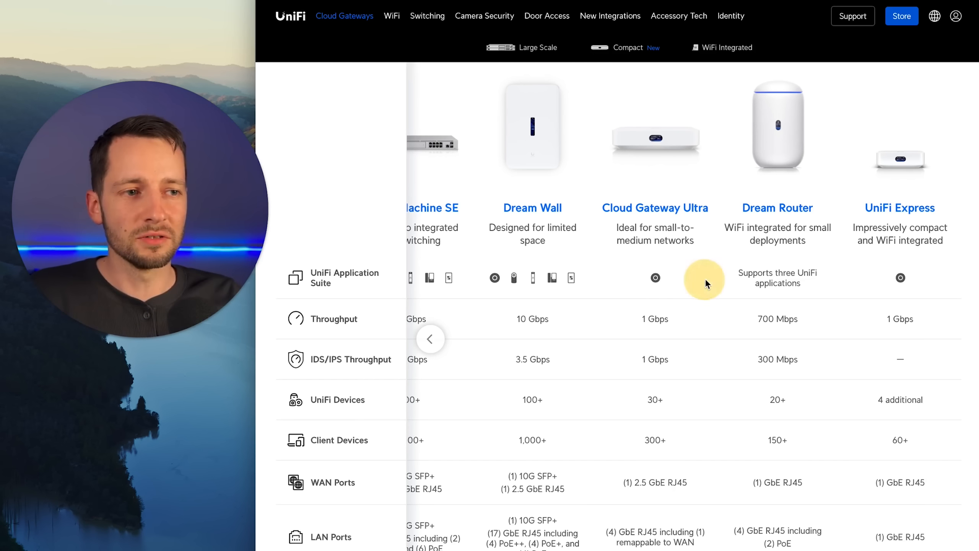
{"action": "mouse_move", "coordinate": [687, 239]}
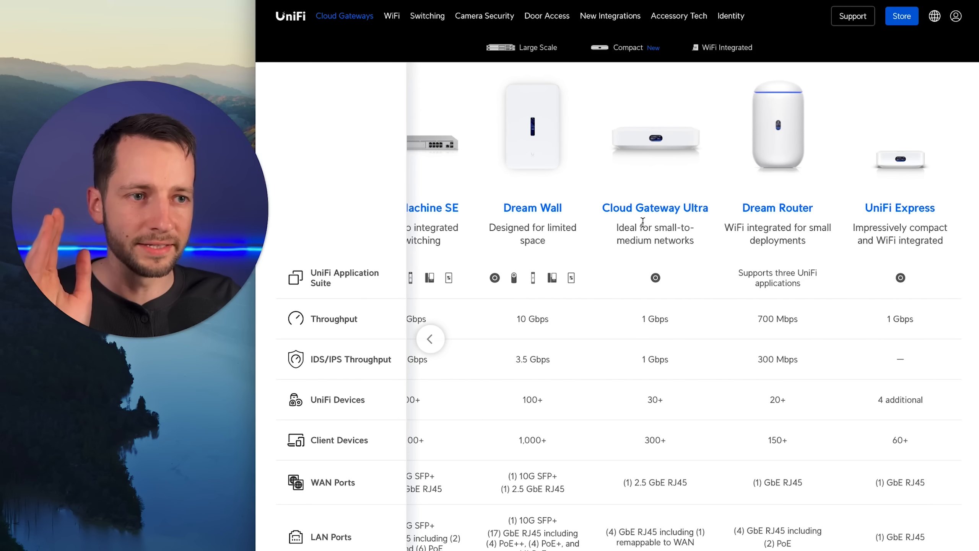
{"action": "mouse_move", "coordinate": [709, 257]}
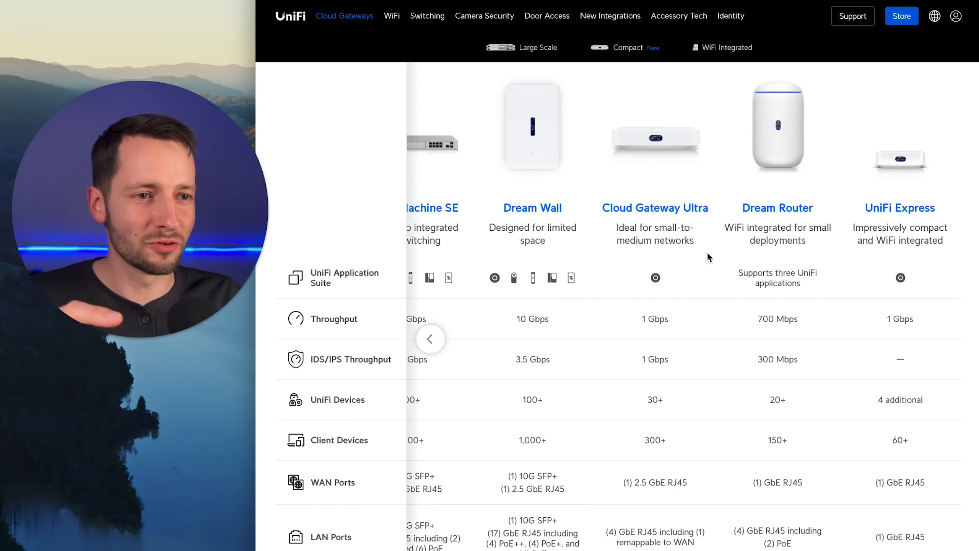
{"action": "left_click", "coordinate": [430, 338]}
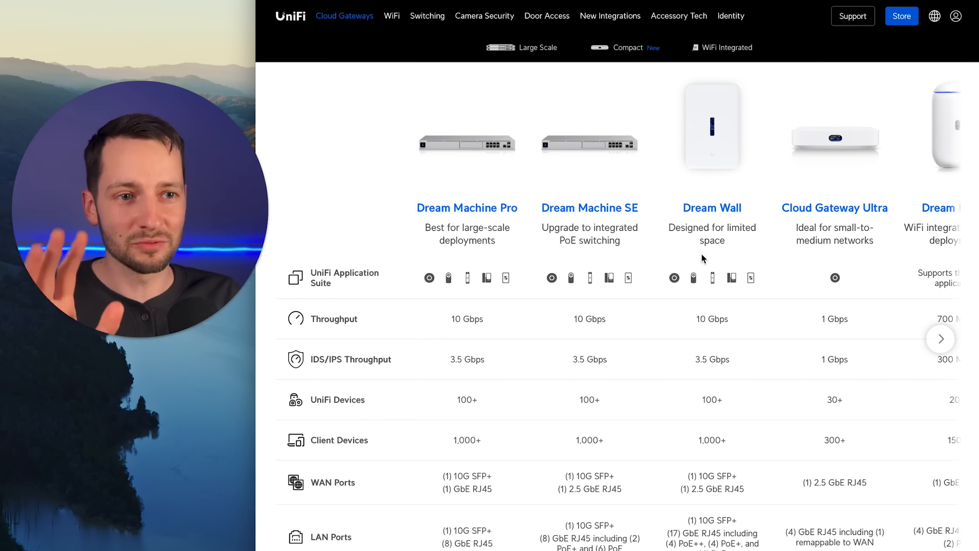
{"action": "mouse_move", "coordinate": [801, 222]}
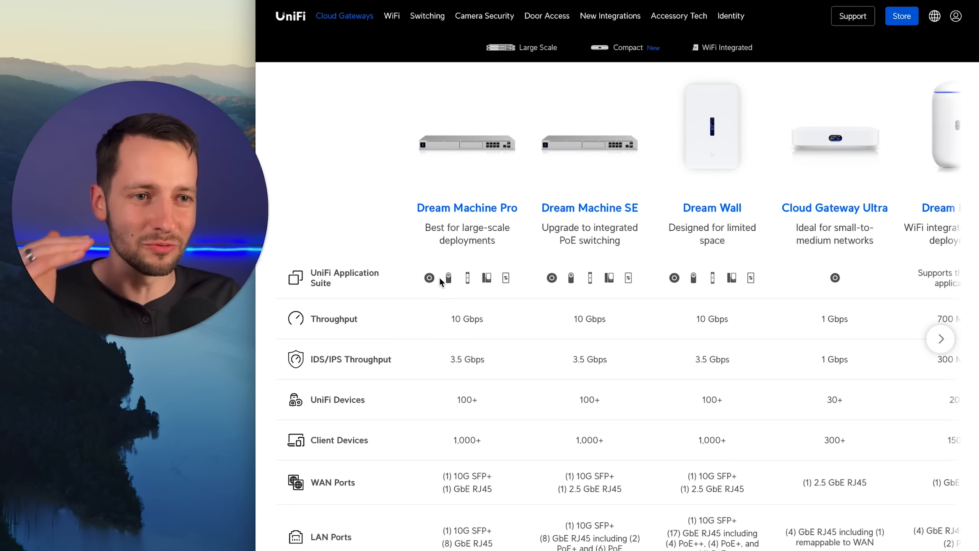
{"action": "mouse_move", "coordinate": [429, 284]}
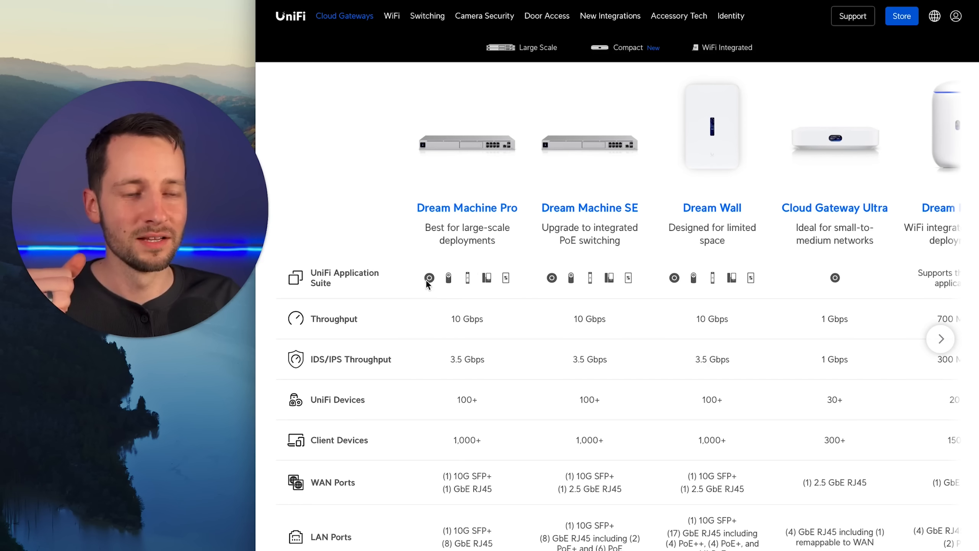
{"action": "mouse_move", "coordinate": [503, 286]}
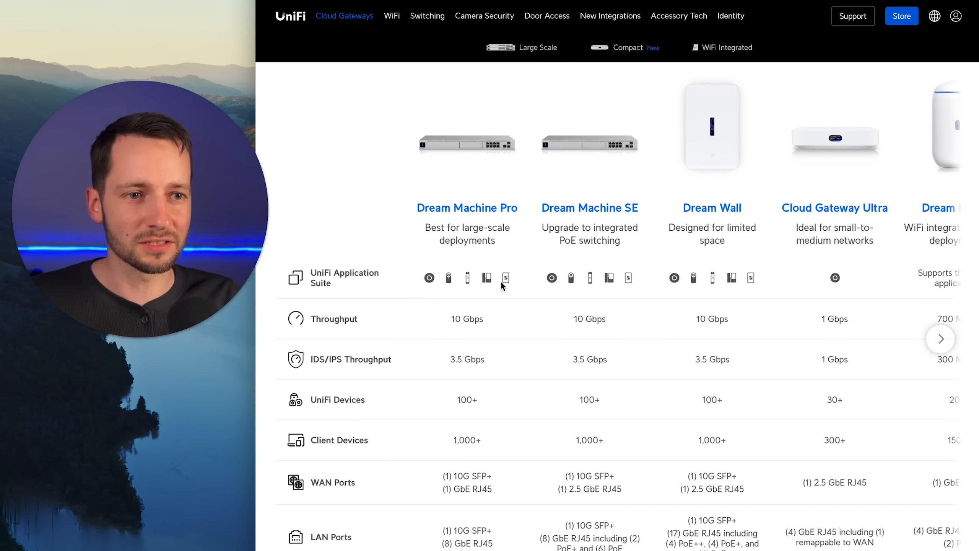
{"action": "mouse_move", "coordinate": [456, 291]}
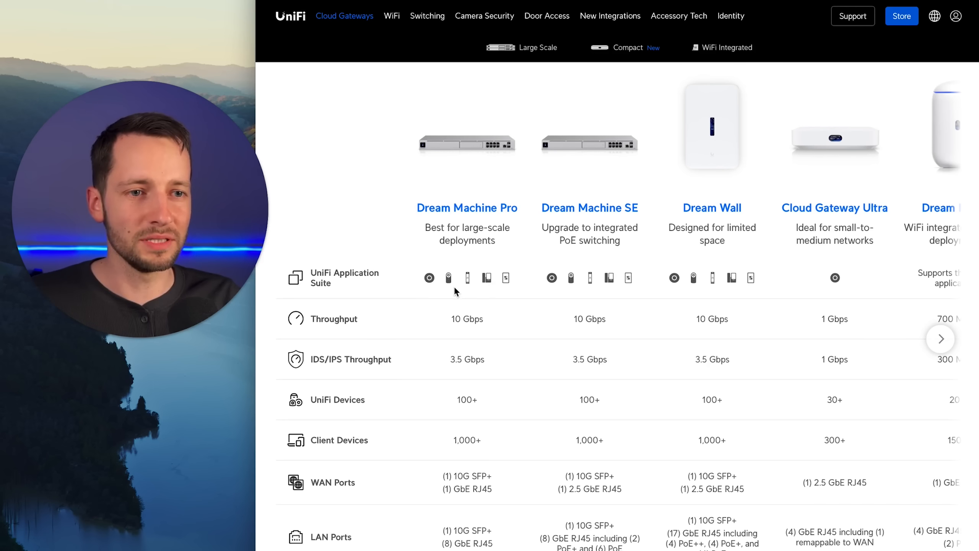
{"action": "scroll", "scroll_direction": "down", "scroll_amount": 3}
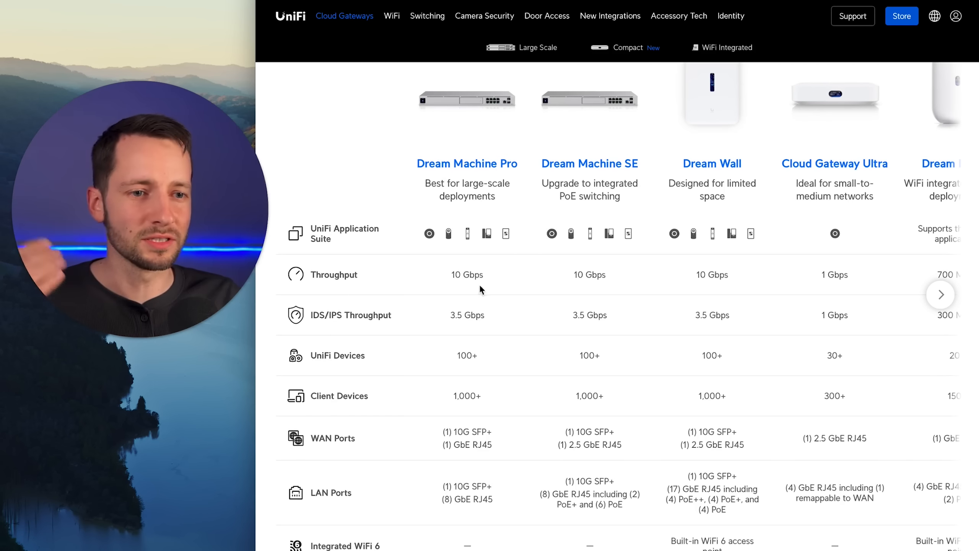
{"action": "scroll", "scroll_direction": "down", "scroll_amount": 3}
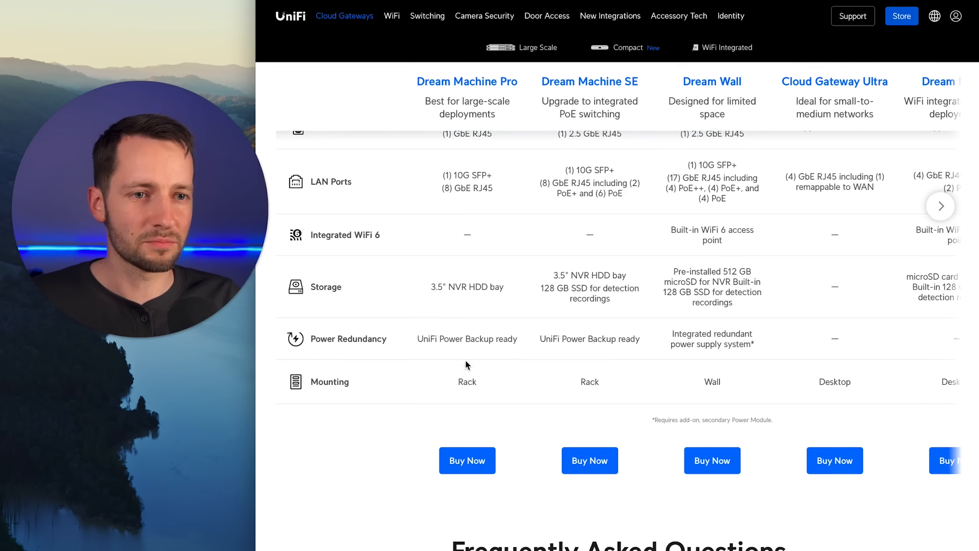
{"action": "scroll", "scroll_direction": "up", "scroll_amount": 3}
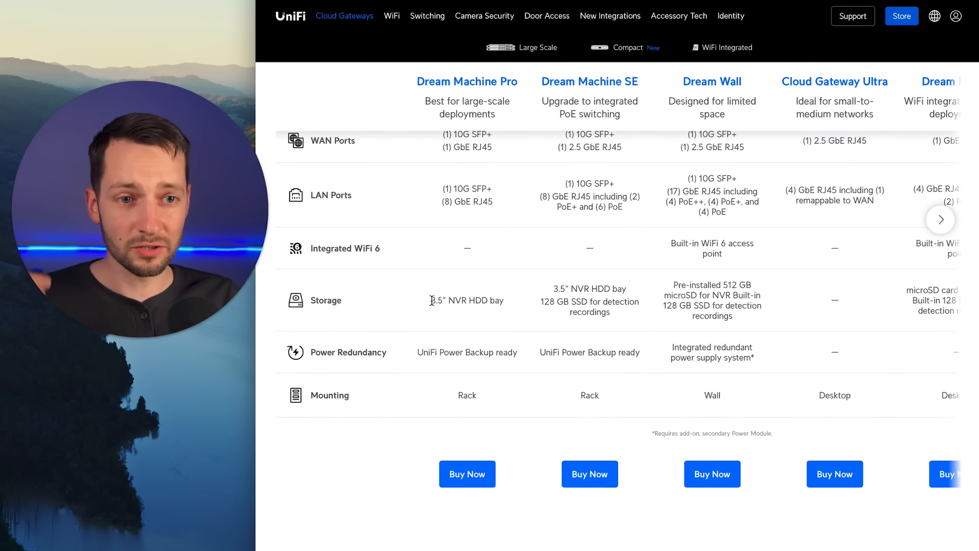
{"action": "mouse_move", "coordinate": [504, 337]}
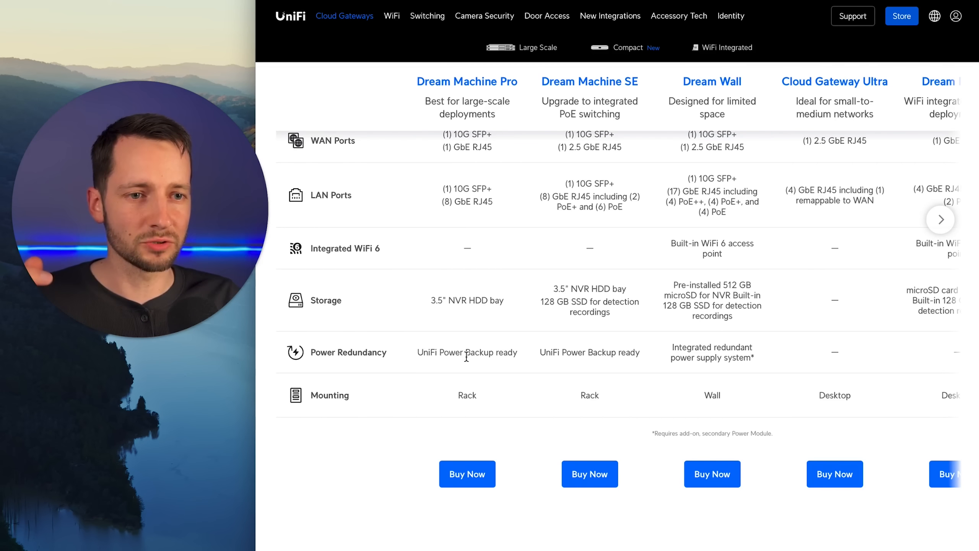
{"action": "scroll", "scroll_direction": "up", "scroll_amount": 3}
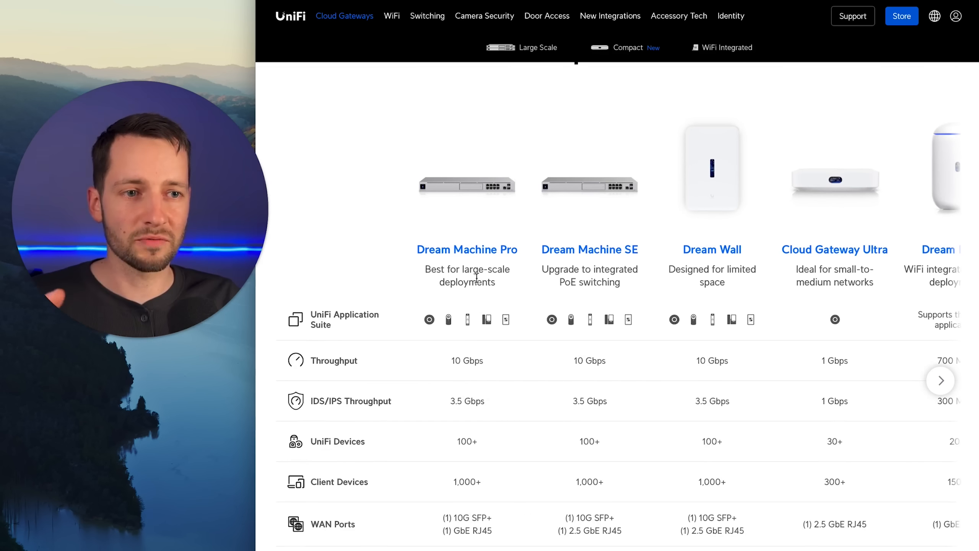
{"action": "mouse_move", "coordinate": [474, 263]}
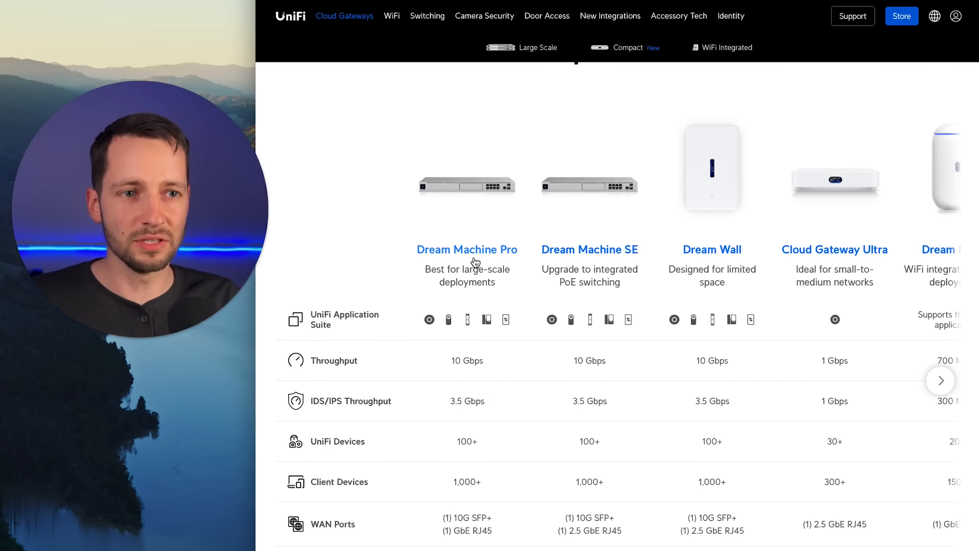
{"action": "mouse_move", "coordinate": [586, 435]}
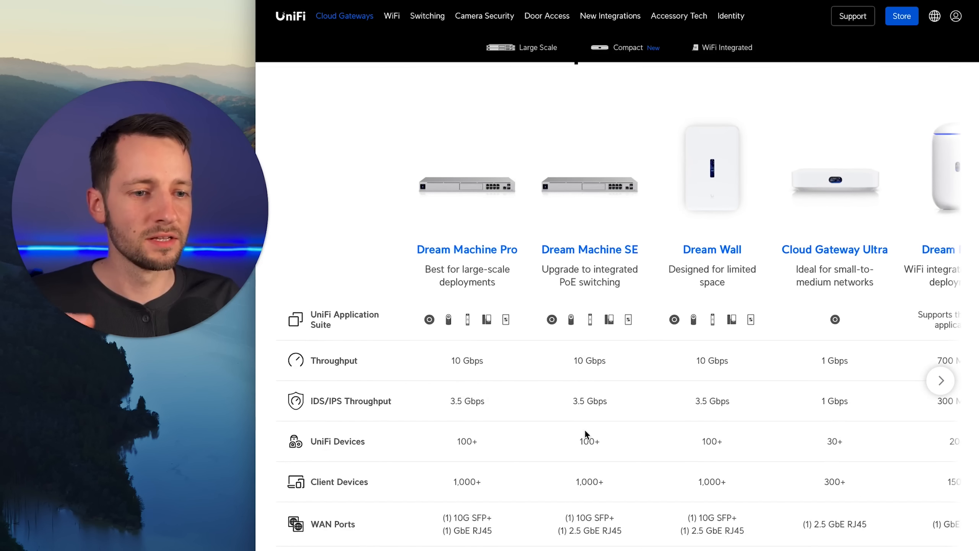
Shift the Compare Models table right to reveal Dream Router and UniFi Express
{"action": "left_click", "coordinate": [940, 380]}
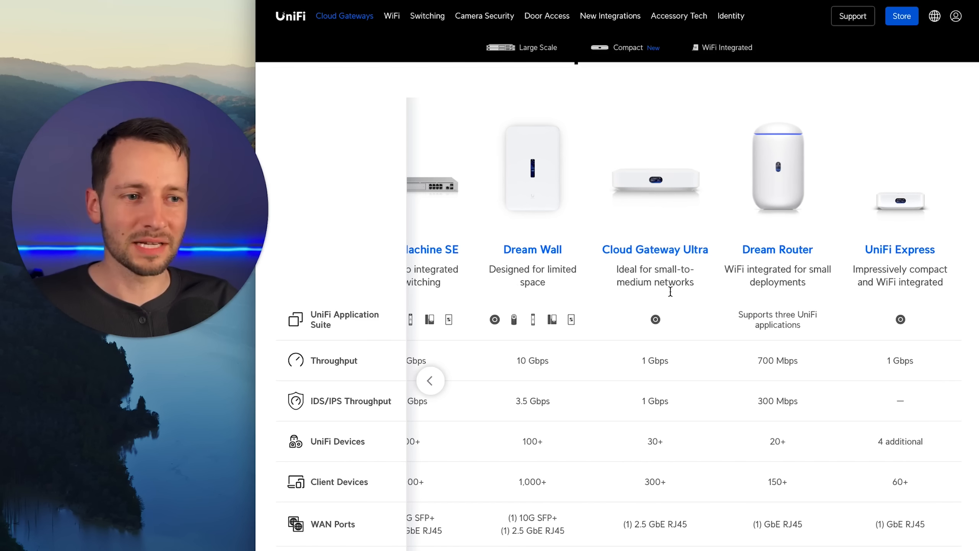
{"action": "mouse_move", "coordinate": [687, 294]}
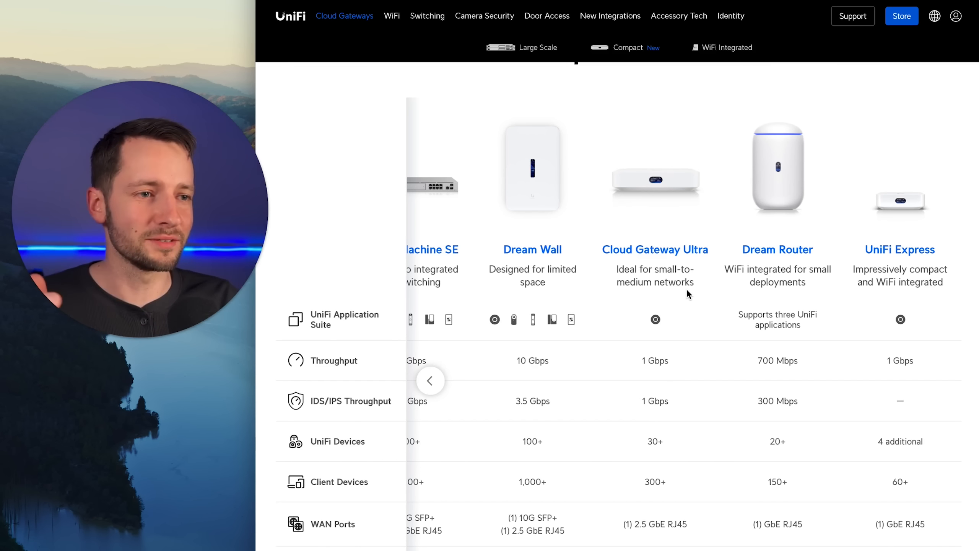
{"action": "mouse_move", "coordinate": [793, 261]}
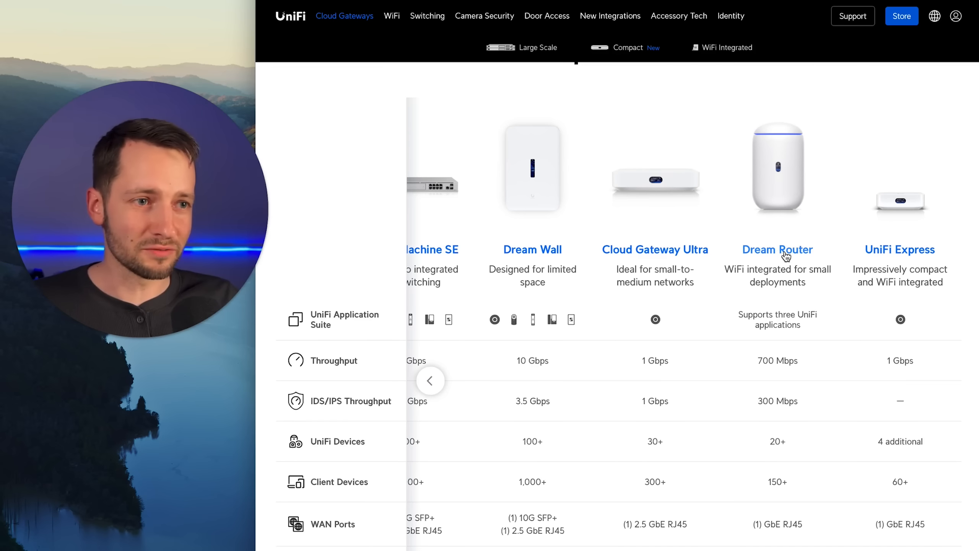
{"action": "mouse_move", "coordinate": [888, 256]}
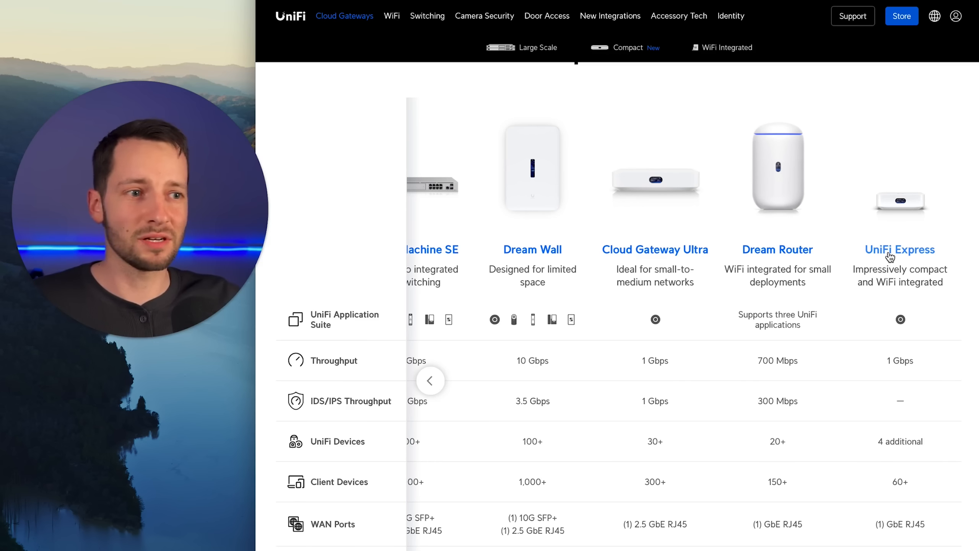
{"action": "mouse_move", "coordinate": [881, 263]}
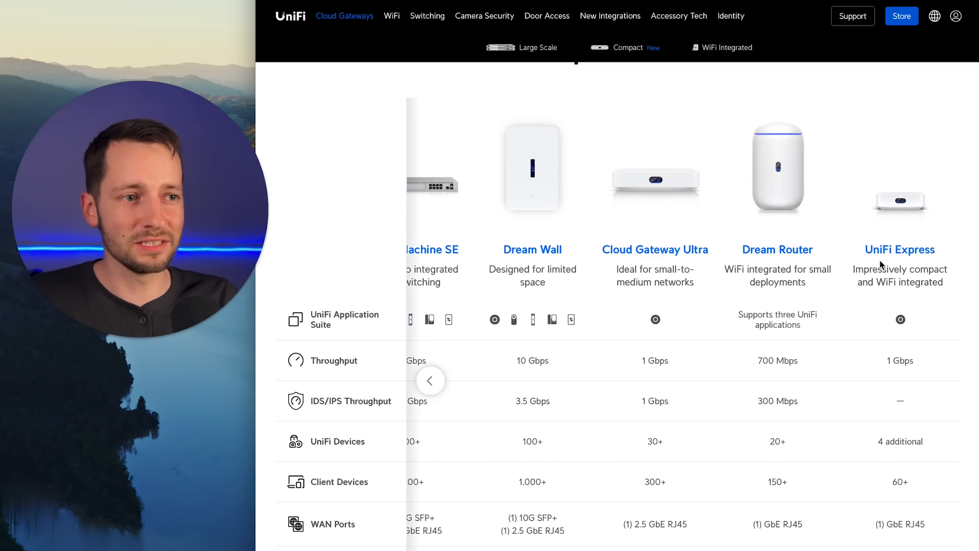